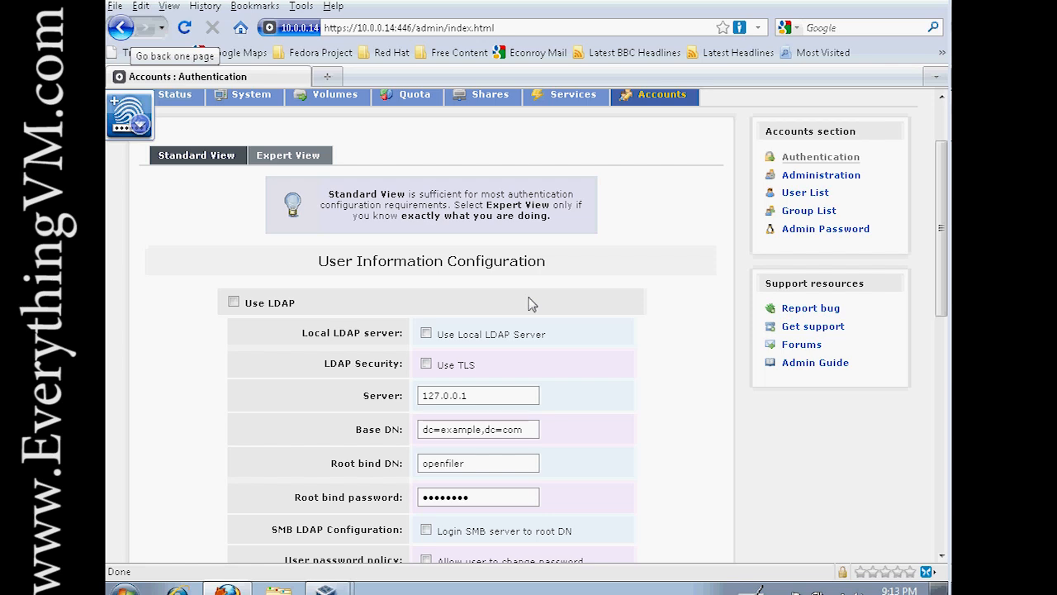
{"action": "mouse_move", "coordinate": [344, 205]}
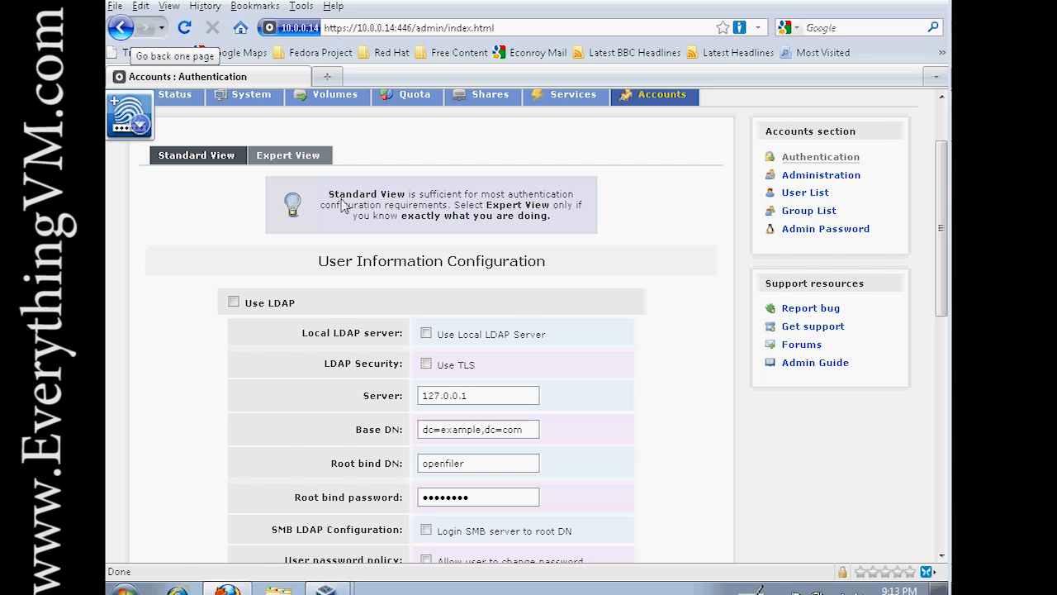
View the OpenFilerVM status page with its system vitals and hardware information.
{"action": "left_click", "coordinate": [174, 94]}
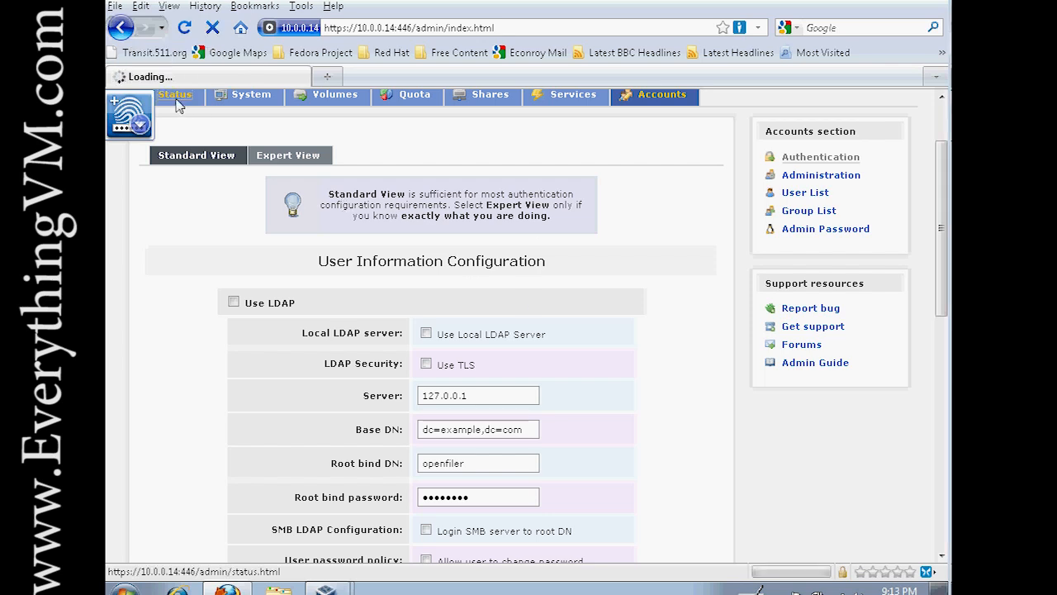
{"action": "left_click", "coordinate": [174, 94]}
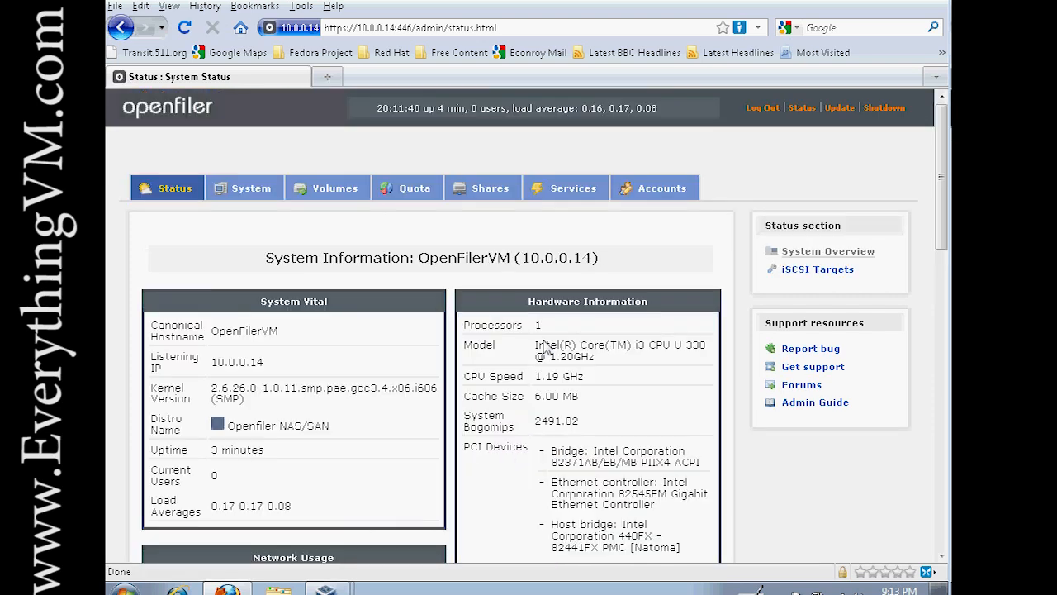
{"action": "mouse_move", "coordinate": [384, 290]}
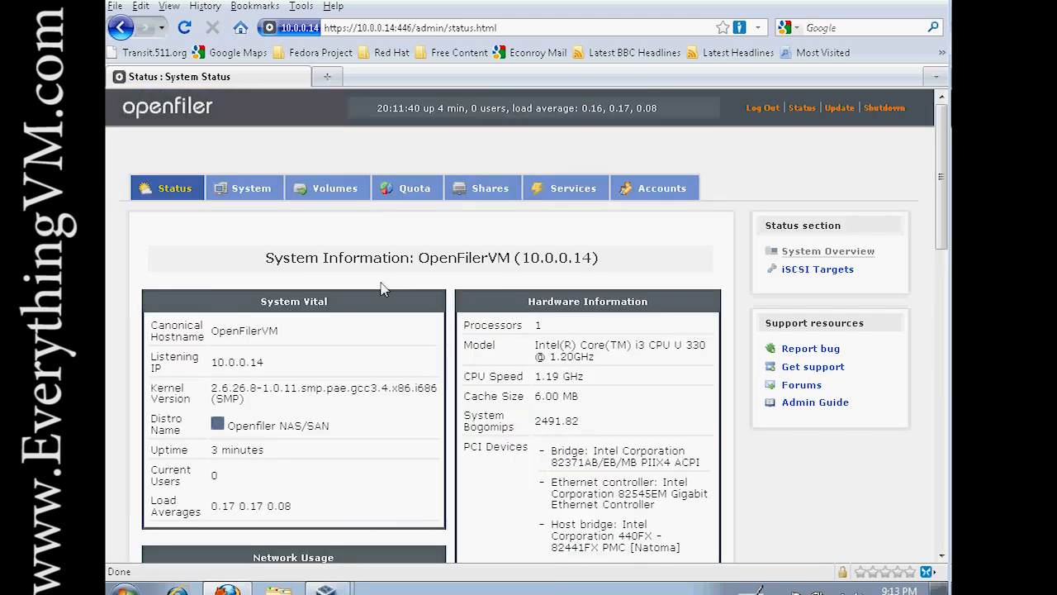
{"action": "mouse_move", "coordinate": [353, 316]}
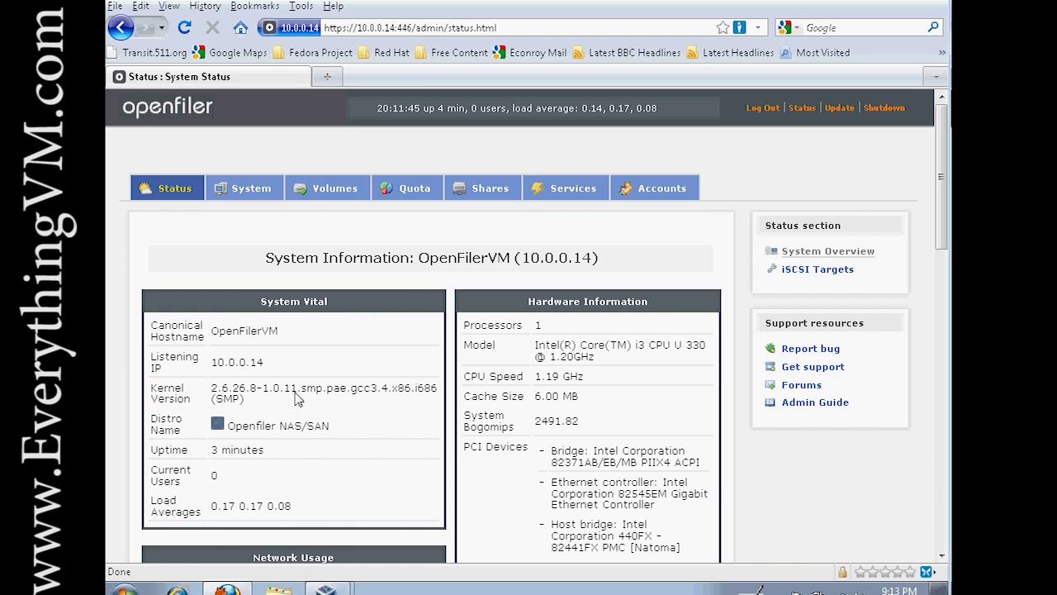
{"action": "mouse_move", "coordinate": [279, 435]}
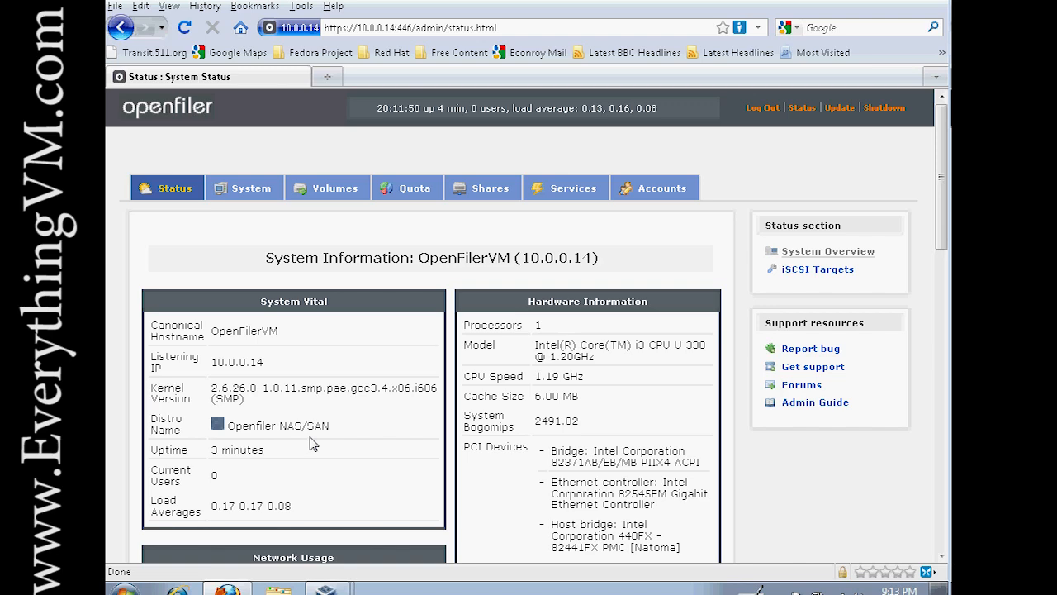
{"action": "mouse_move", "coordinate": [544, 349]}
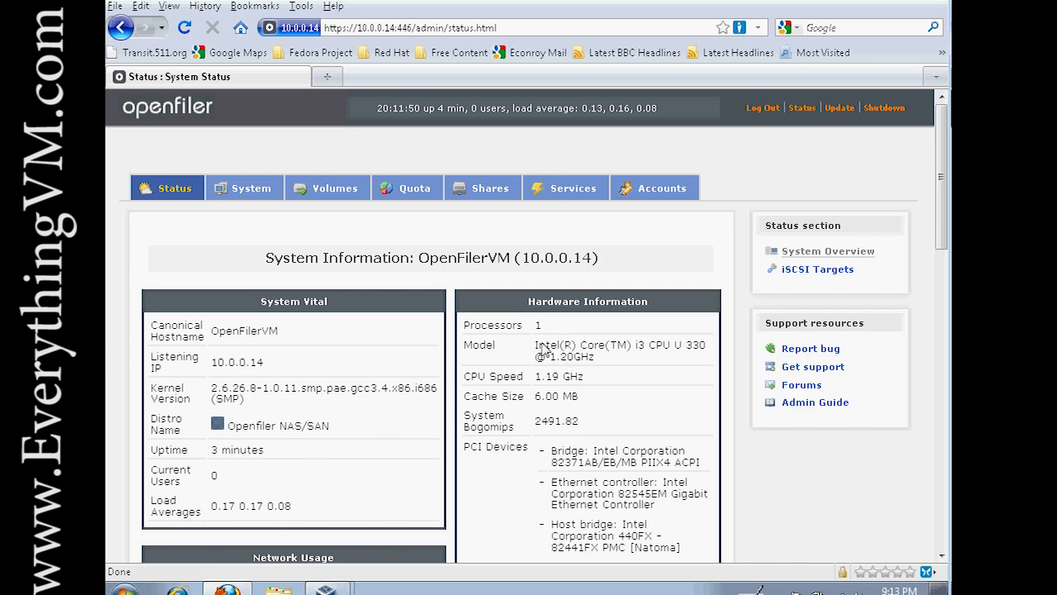
{"action": "scroll", "scroll_direction": "down", "scroll_amount": 3}
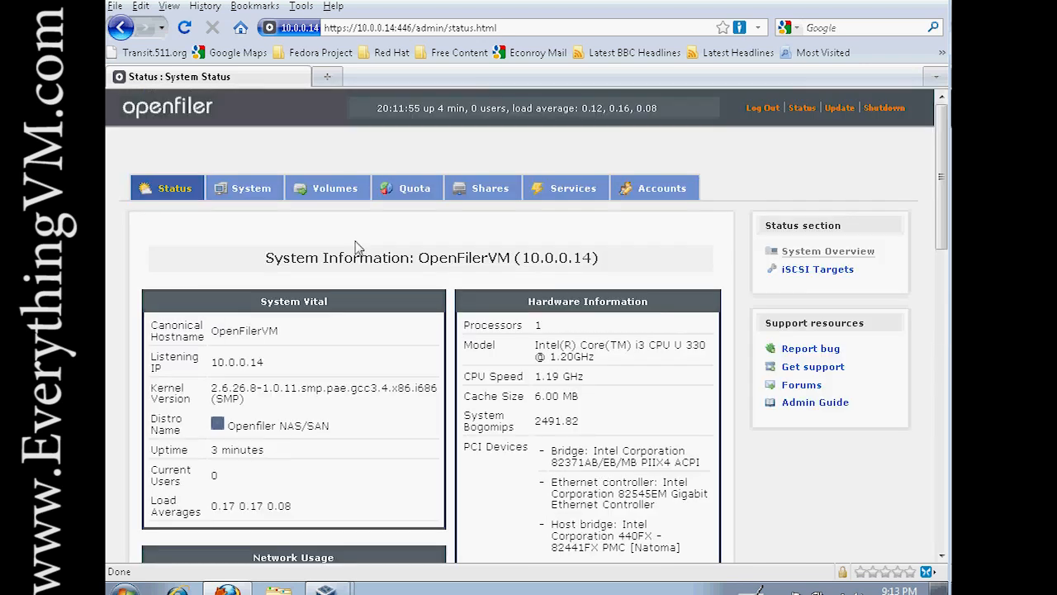
Review Network Setup (hostname OpenFilerVM, DNS 10.0.0.1, eth0 DHCP 10.0.0.14), then head to Volumes.
{"action": "left_click", "coordinate": [250, 187]}
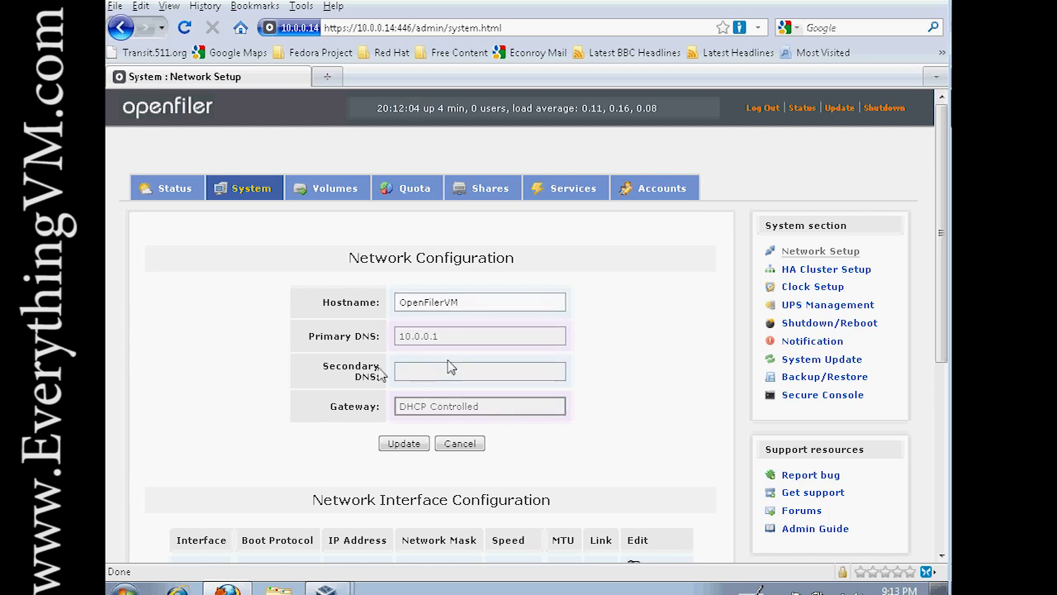
{"action": "scroll", "scroll_direction": "down", "scroll_amount": 3}
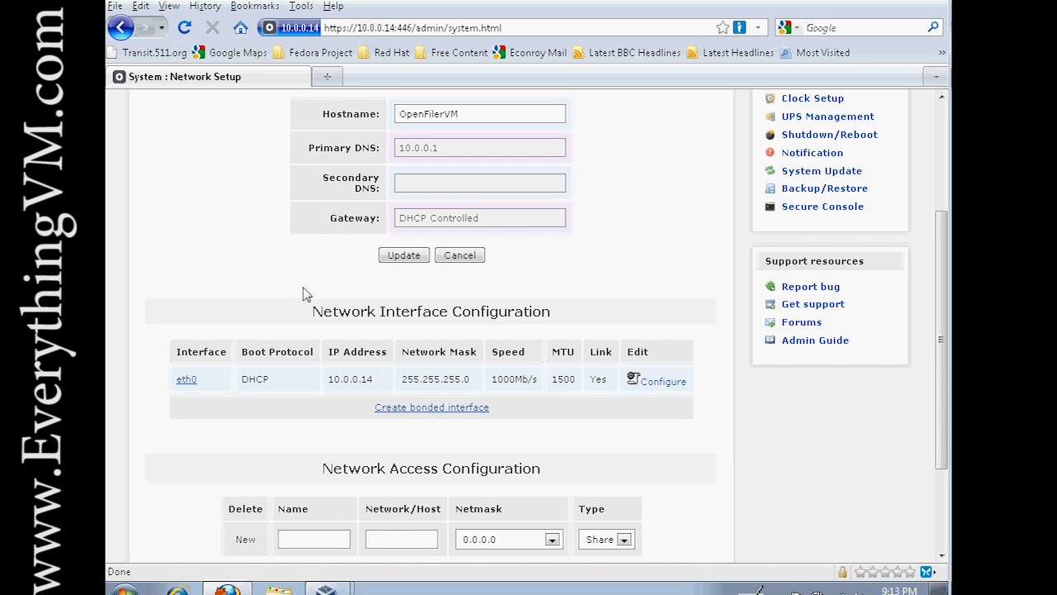
{"action": "mouse_move", "coordinate": [428, 359]}
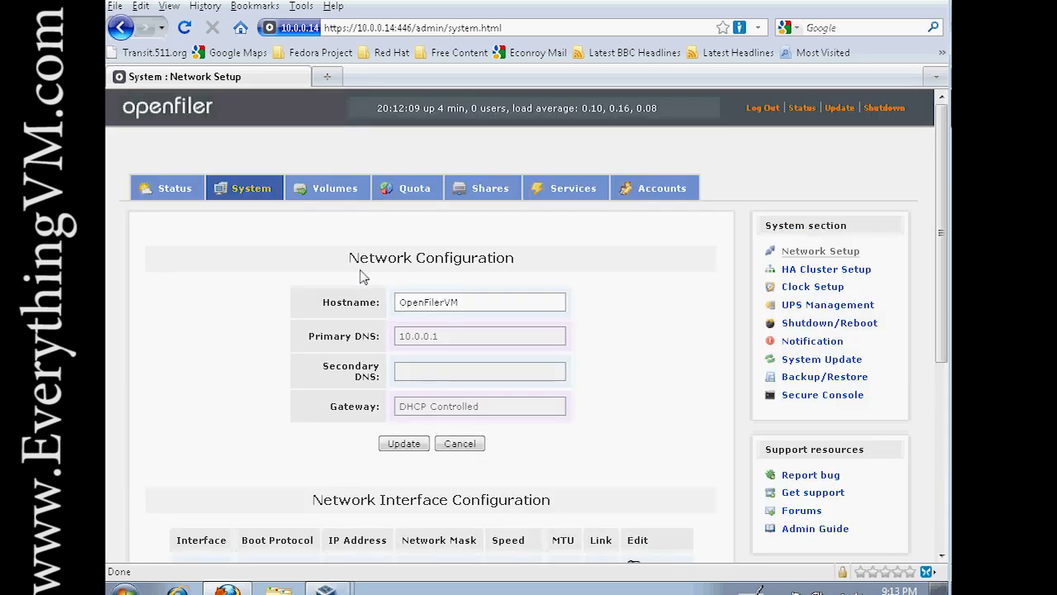
{"action": "mouse_move", "coordinate": [336, 204]}
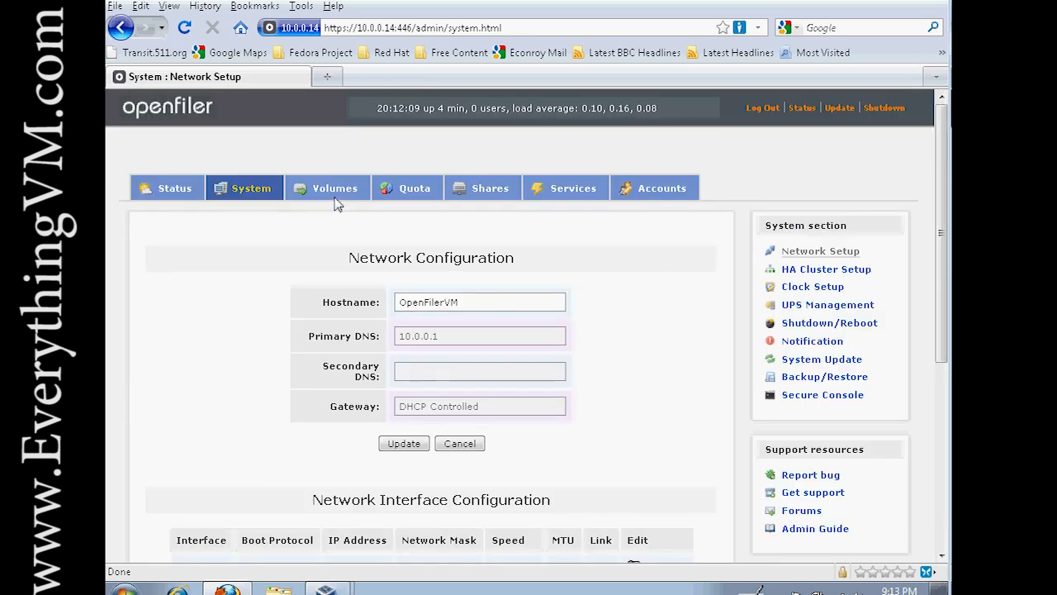
{"action": "left_click", "coordinate": [335, 187]}
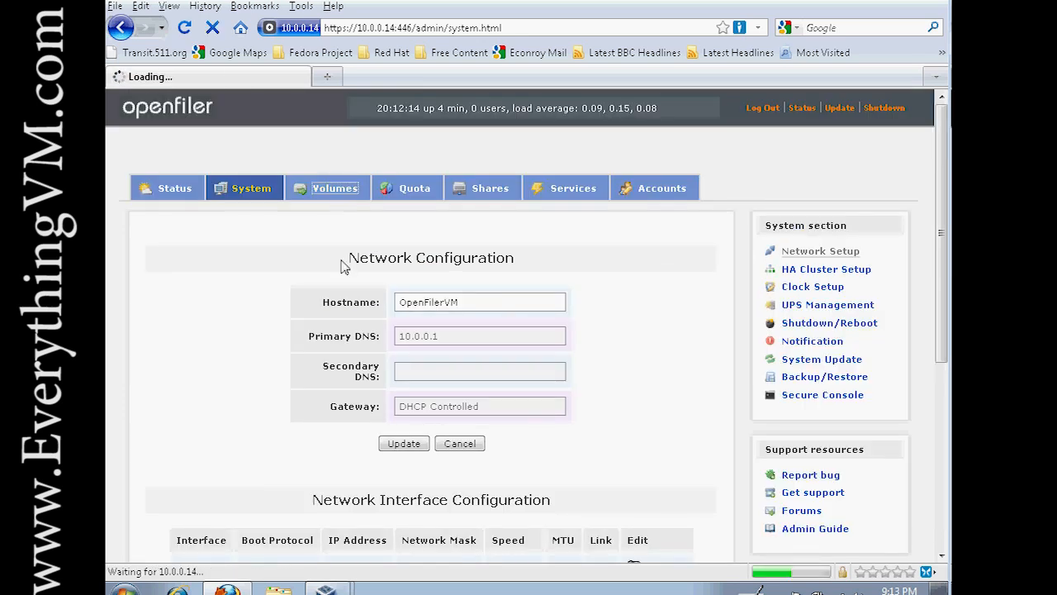
Review the empty Volume Group Management page and the Quota section, then head to Shares.
{"action": "left_click", "coordinate": [335, 187]}
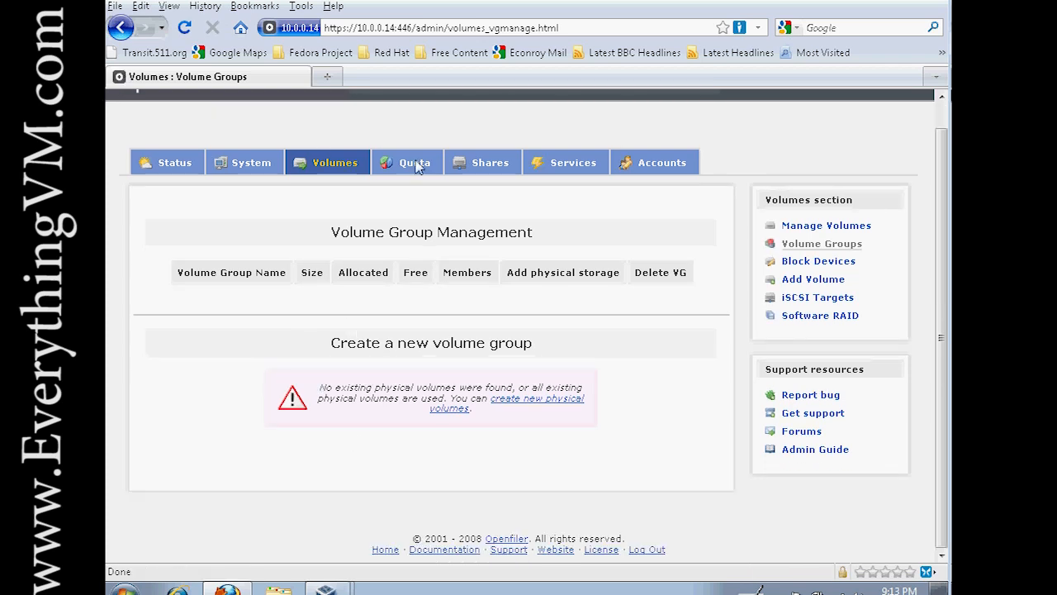
{"action": "left_click", "coordinate": [414, 162]}
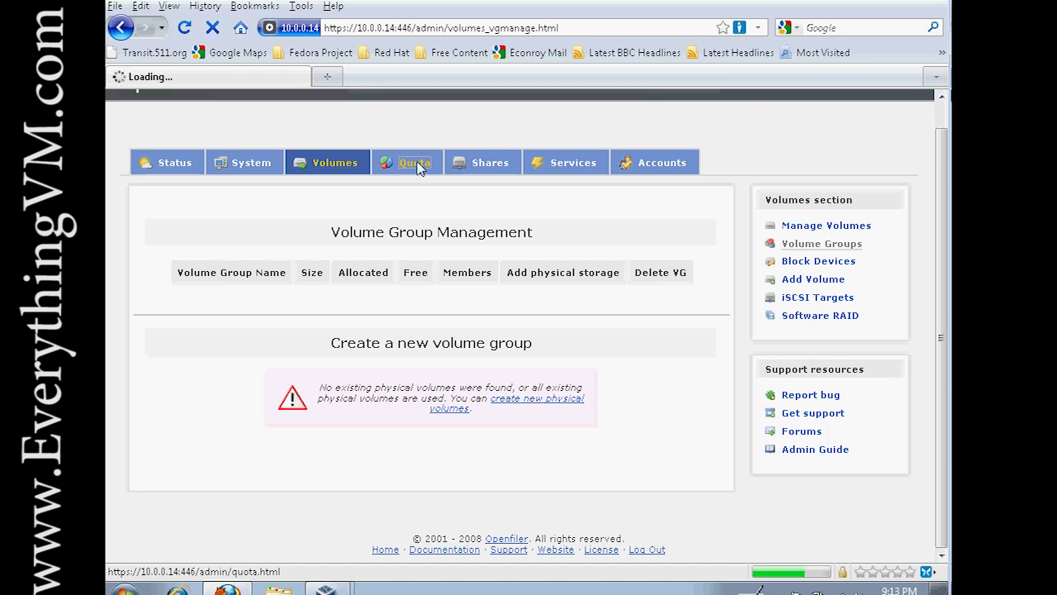
{"action": "left_click", "coordinate": [414, 162]}
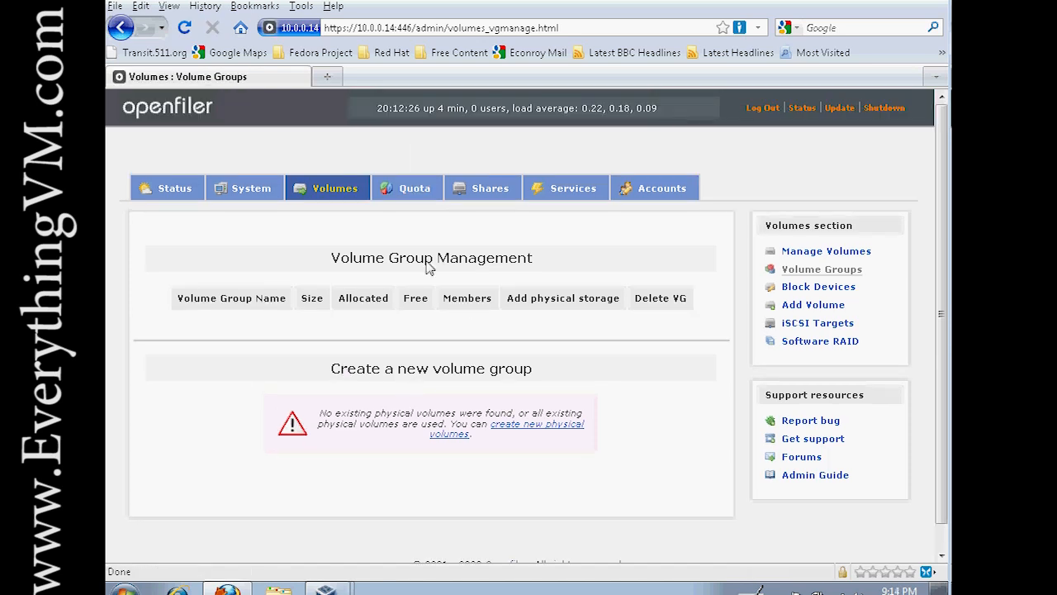
{"action": "mouse_move", "coordinate": [347, 372]}
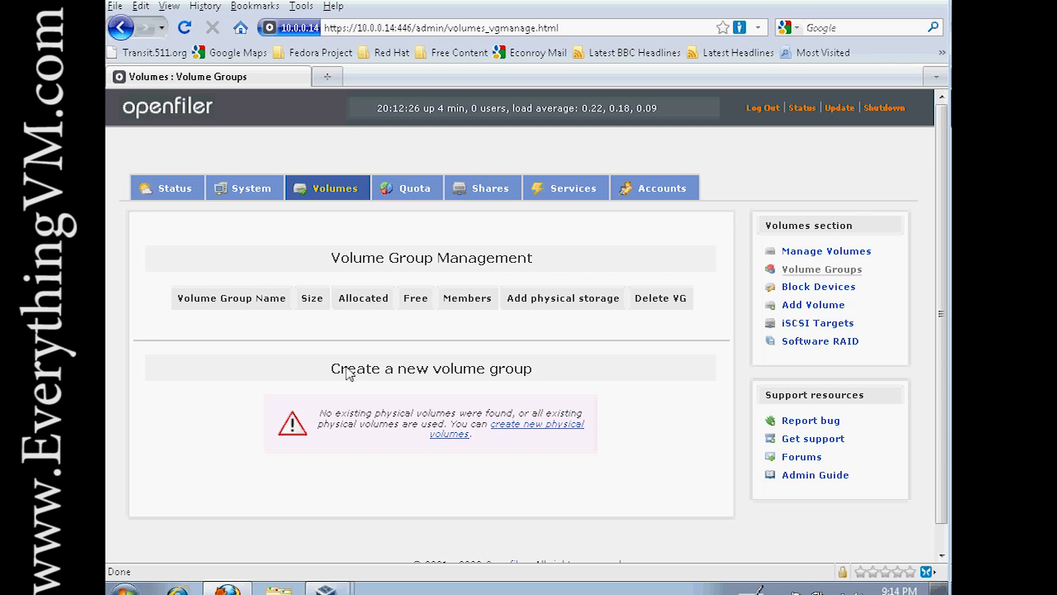
{"action": "mouse_move", "coordinate": [370, 307]}
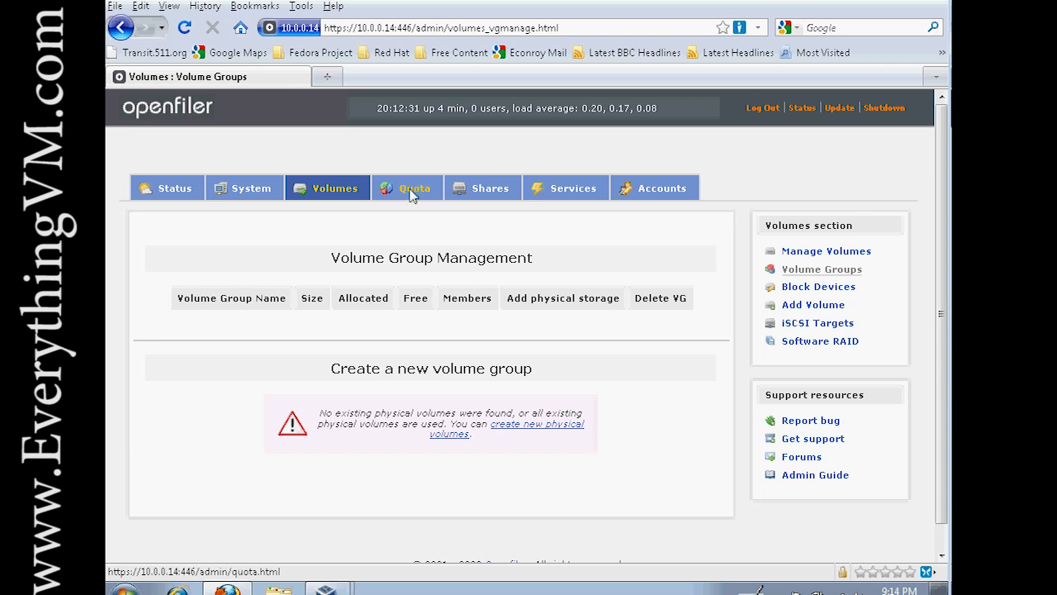
{"action": "left_click", "coordinate": [490, 188]}
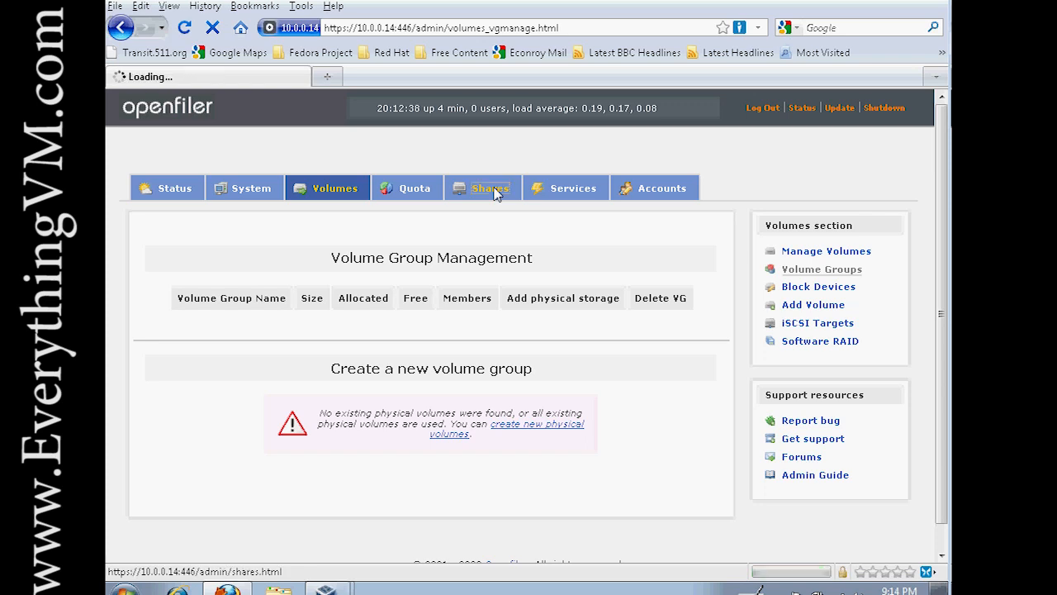
Review the empty Network Shares page, then head to Services.
{"action": "left_click", "coordinate": [489, 187]}
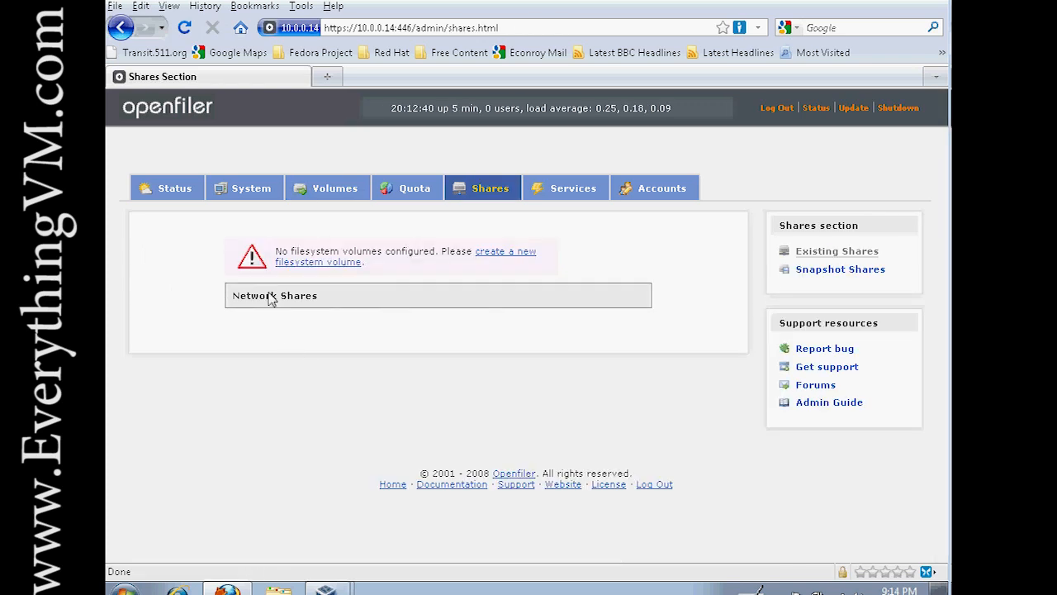
{"action": "mouse_move", "coordinate": [295, 356]}
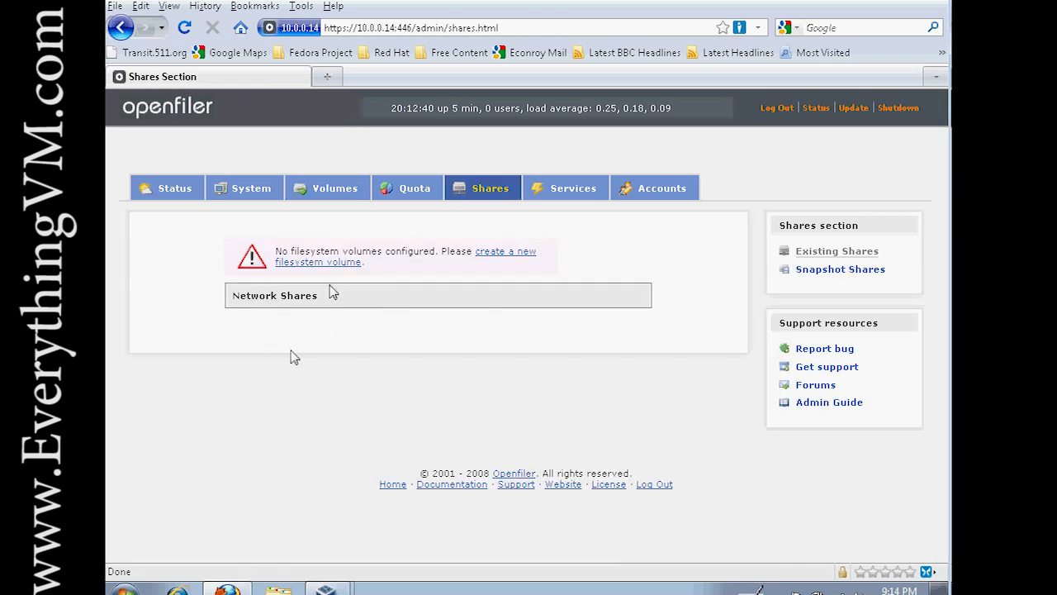
{"action": "mouse_move", "coordinate": [320, 278]}
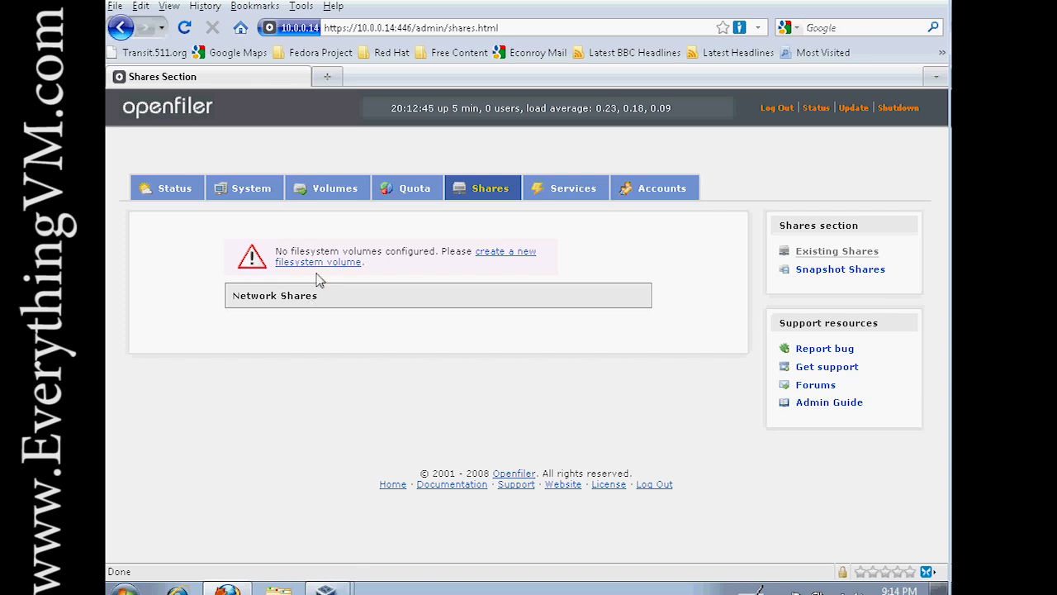
{"action": "mouse_move", "coordinate": [577, 191]}
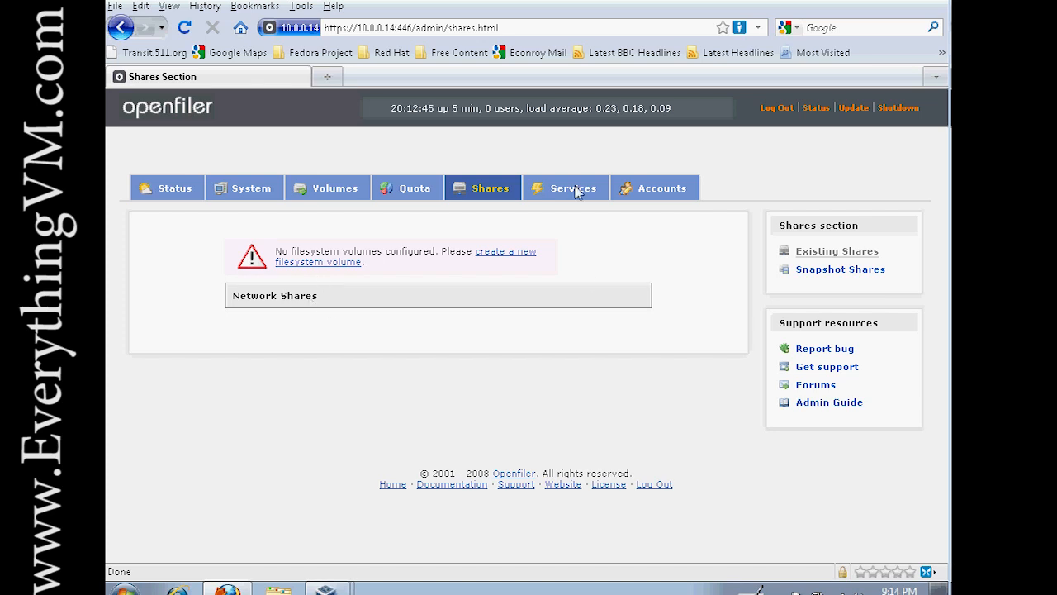
{"action": "left_click", "coordinate": [565, 188]}
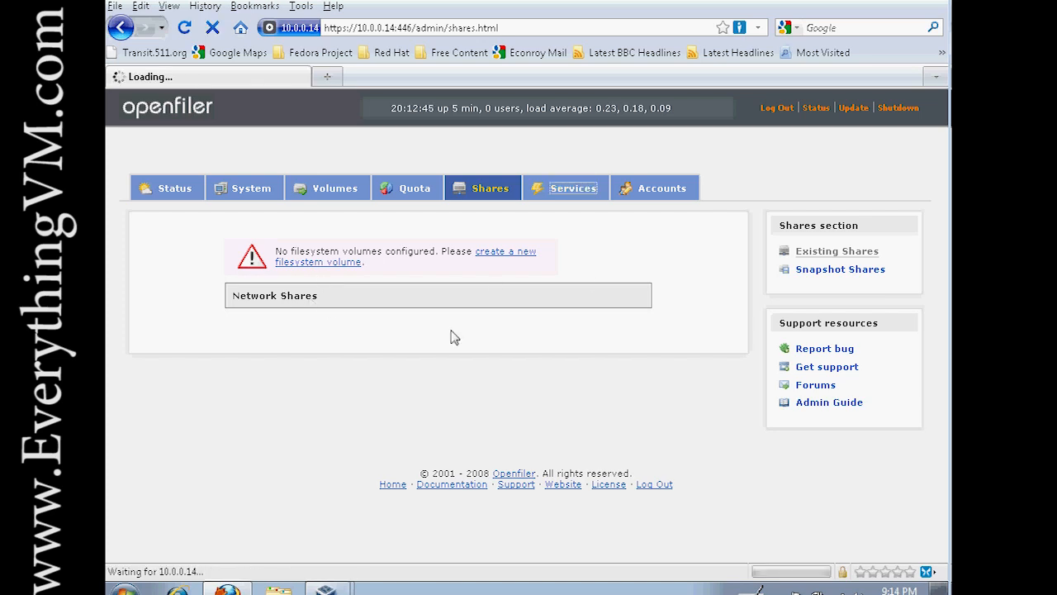
Review the Manage Services list (only ACPI daemon and iSCSI initiator enabled), then head to Accounts.
{"action": "left_click", "coordinate": [565, 188]}
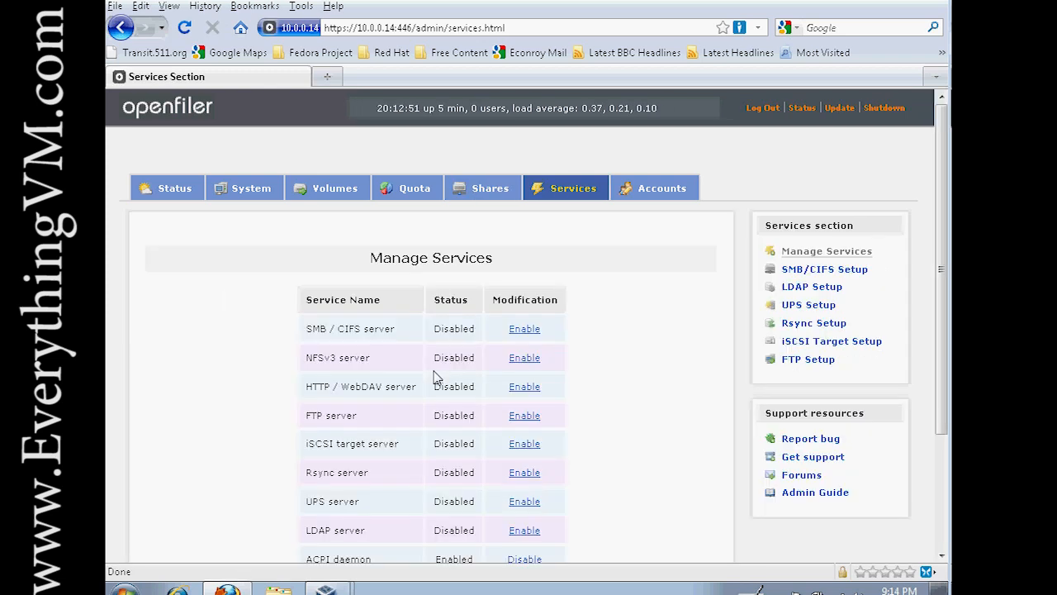
{"action": "scroll", "scroll_direction": "down", "scroll_amount": 3}
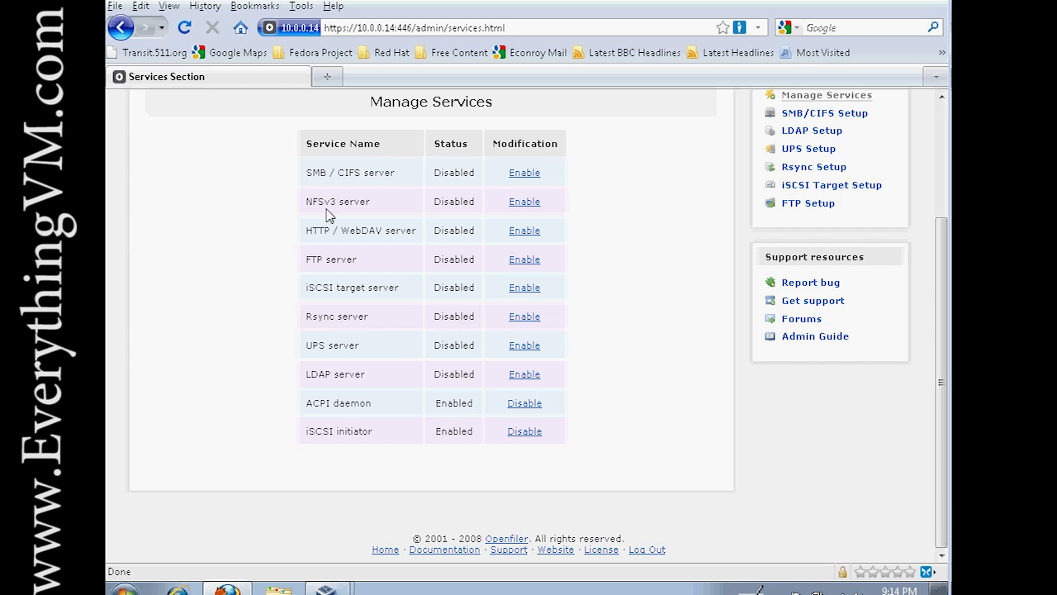
{"action": "mouse_move", "coordinate": [545, 291]}
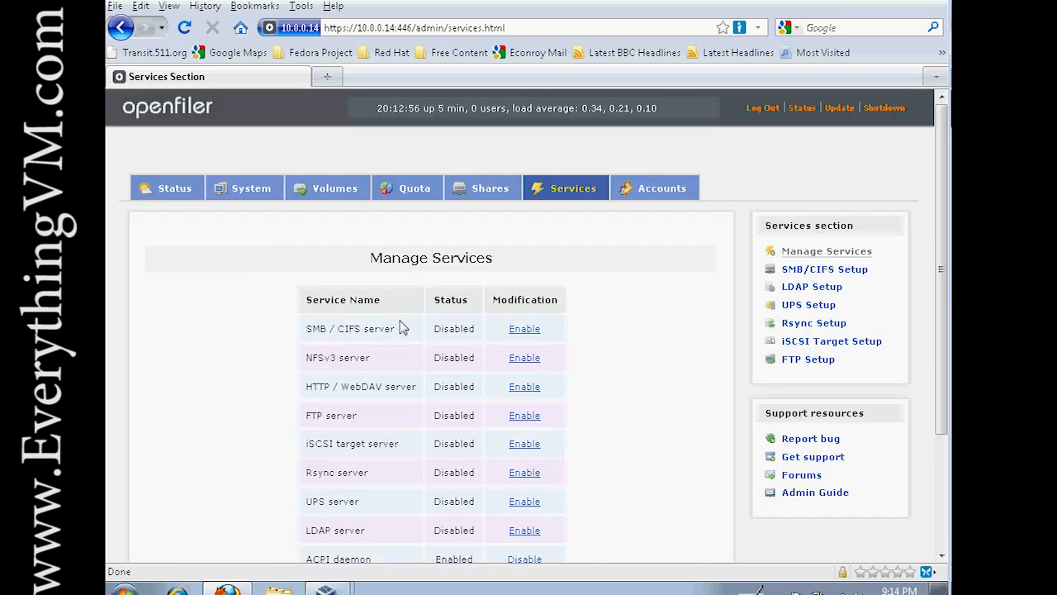
{"action": "scroll", "scroll_direction": "down", "scroll_amount": 3}
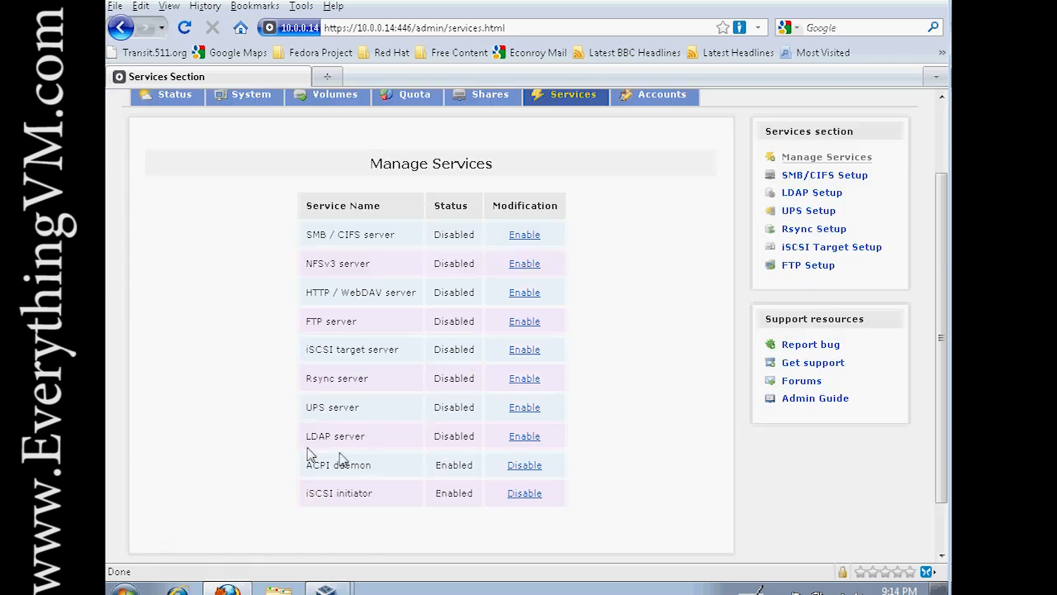
{"action": "mouse_move", "coordinate": [393, 439]}
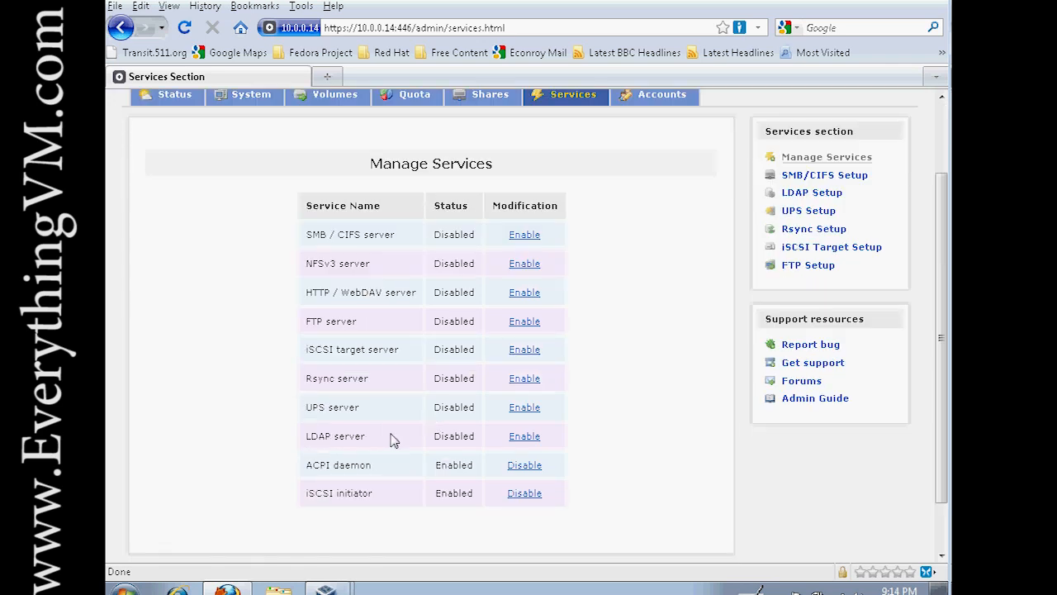
{"action": "mouse_move", "coordinate": [361, 445]}
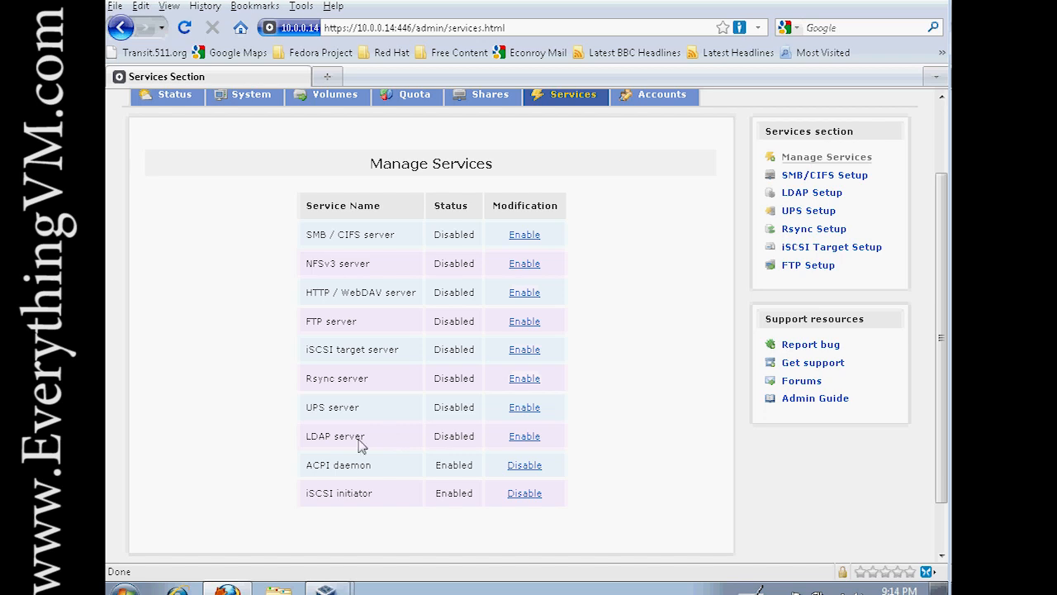
{"action": "mouse_move", "coordinate": [650, 132]}
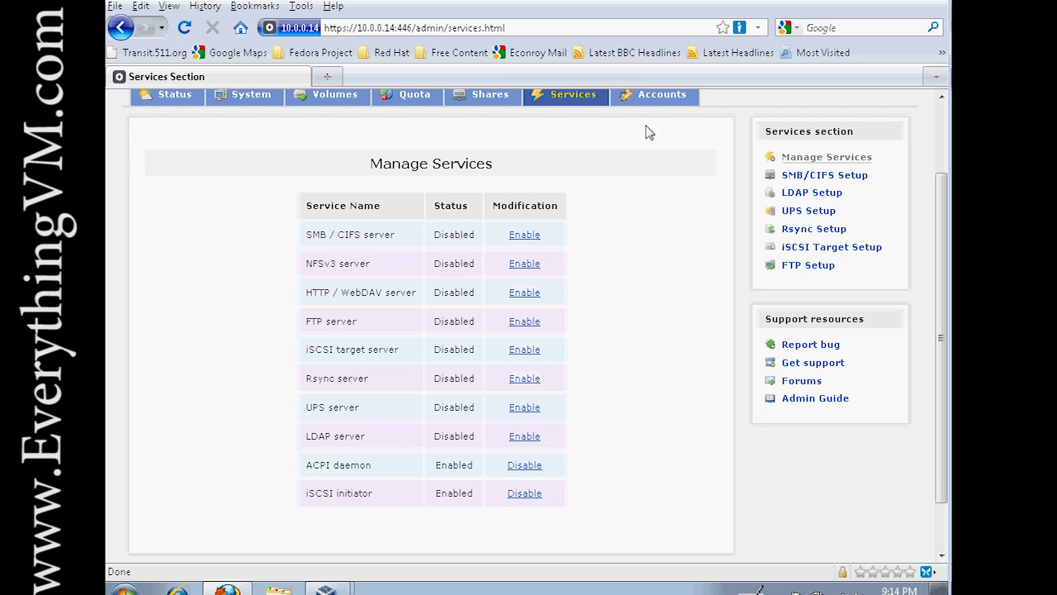
{"action": "left_click", "coordinate": [661, 94]}
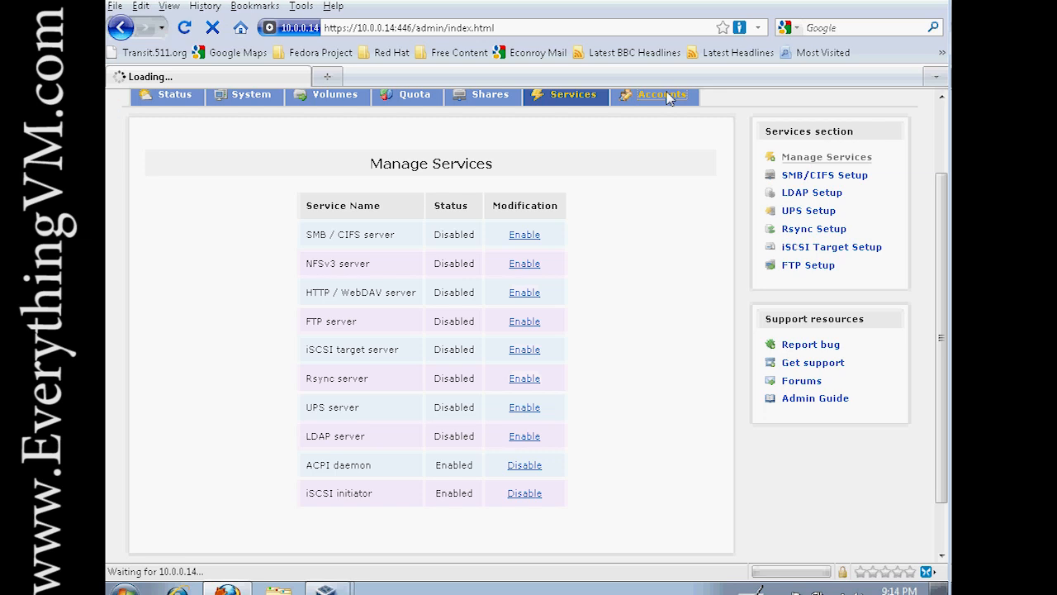
Enable Use LDAP, Use Local LDAP Server and Login SMB server to root DN on the Authentication page.
{"action": "left_click", "coordinate": [661, 94]}
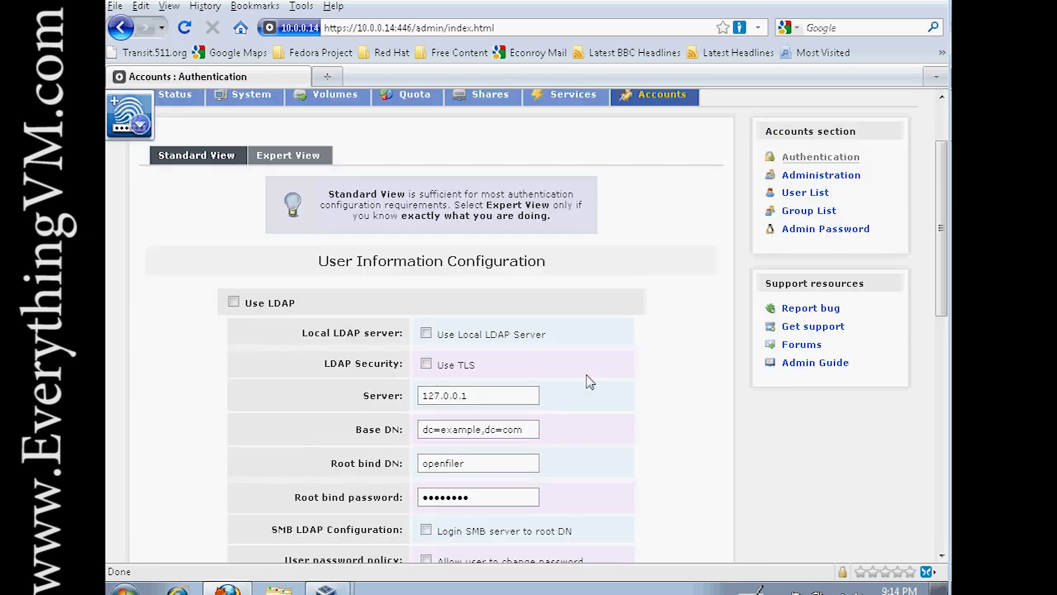
{"action": "scroll", "scroll_direction": "down", "scroll_amount": 3}
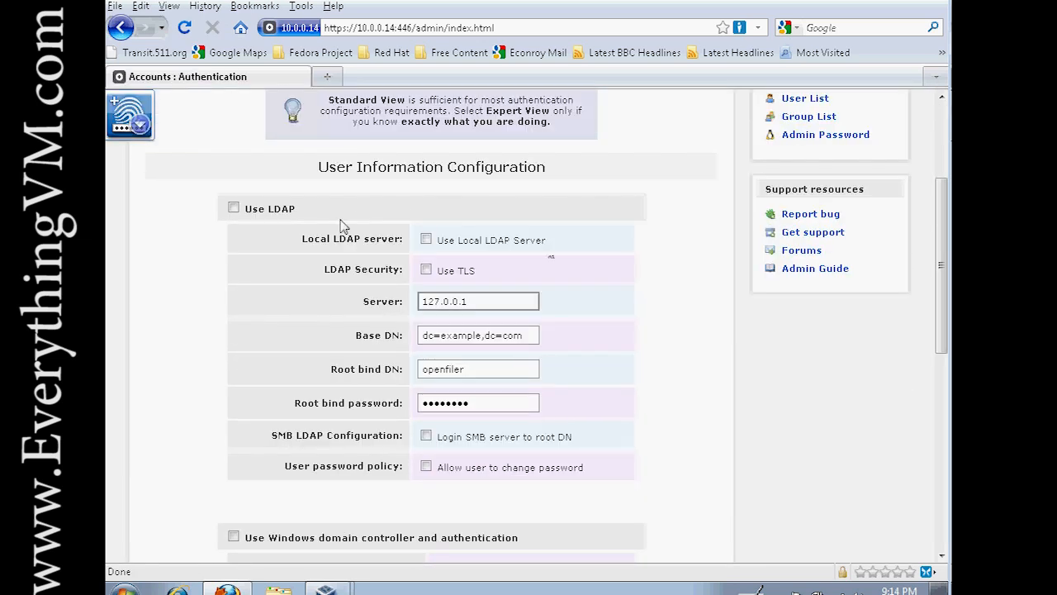
{"action": "scroll", "scroll_direction": "down", "scroll_amount": 3}
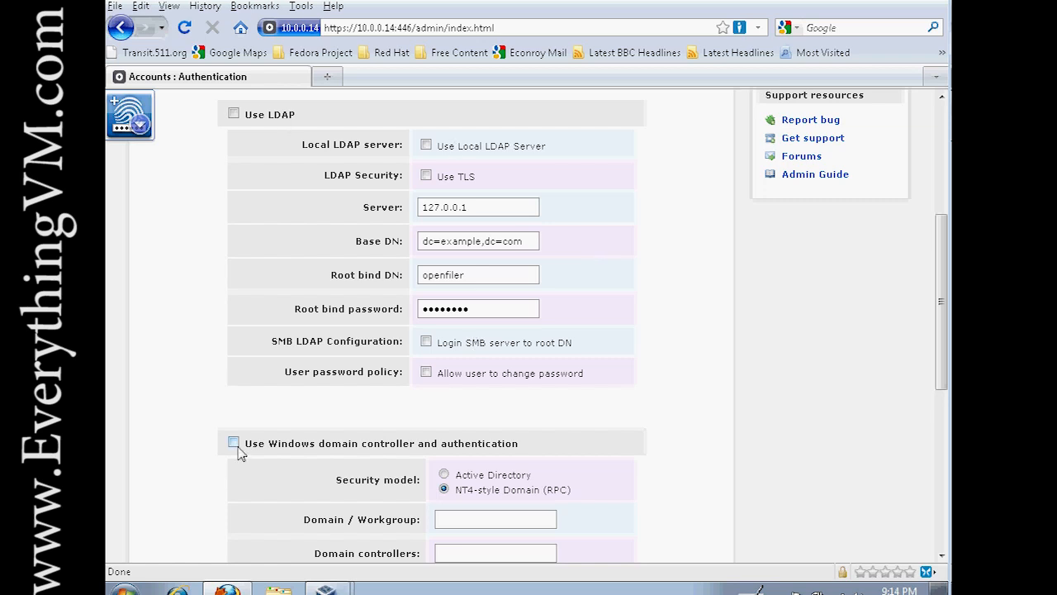
{"action": "mouse_move", "coordinate": [366, 455]}
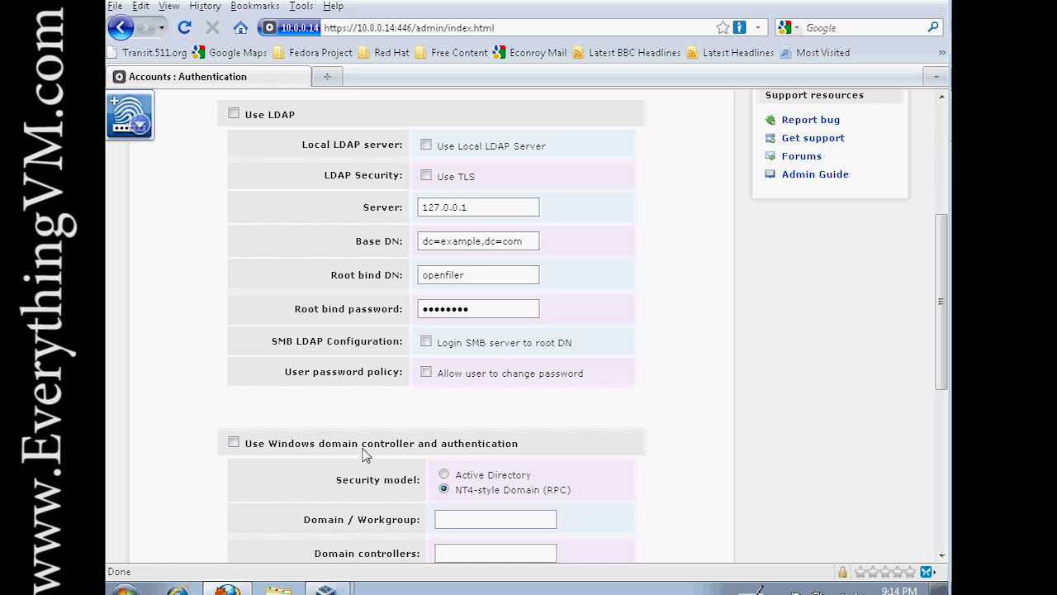
{"action": "mouse_move", "coordinate": [438, 268]}
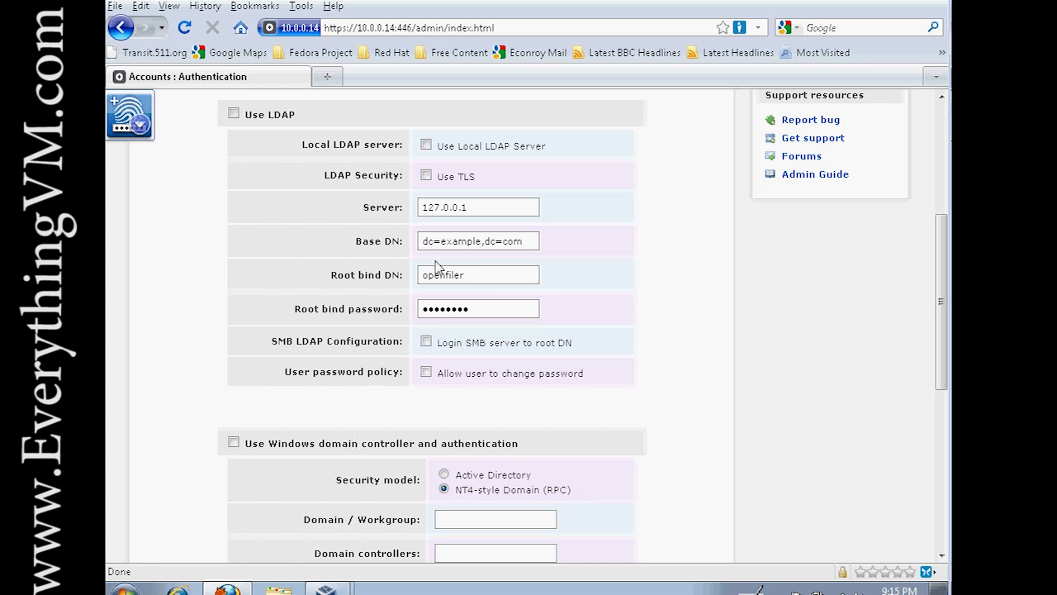
{"action": "mouse_move", "coordinate": [384, 378]}
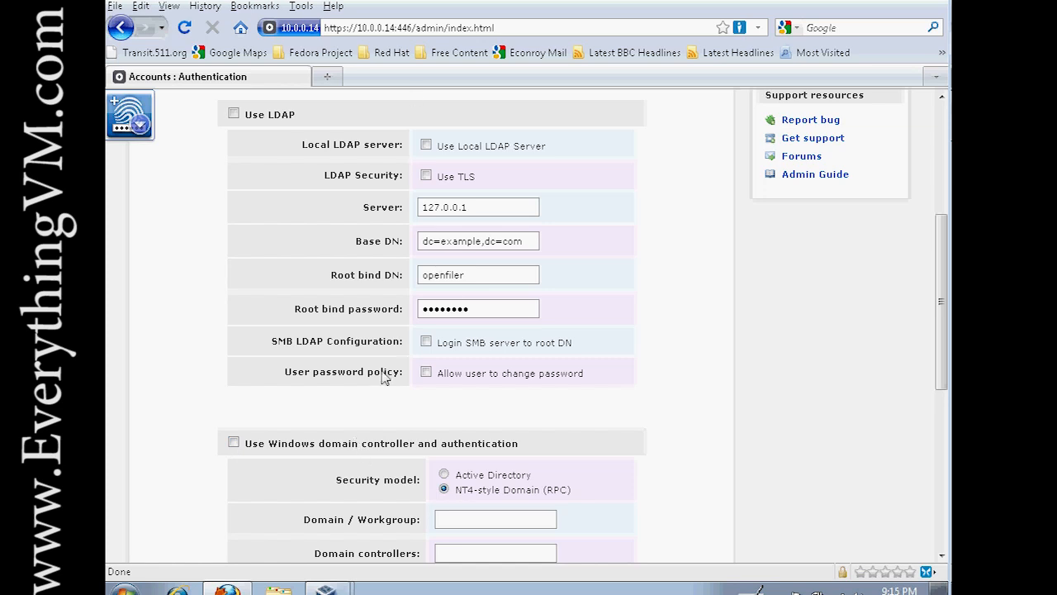
{"action": "scroll", "scroll_direction": "down", "scroll_amount": 3}
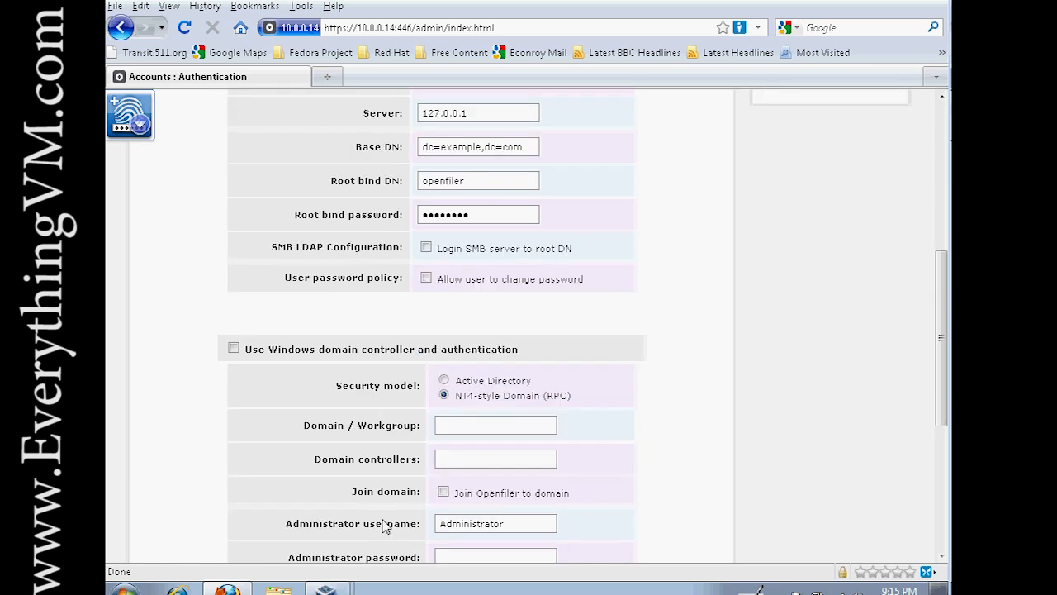
{"action": "mouse_move", "coordinate": [404, 433]}
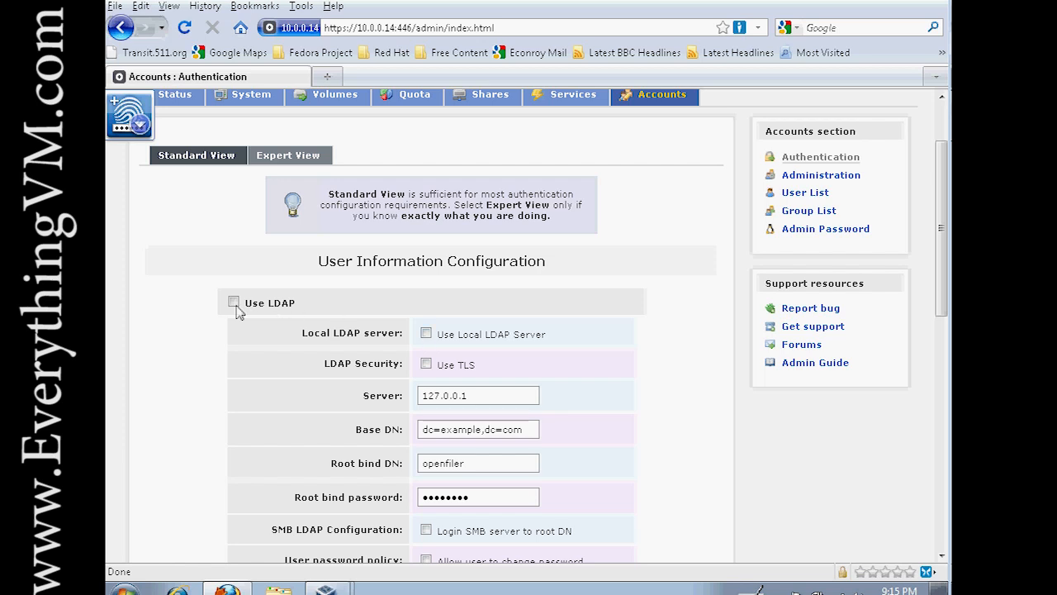
{"action": "left_click", "coordinate": [234, 302]}
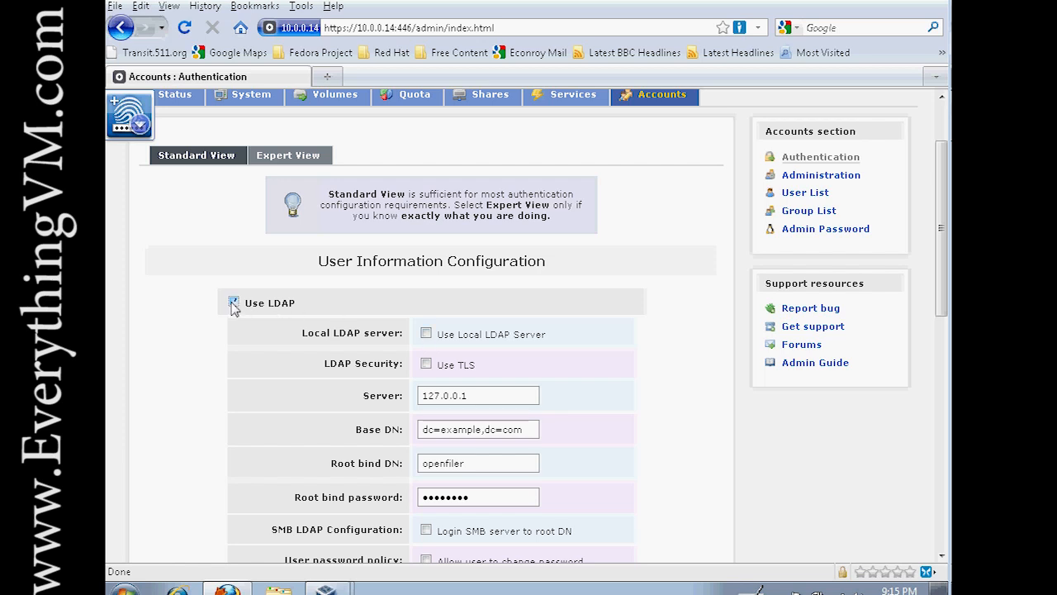
{"action": "left_click", "coordinate": [234, 302]}
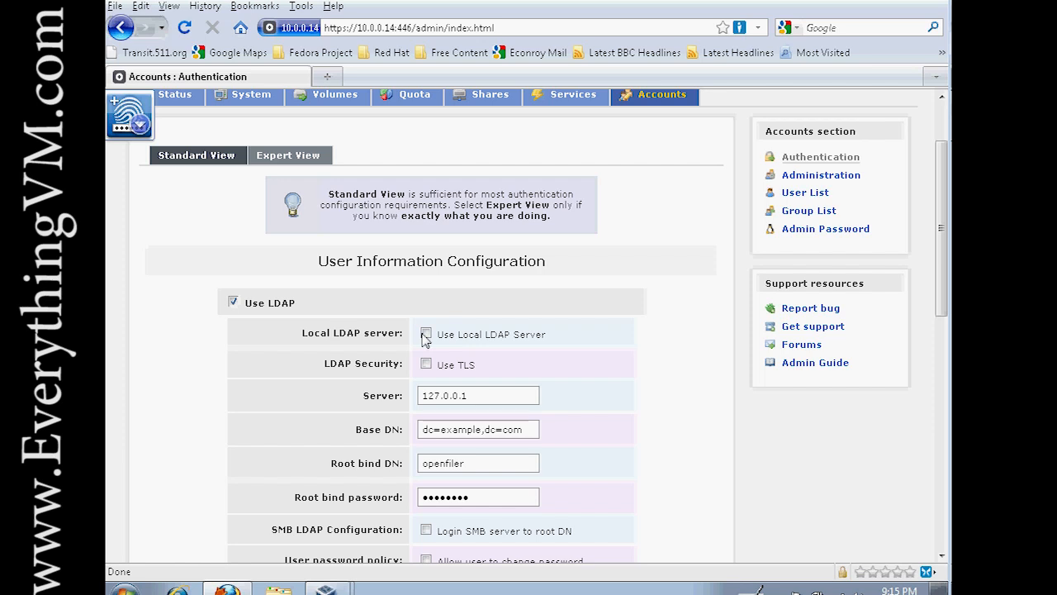
{"action": "left_click", "coordinate": [427, 333]}
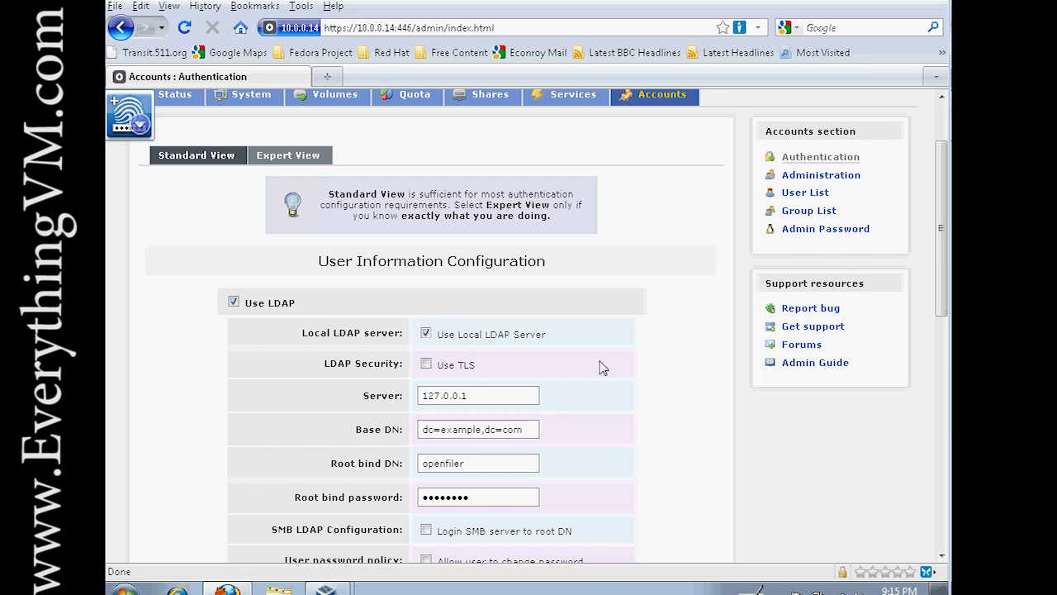
{"action": "scroll", "scroll_direction": "down", "scroll_amount": 3}
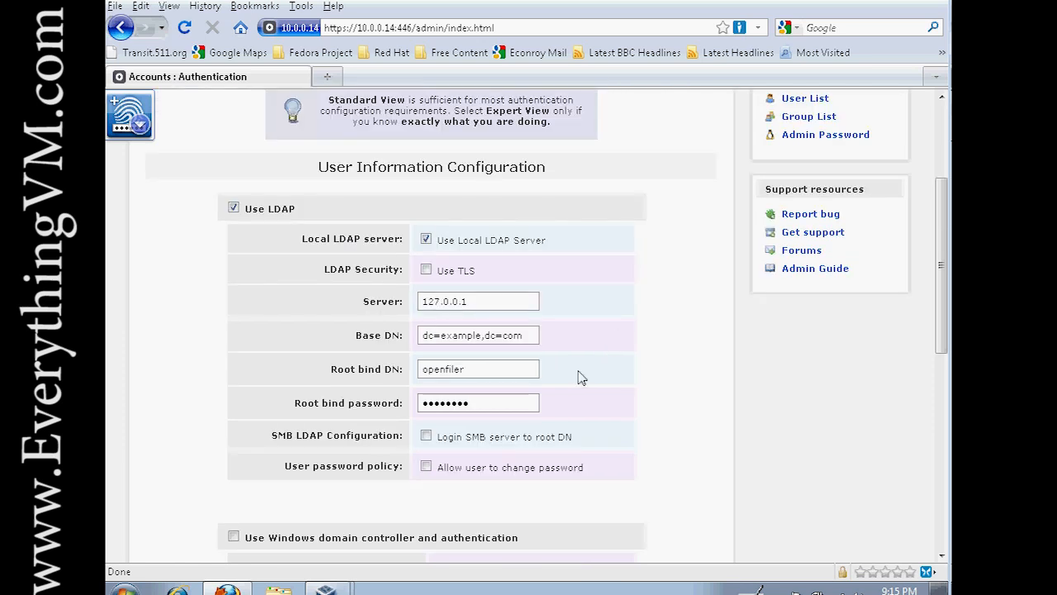
{"action": "left_click", "coordinate": [426, 436]}
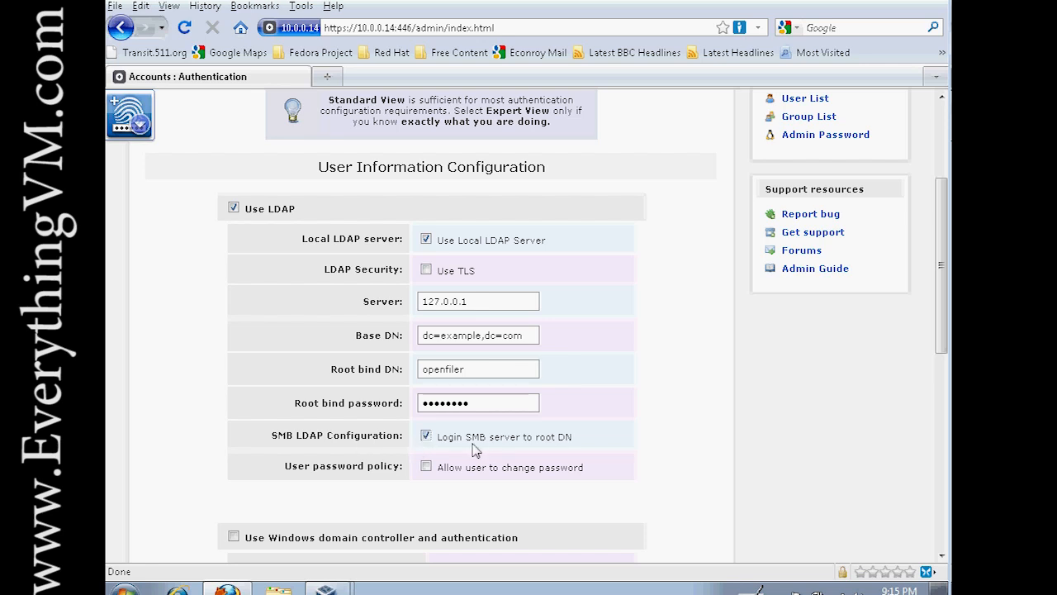
{"action": "mouse_move", "coordinate": [442, 323]}
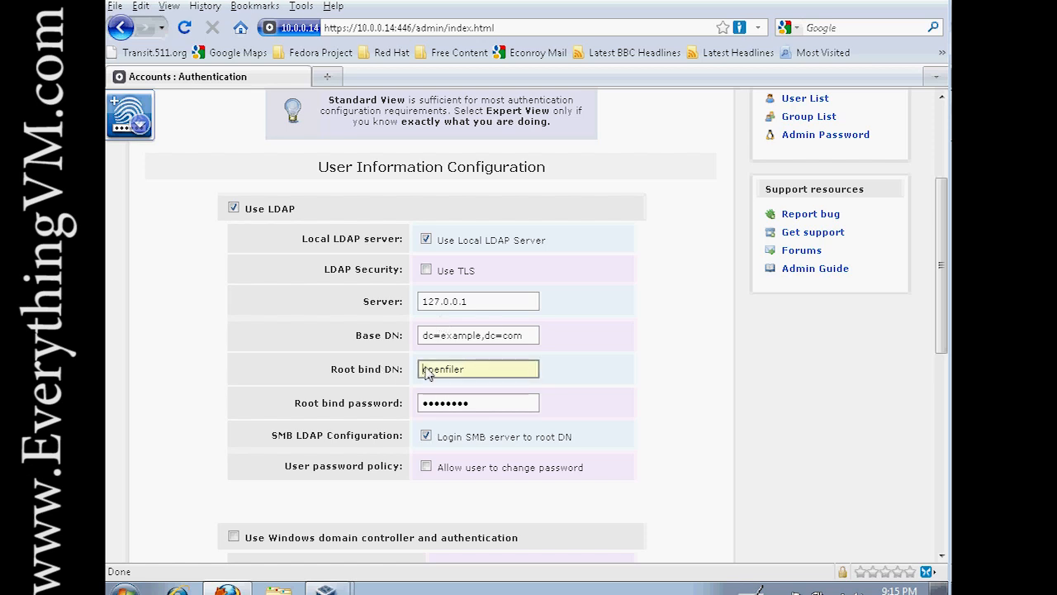
{"action": "mouse_move", "coordinate": [388, 312]}
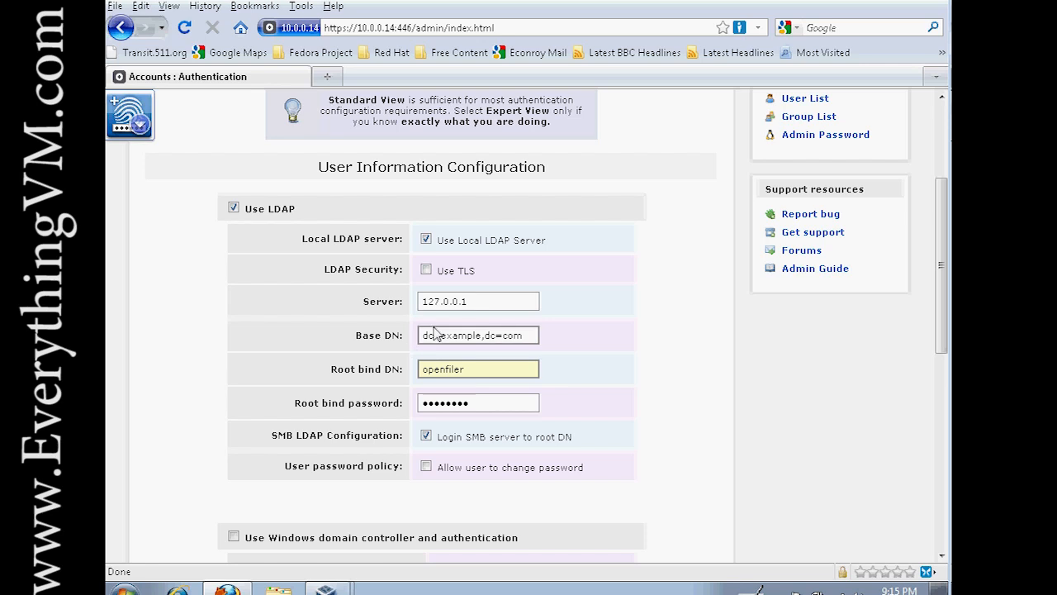
{"action": "mouse_move", "coordinate": [452, 316]}
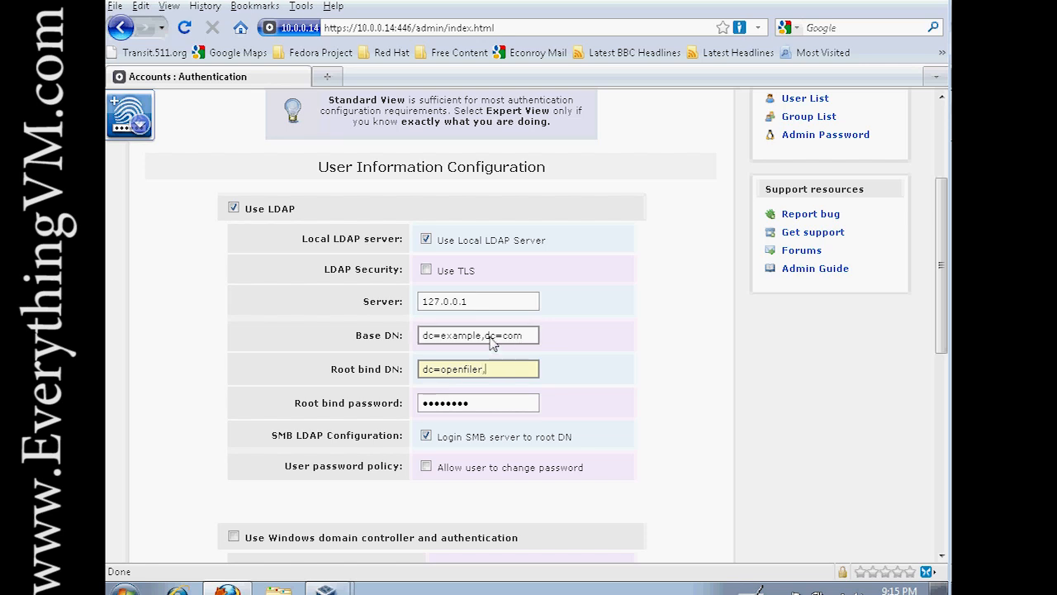
Set Root bind DN to cn=openfiler,dc=example,dc=com and Base DN to dc=example,dc=com.
{"action": "left_click", "coordinate": [477, 335]}
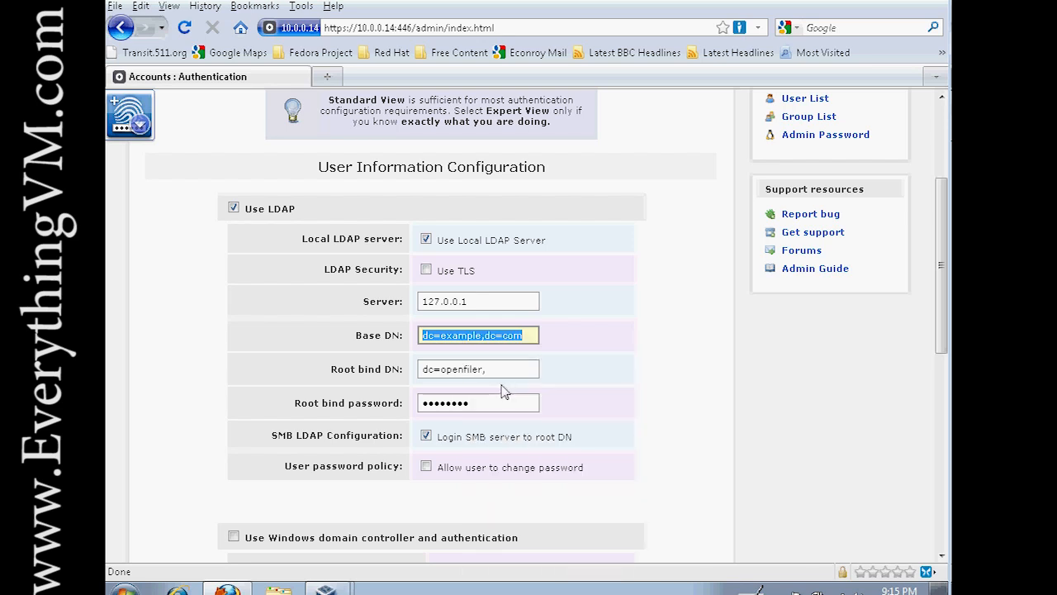
{"action": "right_click", "coordinate": [477, 369]}
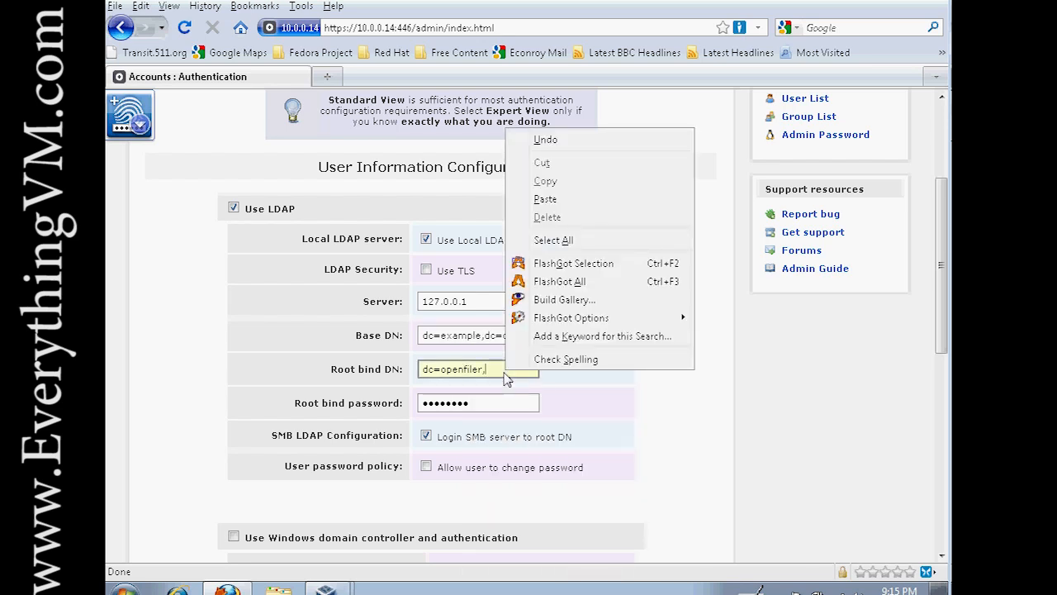
{"action": "mouse_move", "coordinate": [545, 198]}
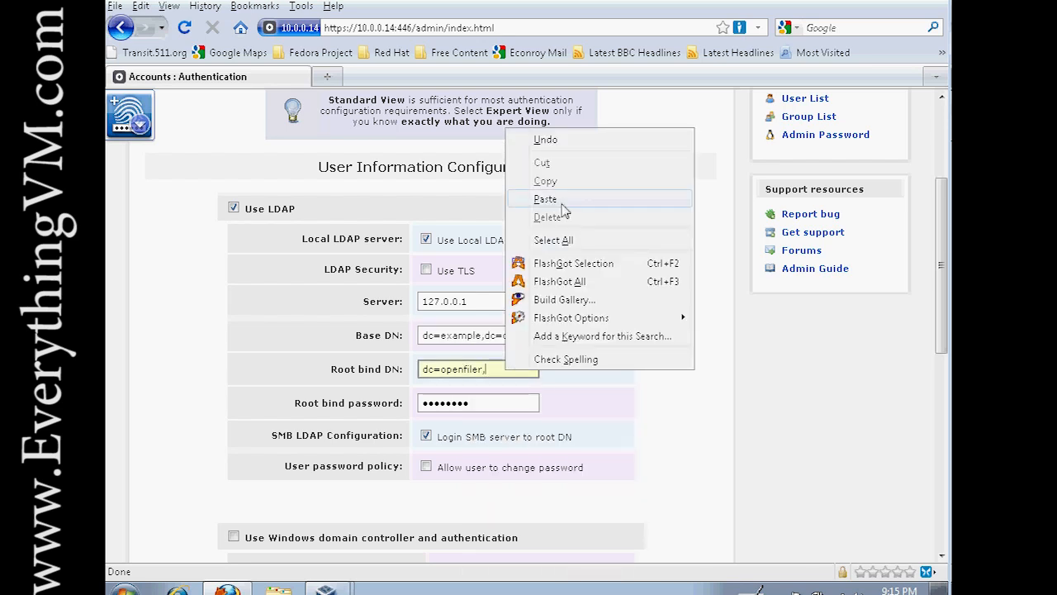
{"action": "left_click", "coordinate": [545, 199]}
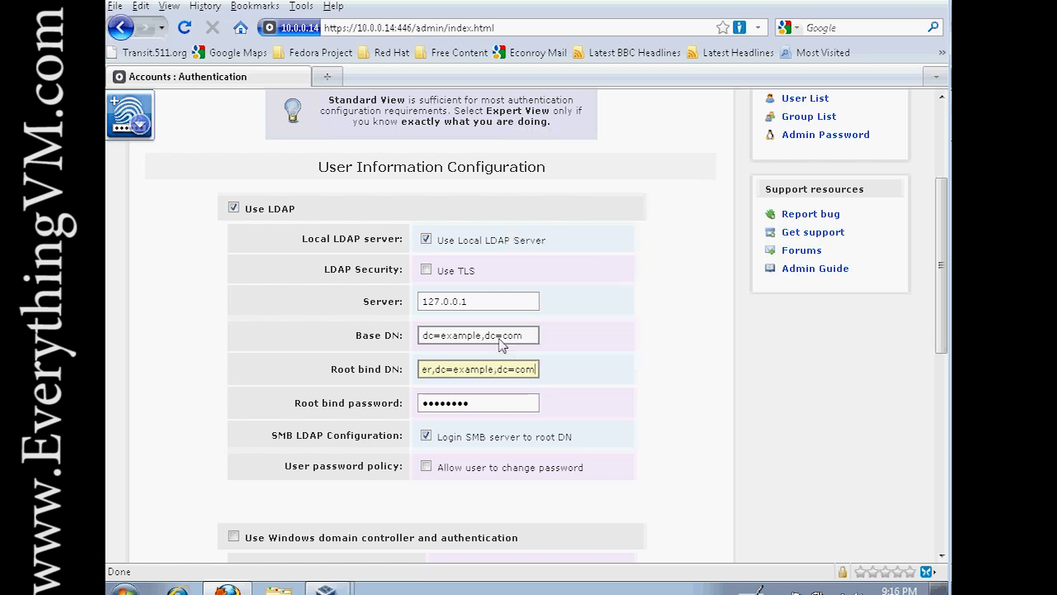
{"action": "left_click", "coordinate": [477, 334]}
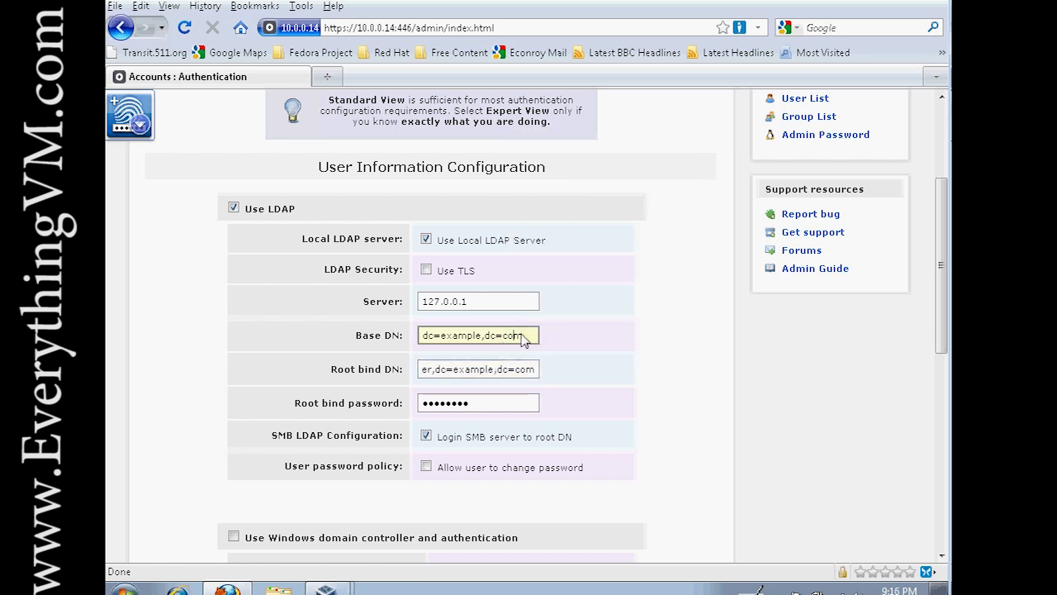
{"action": "left_click", "coordinate": [478, 334]}
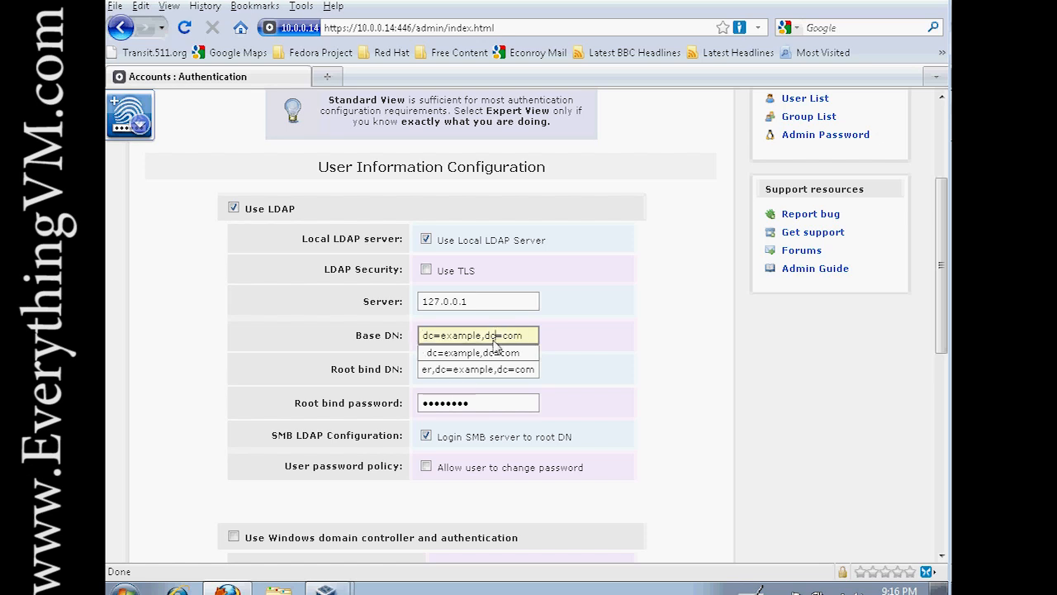
{"action": "left_click", "coordinate": [477, 353]}
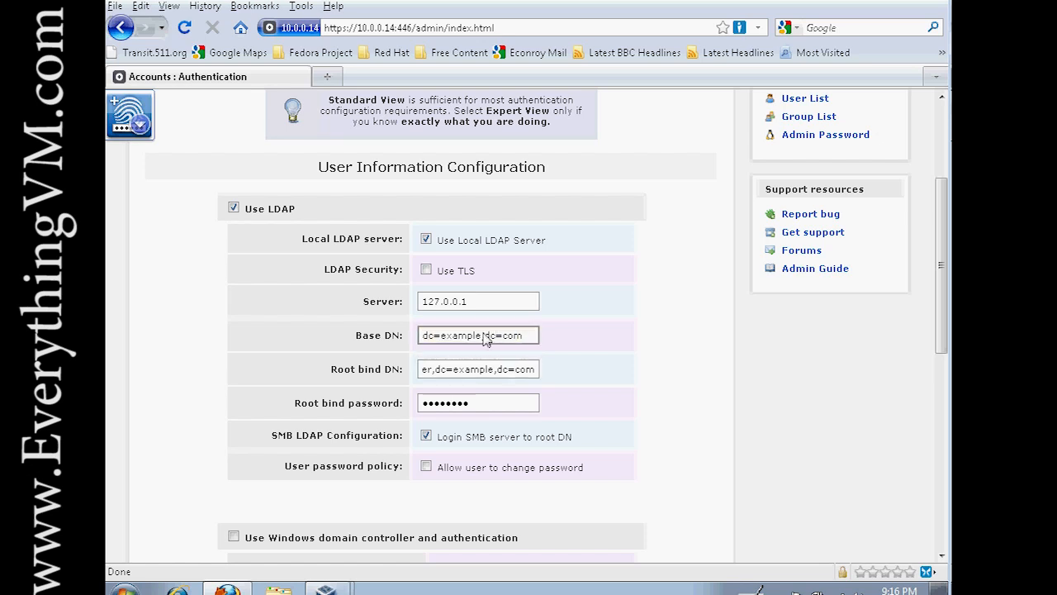
{"action": "mouse_move", "coordinate": [463, 339]}
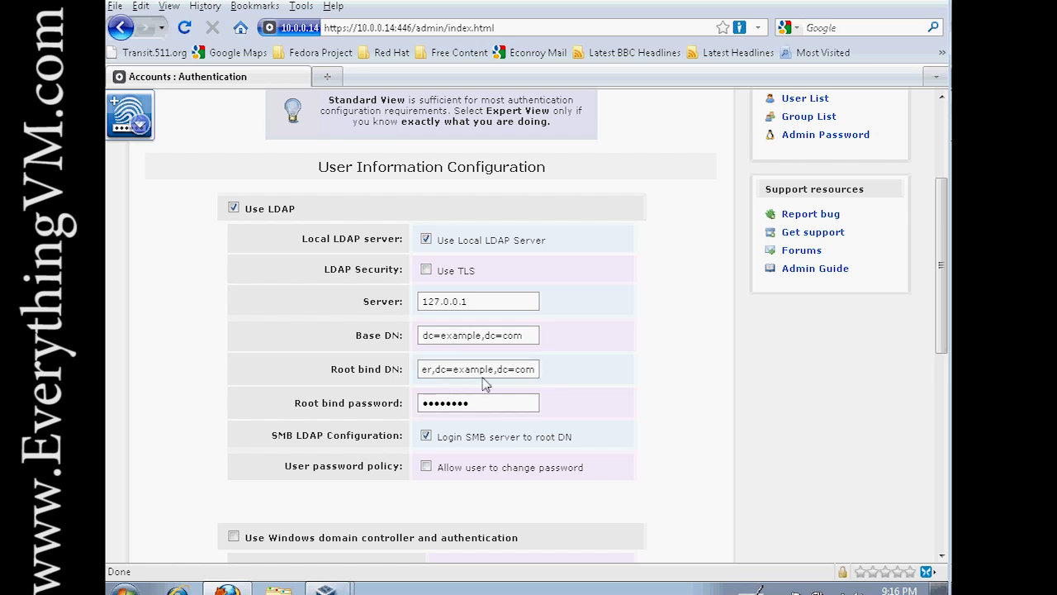
Submit the LDAP authentication settings at the bottom of the page.
{"action": "scroll", "scroll_direction": "down", "scroll_amount": 3}
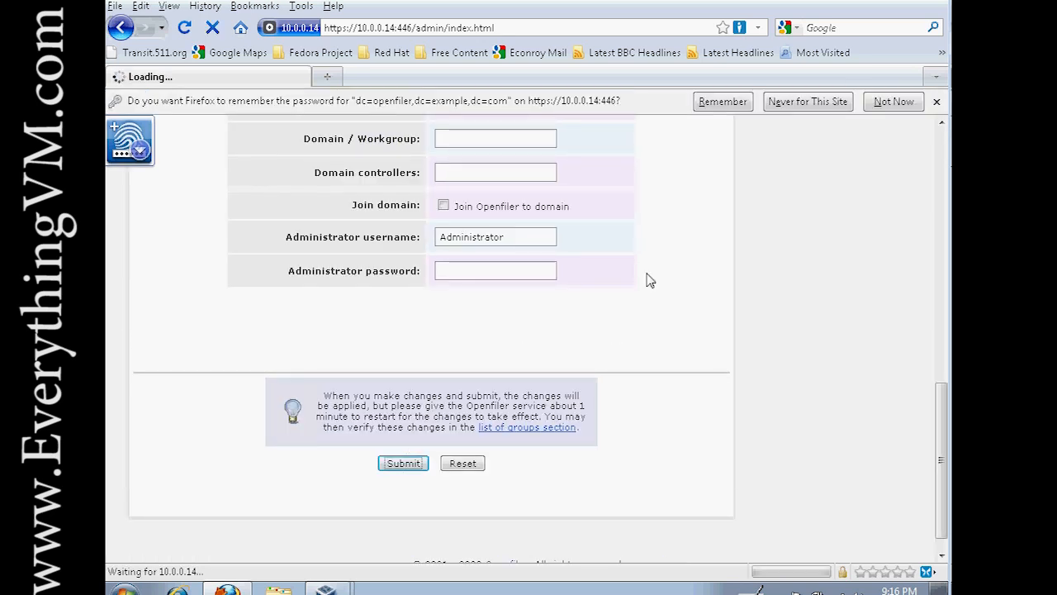
{"action": "mouse_move", "coordinate": [574, 241]}
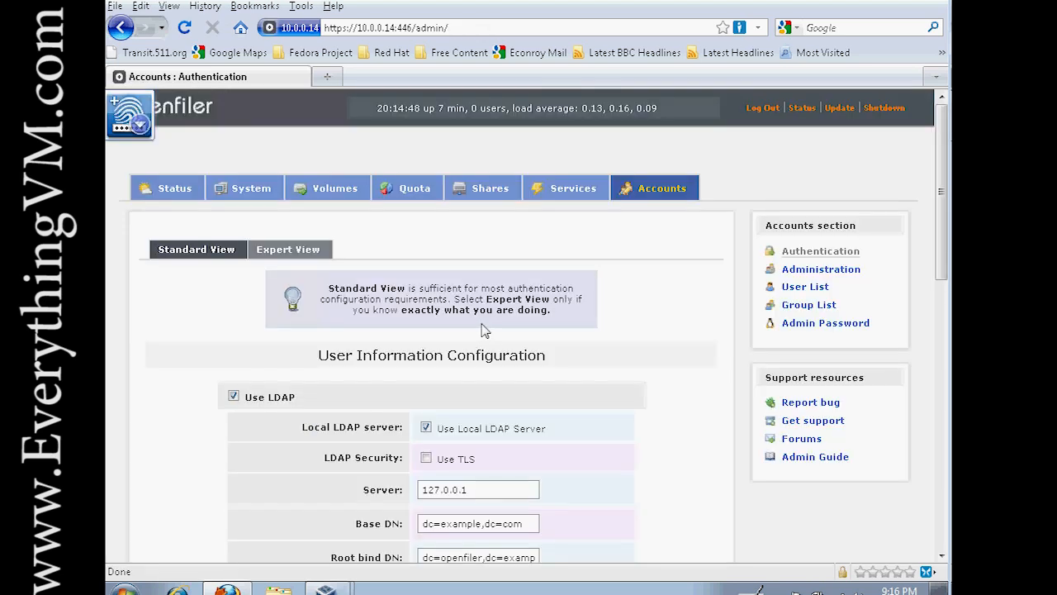
{"action": "mouse_move", "coordinate": [559, 253]}
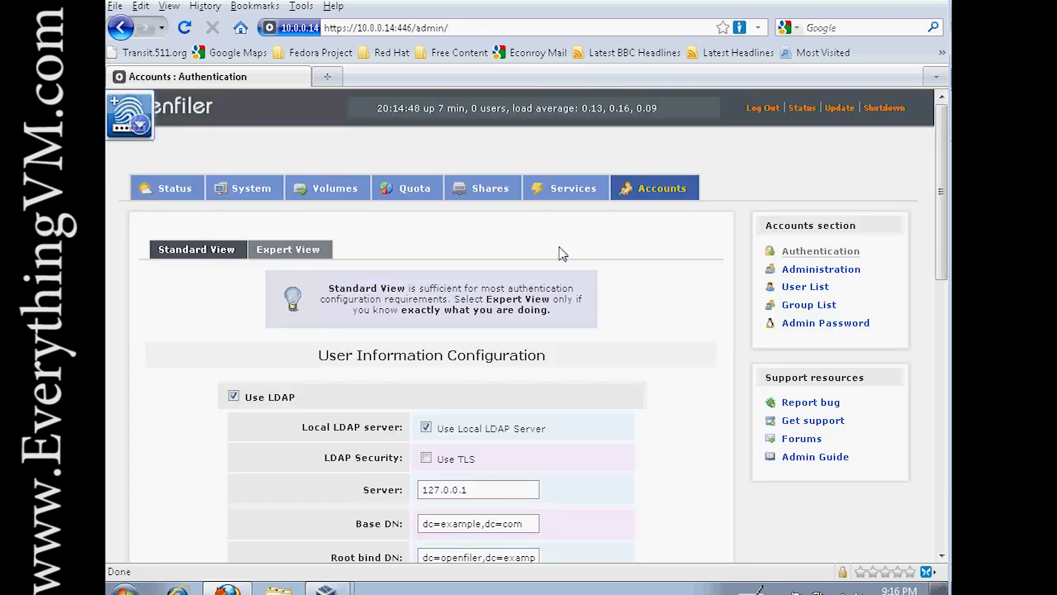
{"action": "mouse_move", "coordinate": [421, 361]}
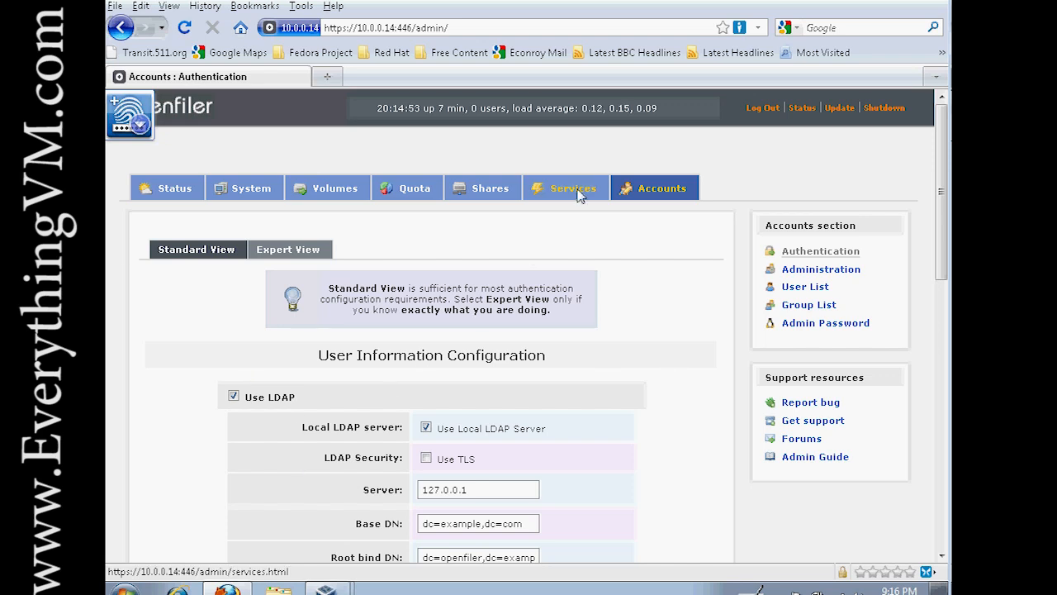
Confirm the LDAP server shows as enabled in Manage Services, then return to Accounts.
{"action": "left_click", "coordinate": [566, 187]}
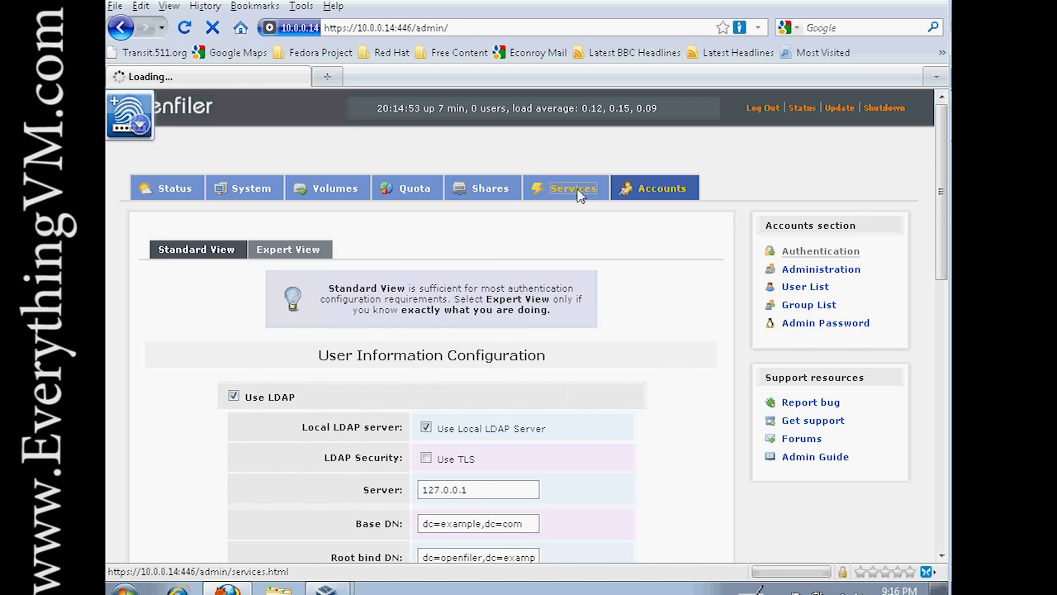
{"action": "left_click", "coordinate": [564, 187]}
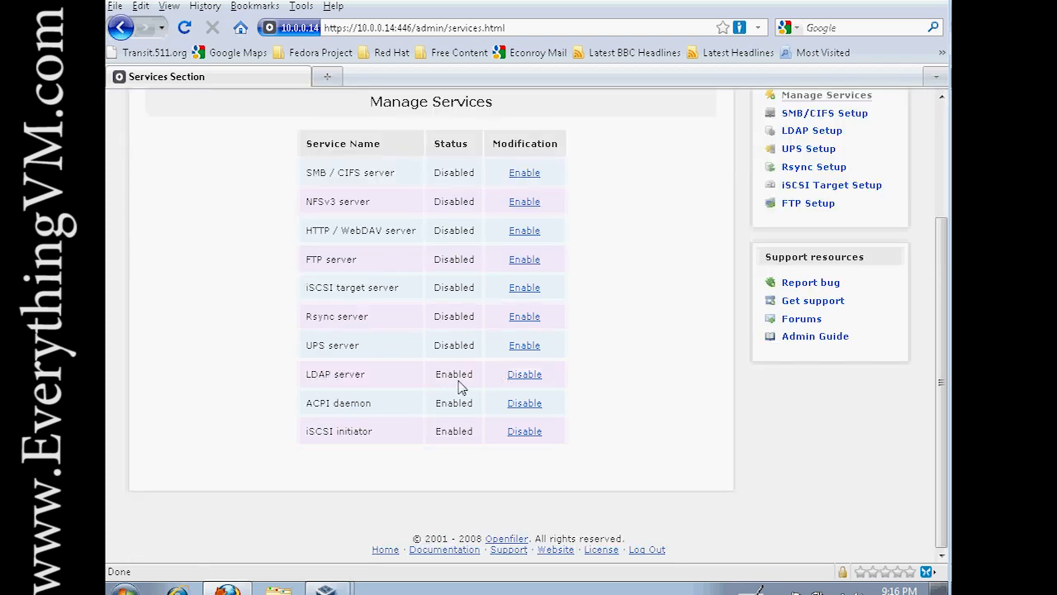
{"action": "double_click", "coordinate": [454, 374]}
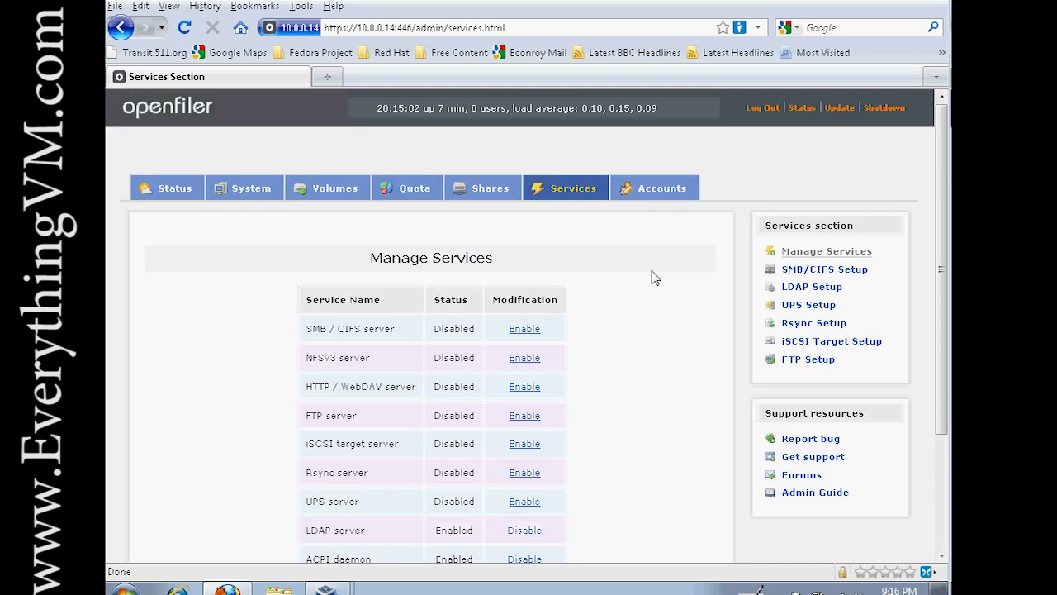
{"action": "left_click", "coordinate": [661, 188]}
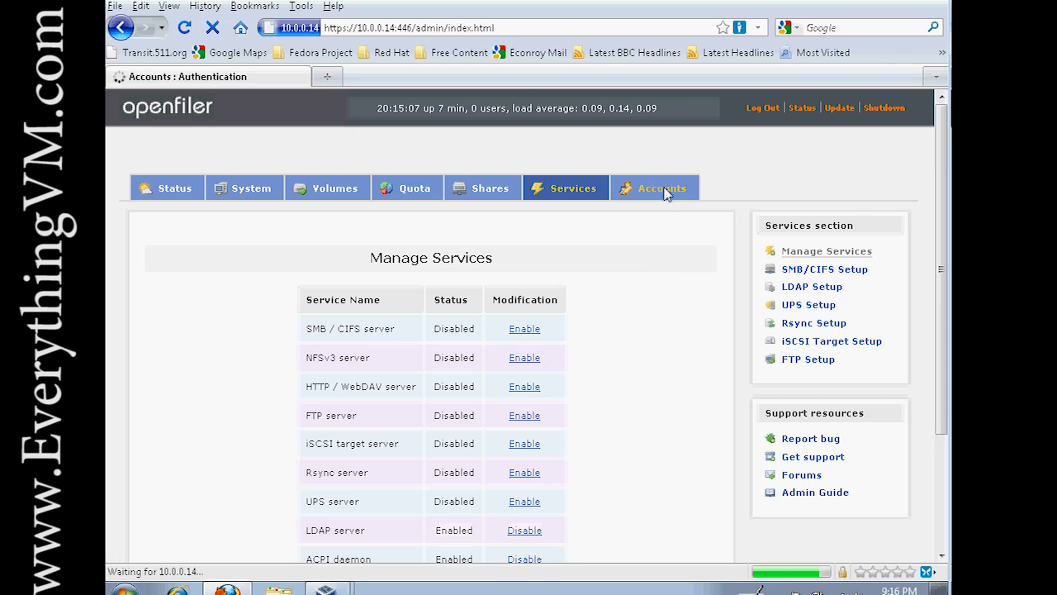
Add a group named 'normal users' in Group Administration (gid 500).
{"action": "left_click", "coordinate": [661, 188]}
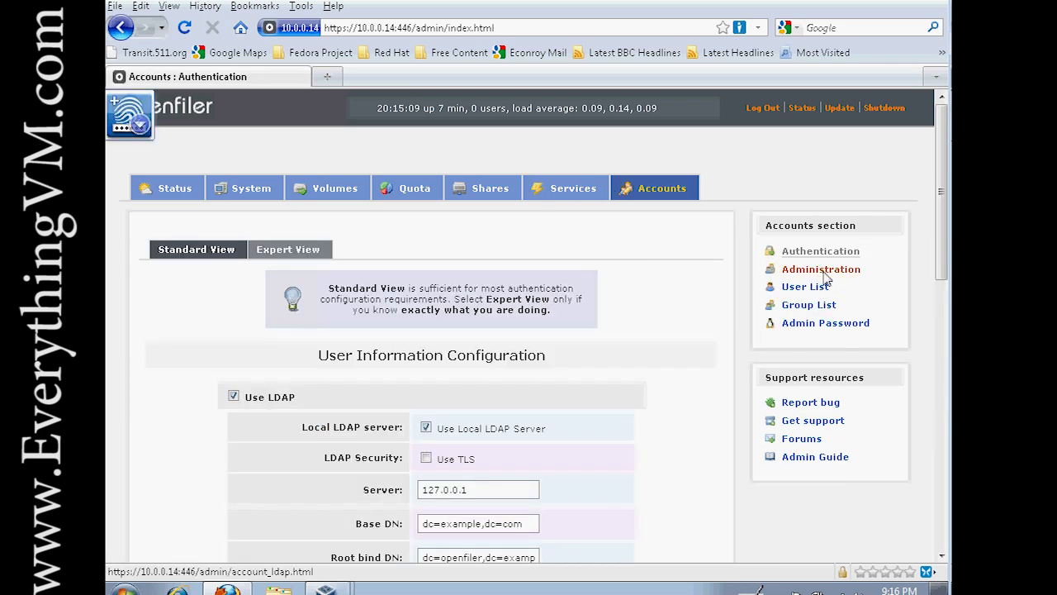
{"action": "left_click", "coordinate": [820, 269]}
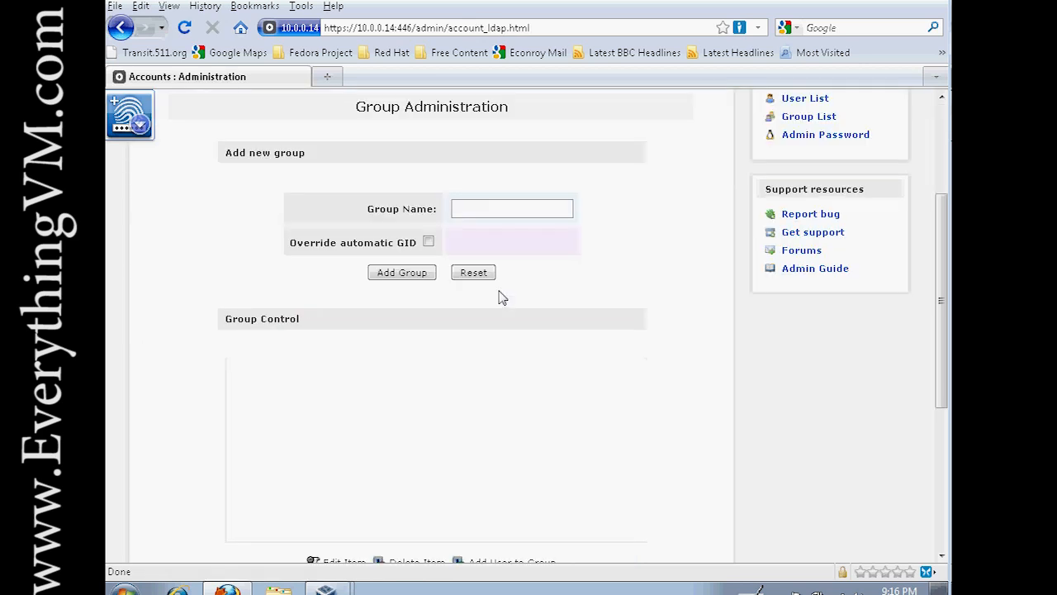
{"action": "left_click", "coordinate": [512, 208]}
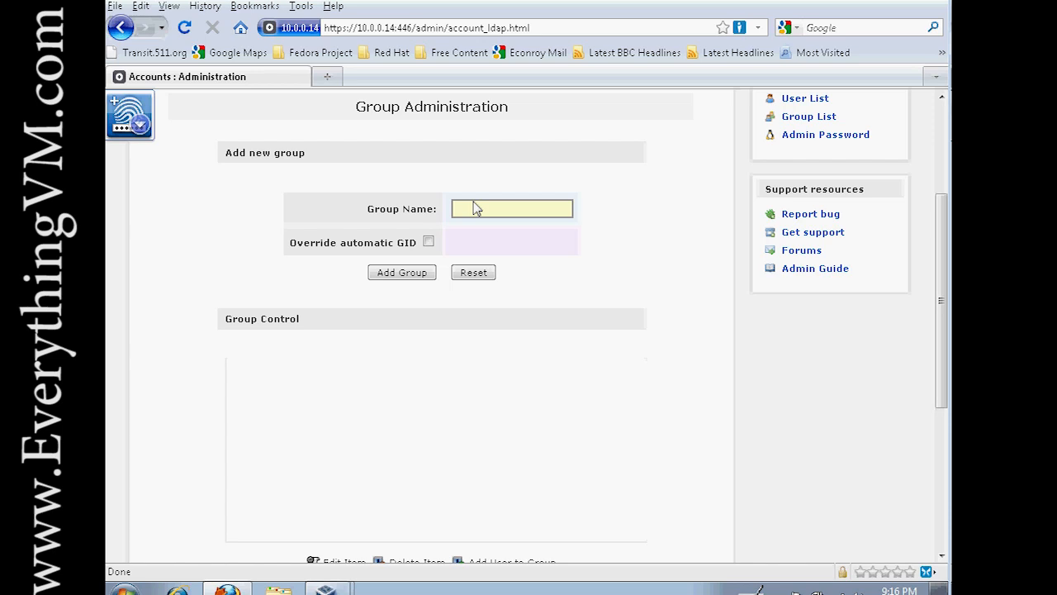
{"action": "left_click", "coordinate": [512, 208]}
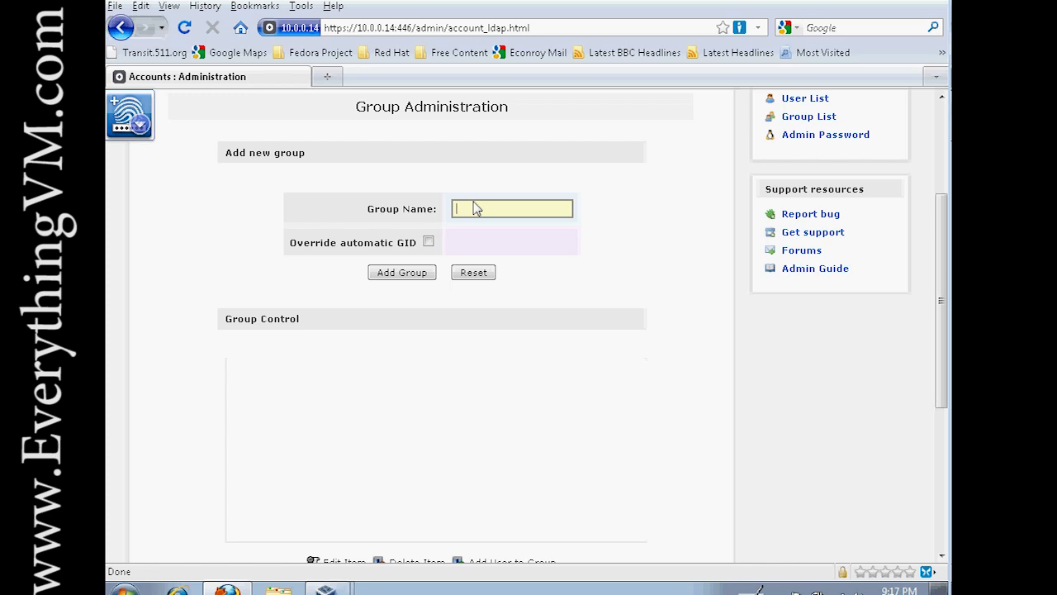
{"action": "type", "text": "normal user"}
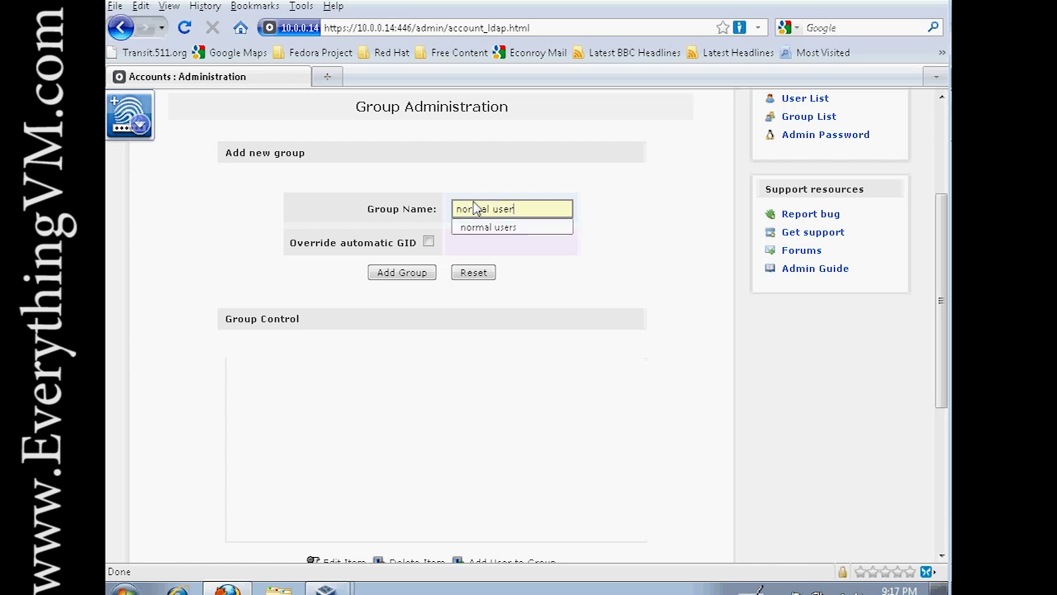
{"action": "left_click", "coordinate": [487, 227]}
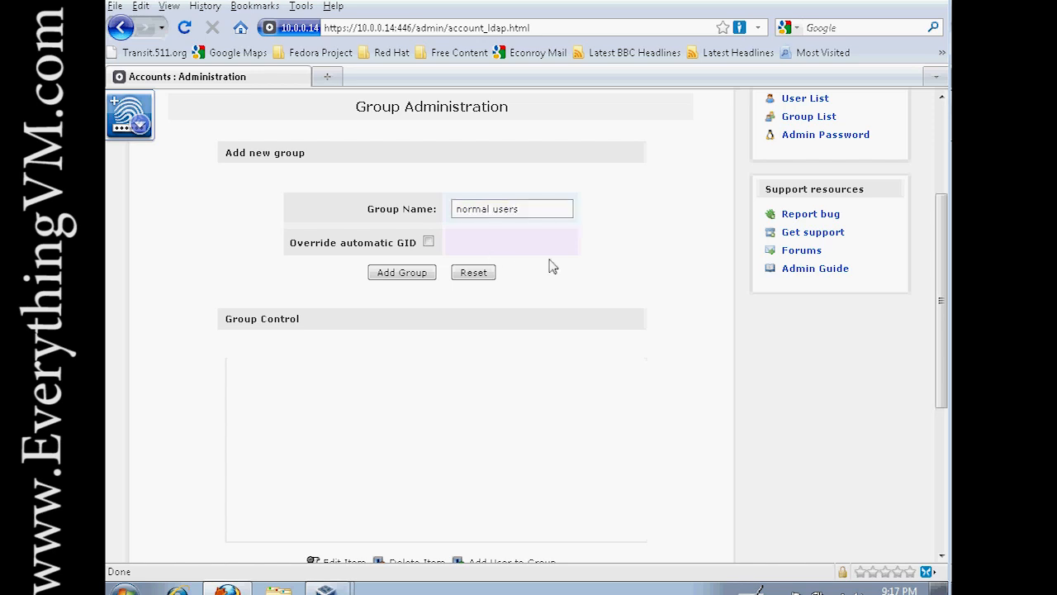
{"action": "left_click", "coordinate": [402, 272]}
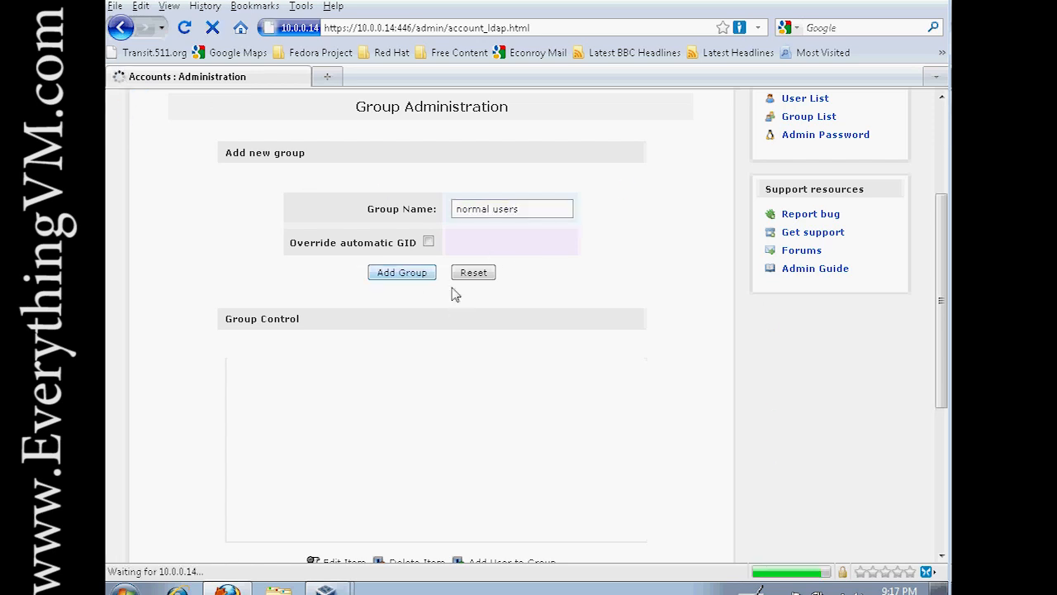
{"action": "left_click", "coordinate": [402, 273]}
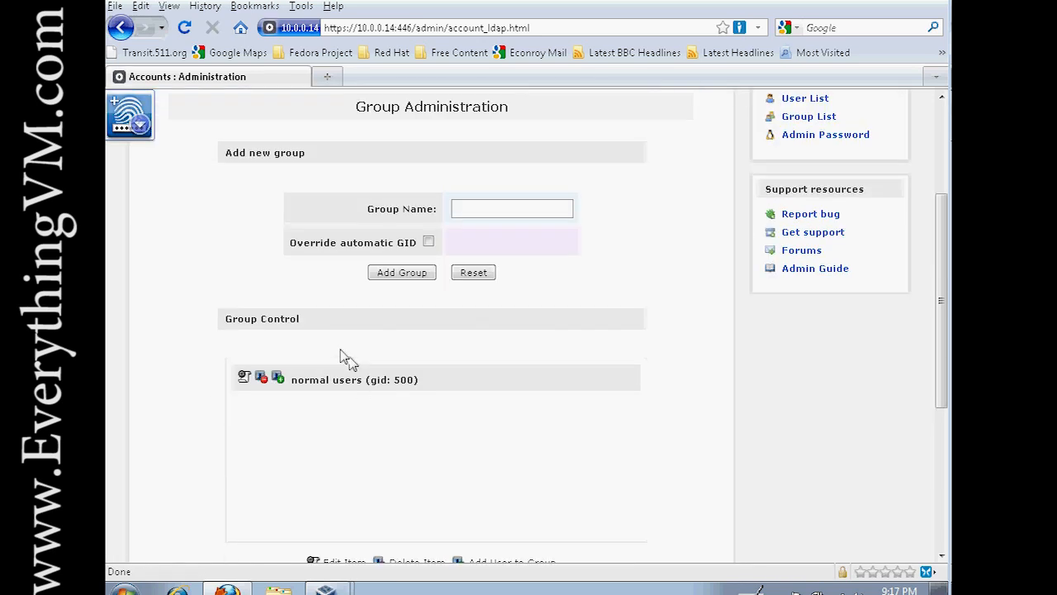
{"action": "left_click", "coordinate": [511, 208]}
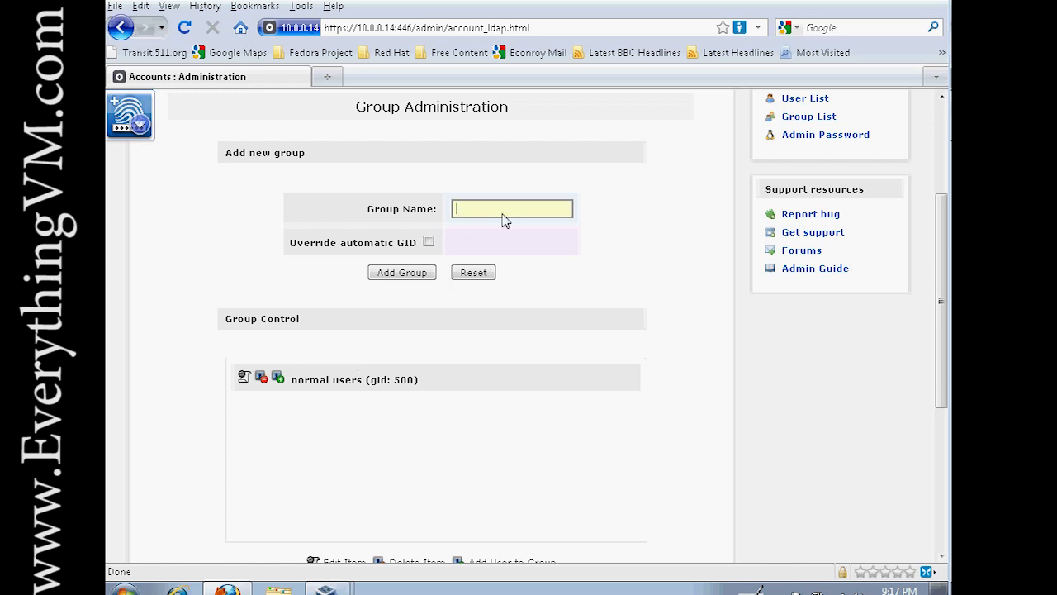
{"action": "mouse_move", "coordinate": [405, 417]}
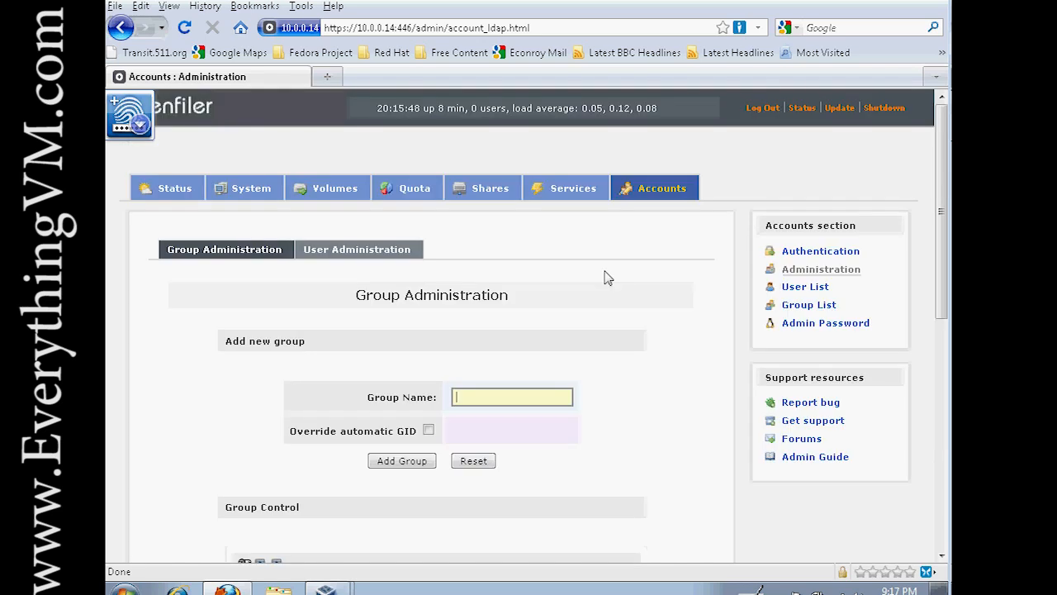
{"action": "mouse_move", "coordinate": [295, 267]}
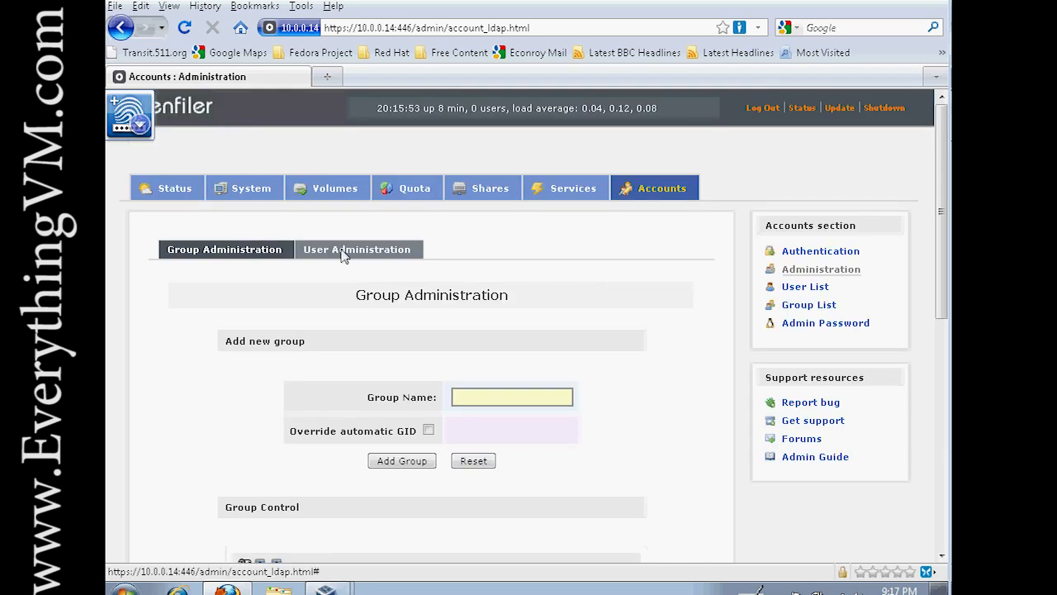
Create user seanp with a password and primary group normal users, then view it under User Control.
{"action": "left_click", "coordinate": [355, 249]}
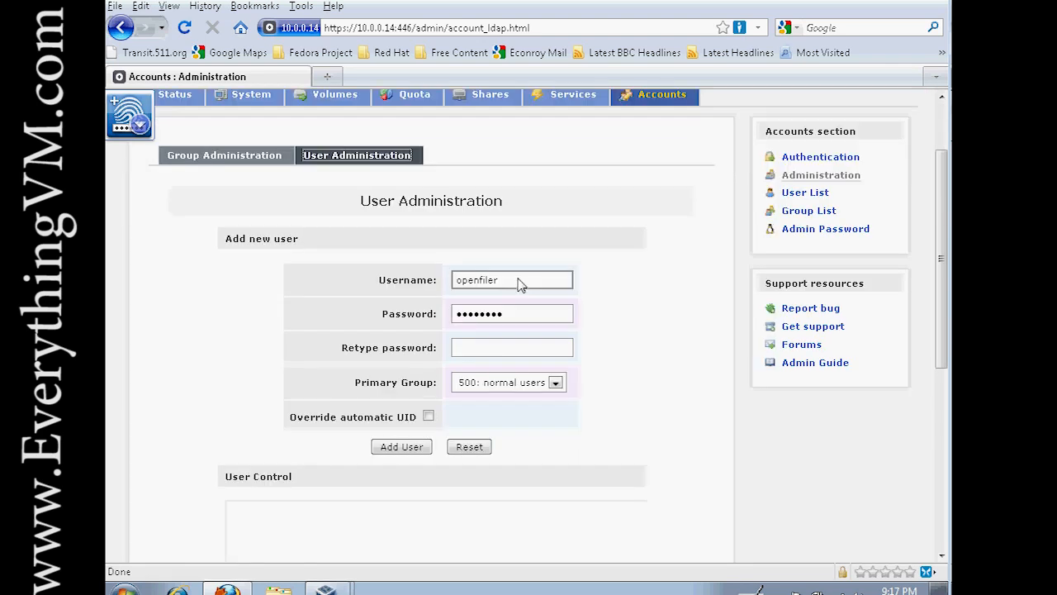
{"action": "type", "text": "s"}
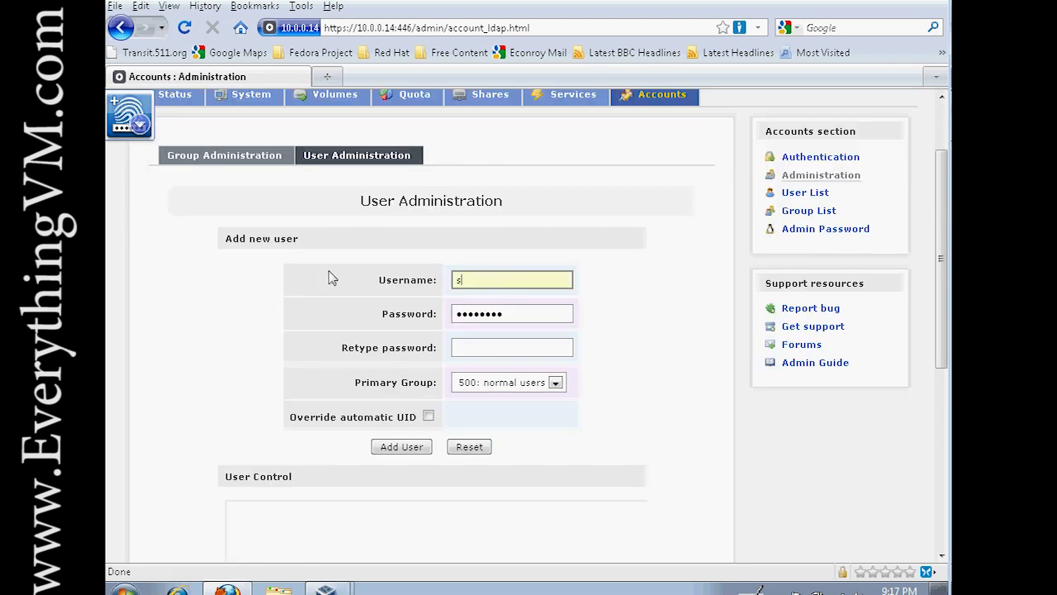
{"action": "type", "text": "eanp"}
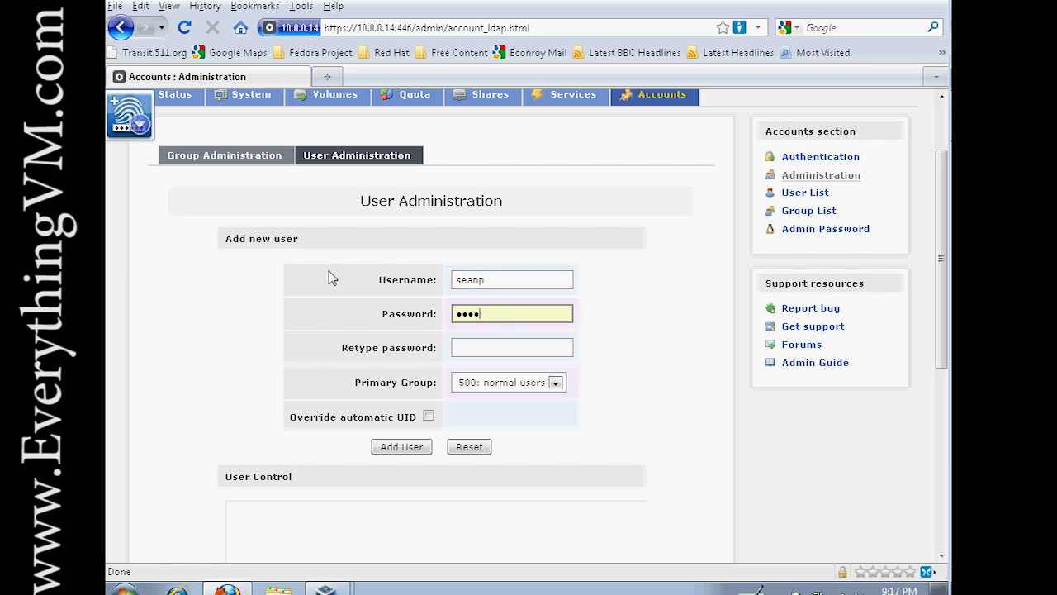
{"action": "type", "text": "•"}
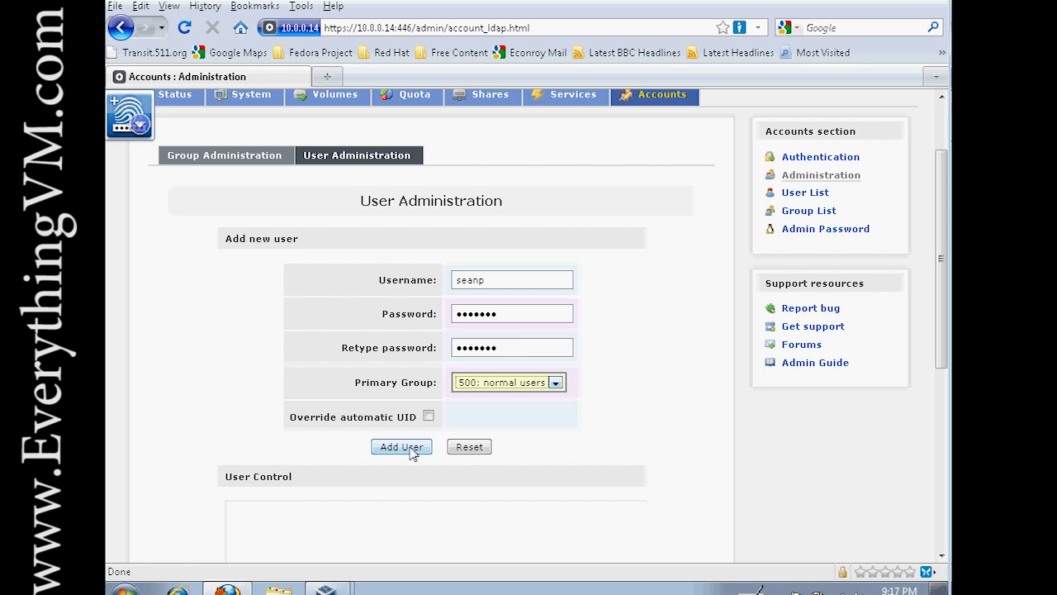
{"action": "left_click", "coordinate": [401, 446]}
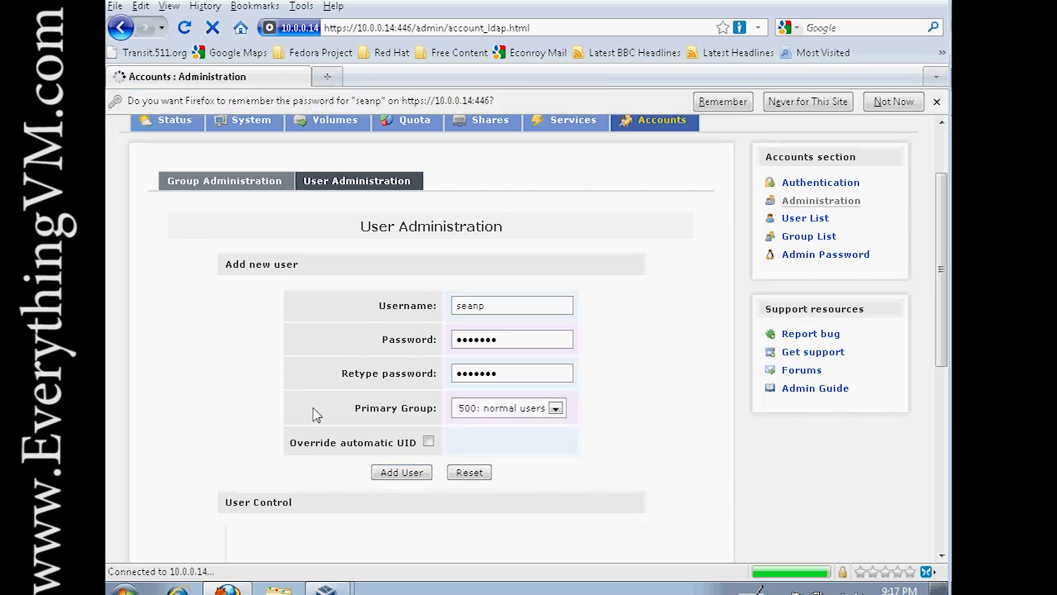
{"action": "left_click", "coordinate": [401, 472]}
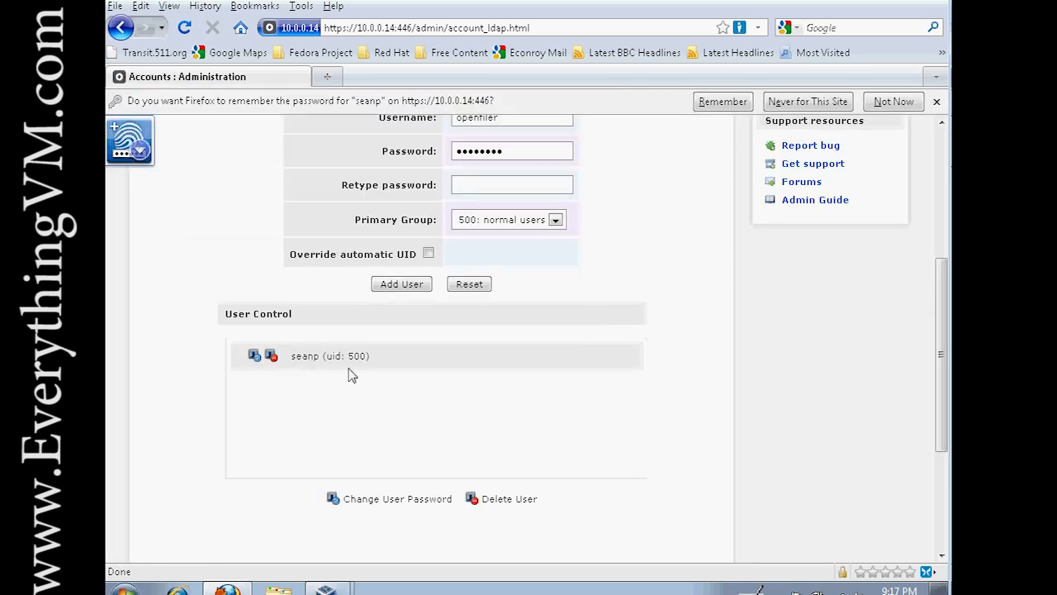
{"action": "scroll", "scroll_direction": "up", "scroll_amount": 3}
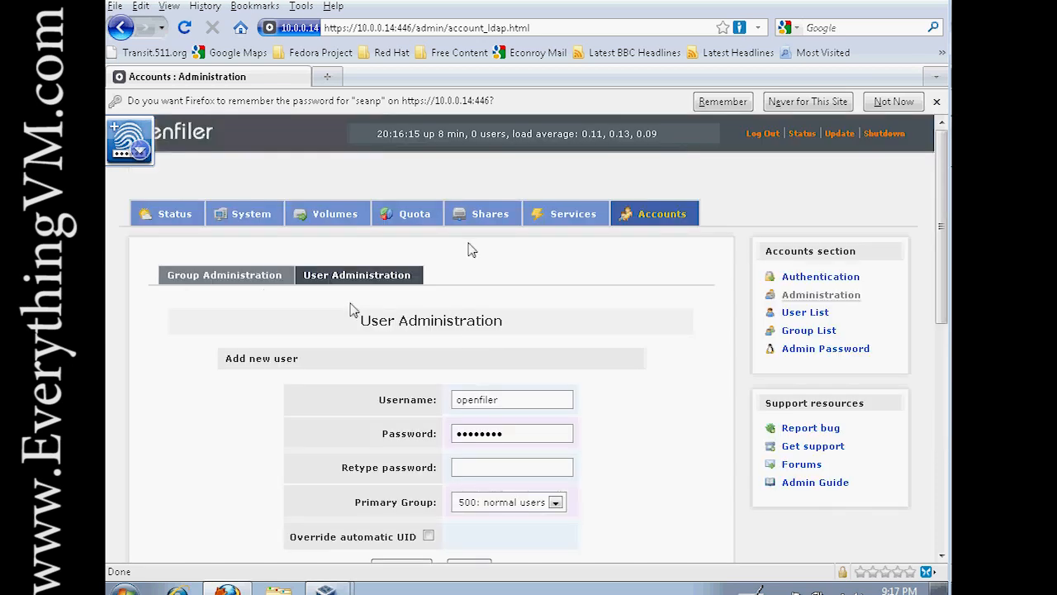
{"action": "mouse_move", "coordinate": [475, 227]}
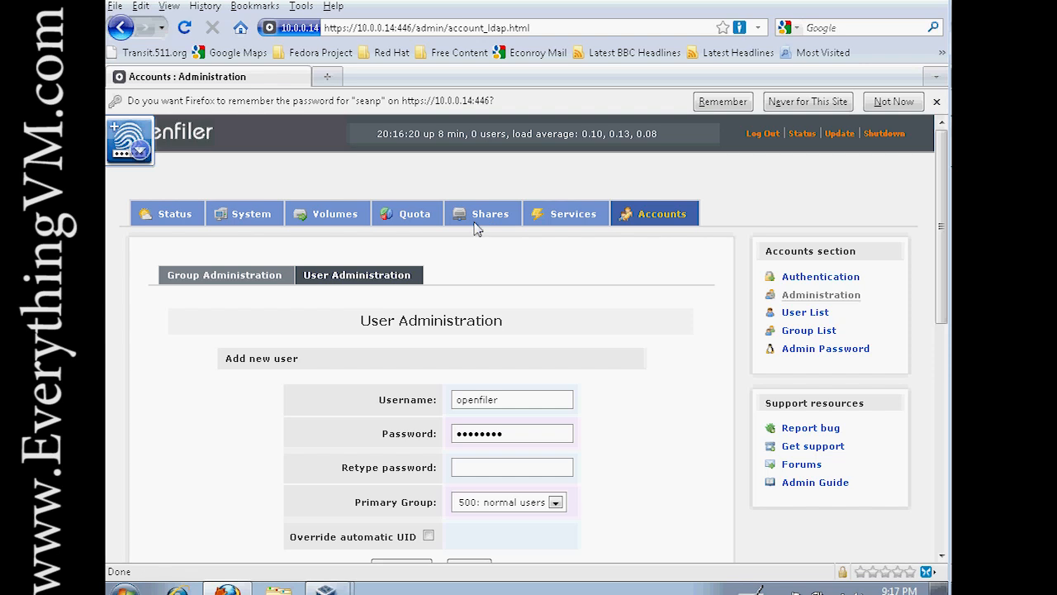
{"action": "mouse_move", "coordinate": [335, 213]}
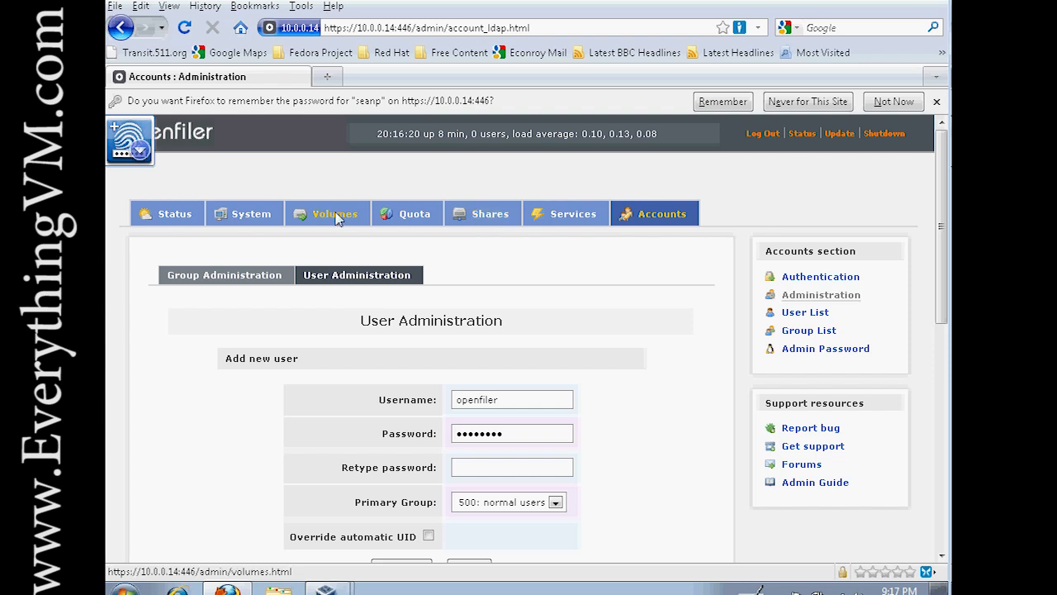
Go to Volumes, see no physical volumes exist, and follow the link to create new physical volumes.
{"action": "left_click", "coordinate": [335, 213]}
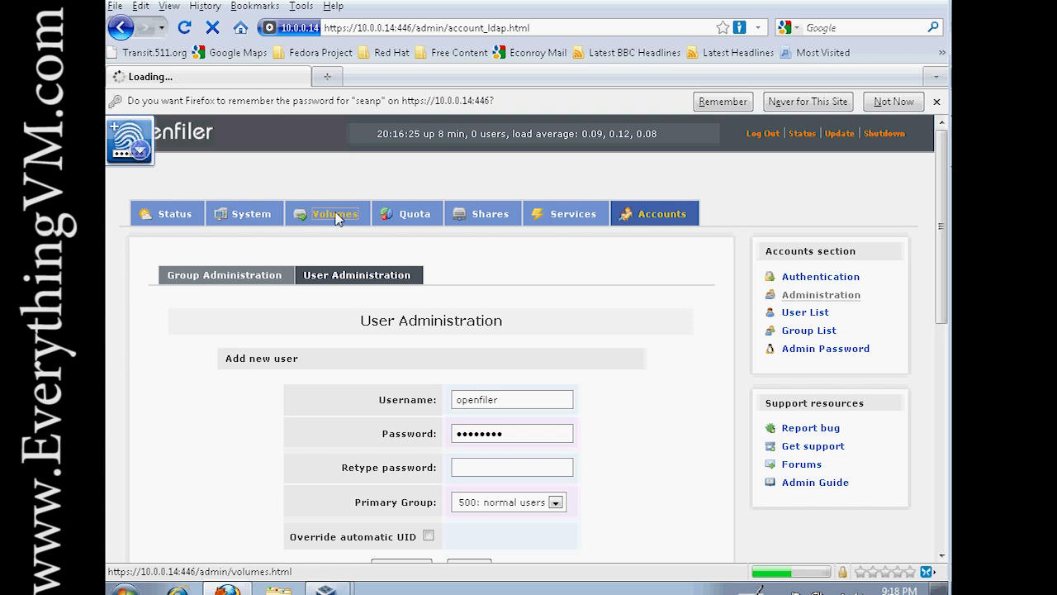
{"action": "left_click", "coordinate": [335, 213]}
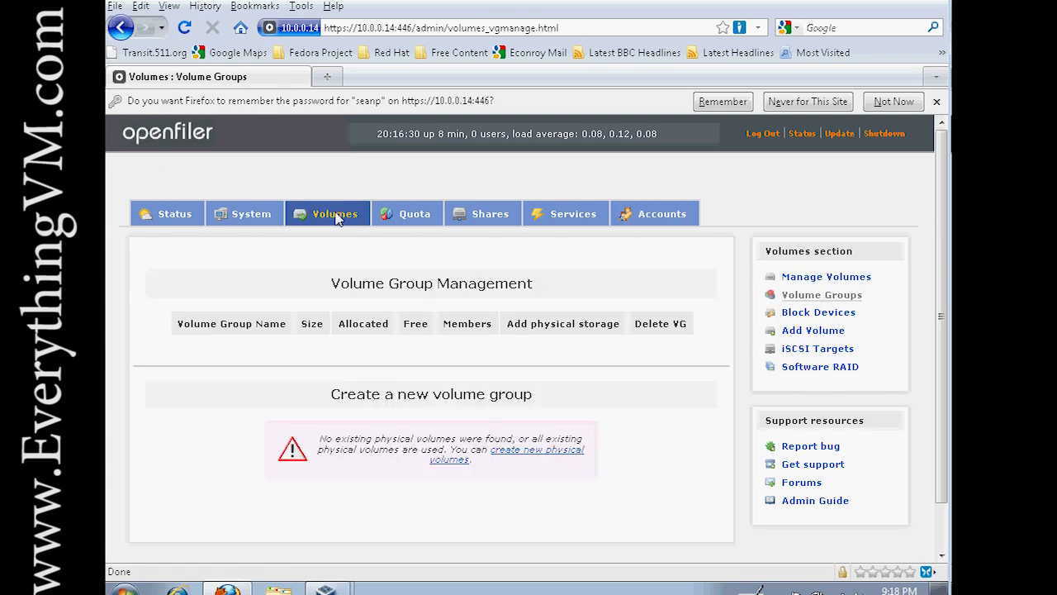
{"action": "mouse_move", "coordinate": [488, 389]}
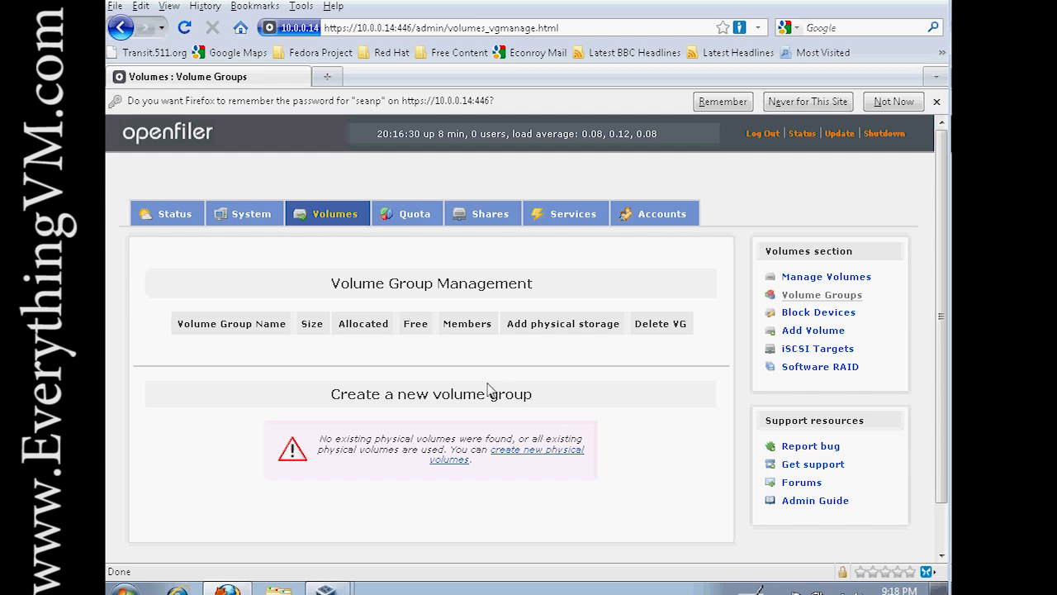
{"action": "mouse_move", "coordinate": [536, 453]}
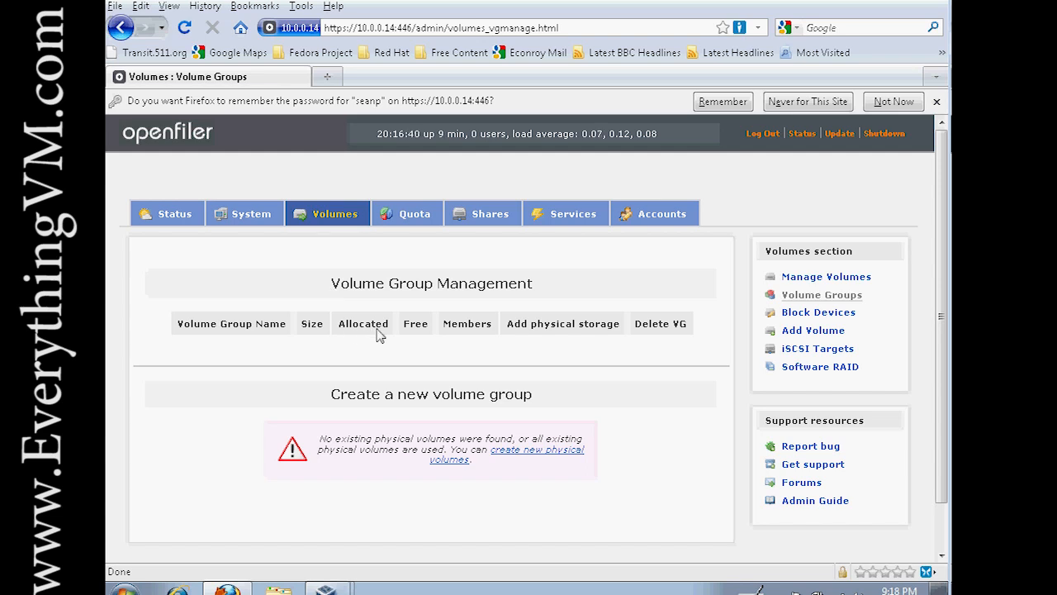
{"action": "mouse_move", "coordinate": [326, 335]}
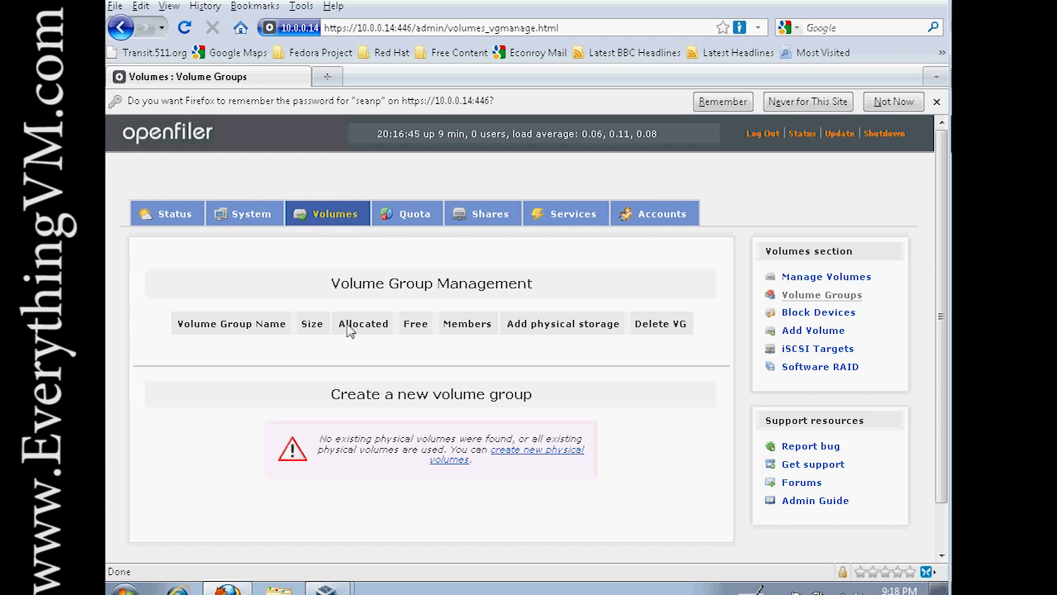
{"action": "mouse_move", "coordinate": [347, 330]}
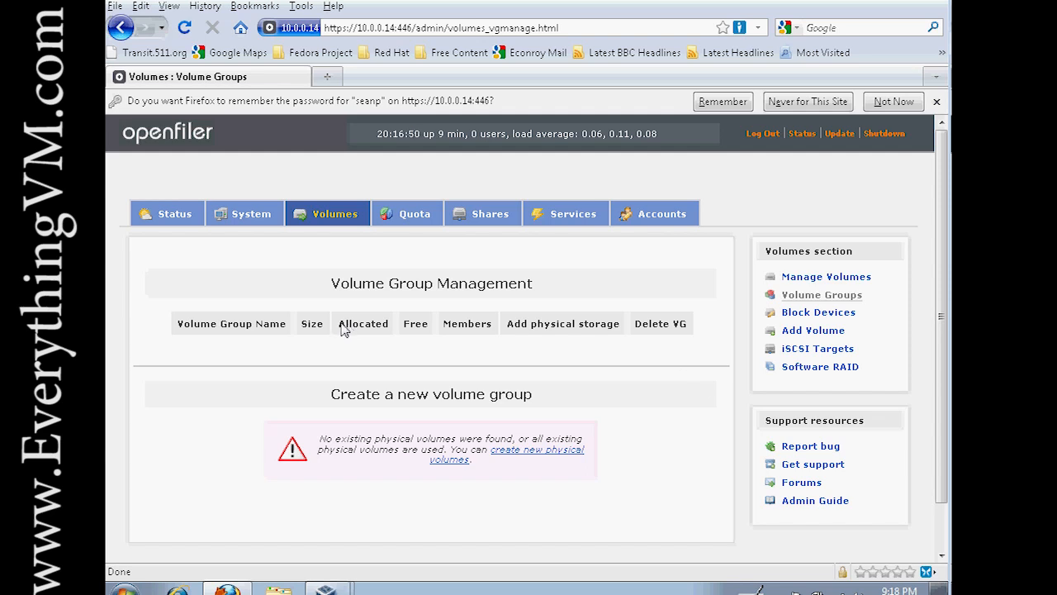
{"action": "left_click", "coordinate": [536, 449]}
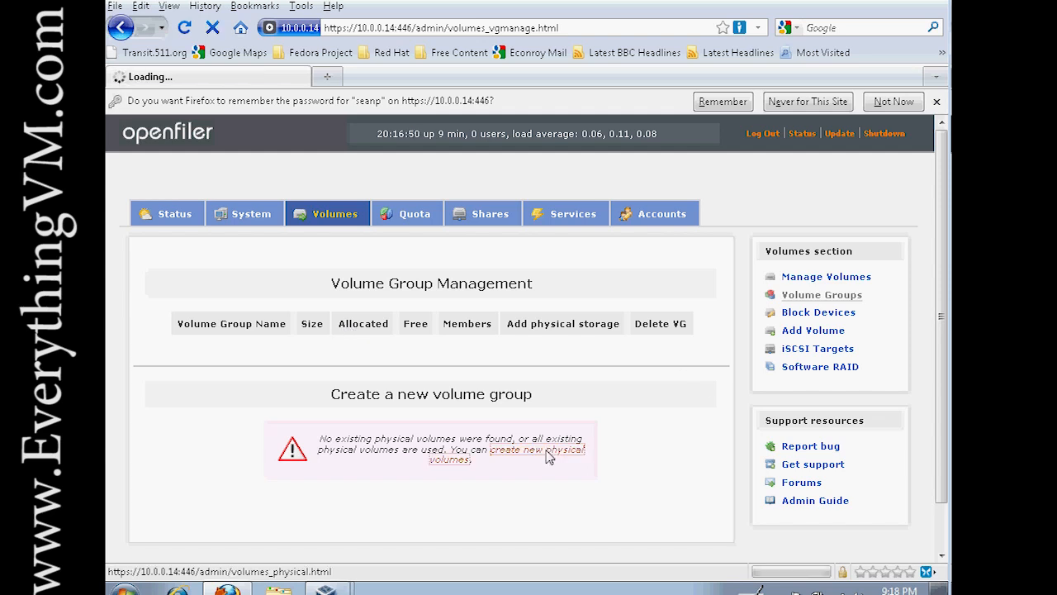
List block devices /dev/sda and /dev/sdb and inspect the existing partitions on /dev/sda, then /dev/sdb.
{"action": "left_click", "coordinate": [536, 448]}
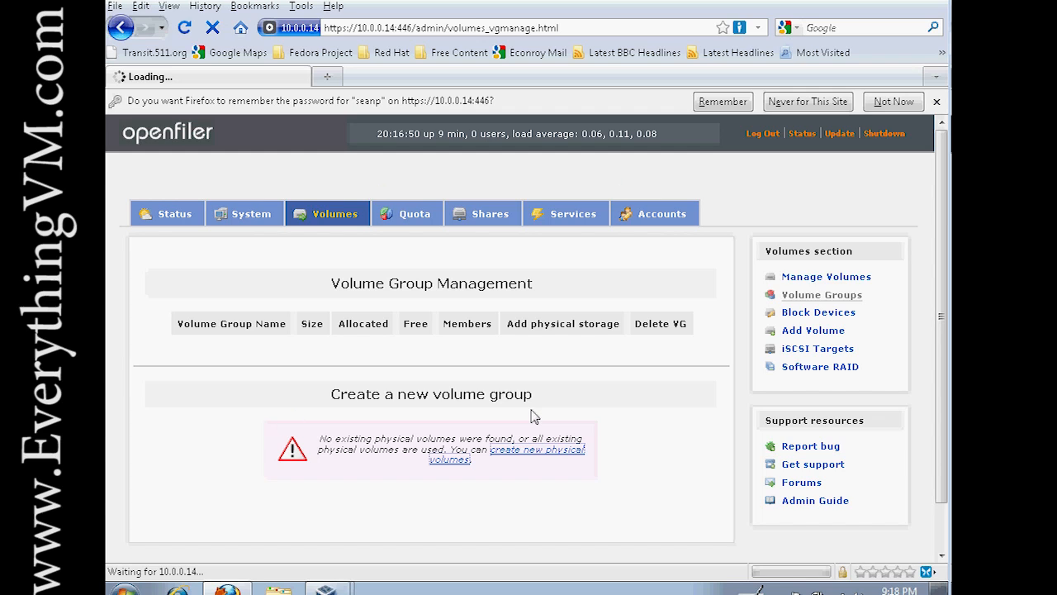
{"action": "left_click", "coordinate": [818, 312]}
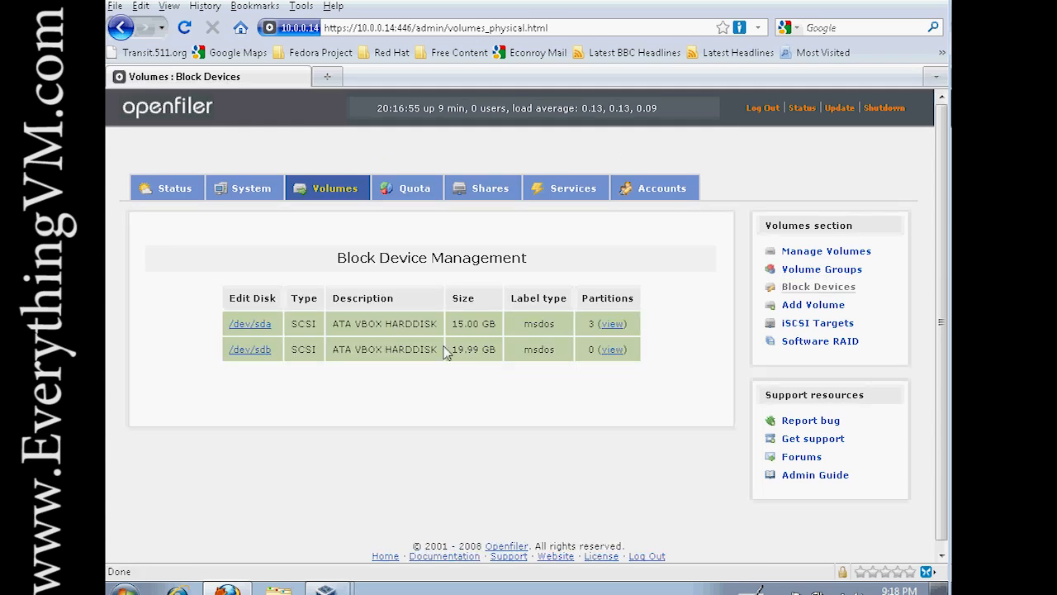
{"action": "mouse_move", "coordinate": [296, 330]}
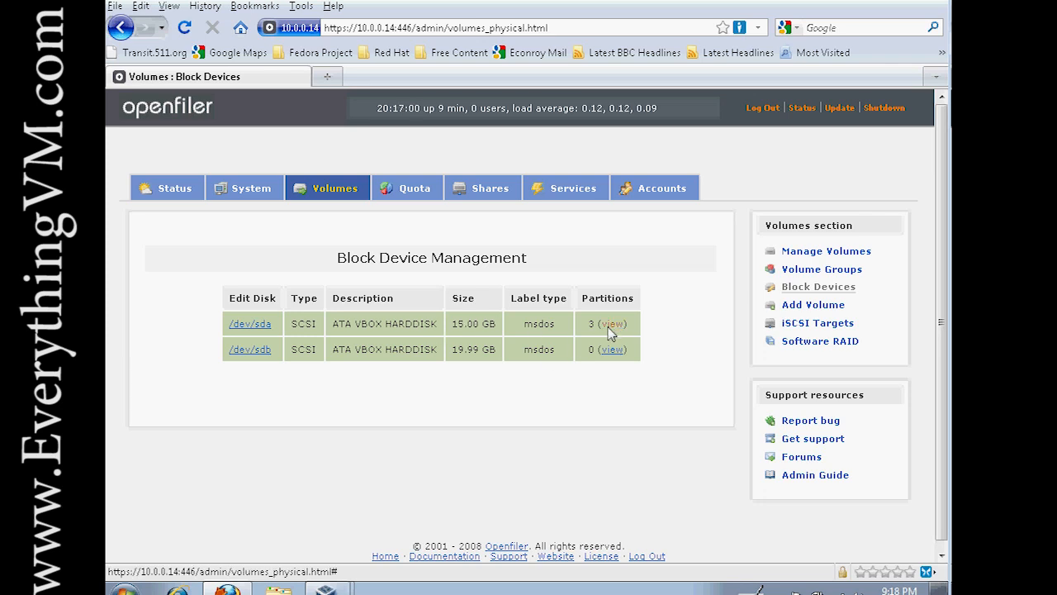
{"action": "left_click", "coordinate": [613, 323]}
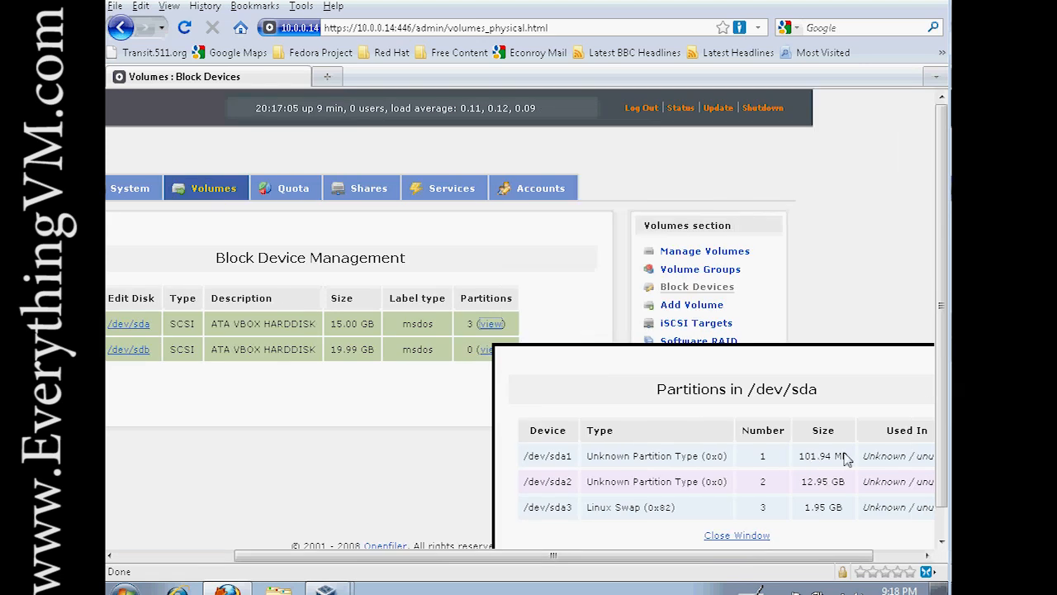
{"action": "mouse_move", "coordinate": [782, 522]}
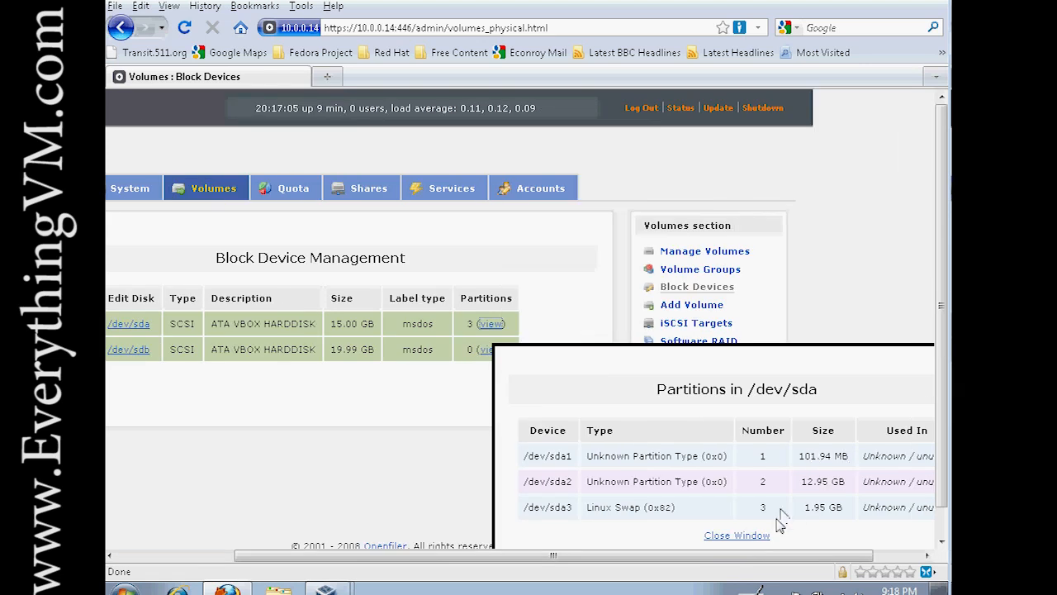
{"action": "left_click", "coordinate": [735, 534]}
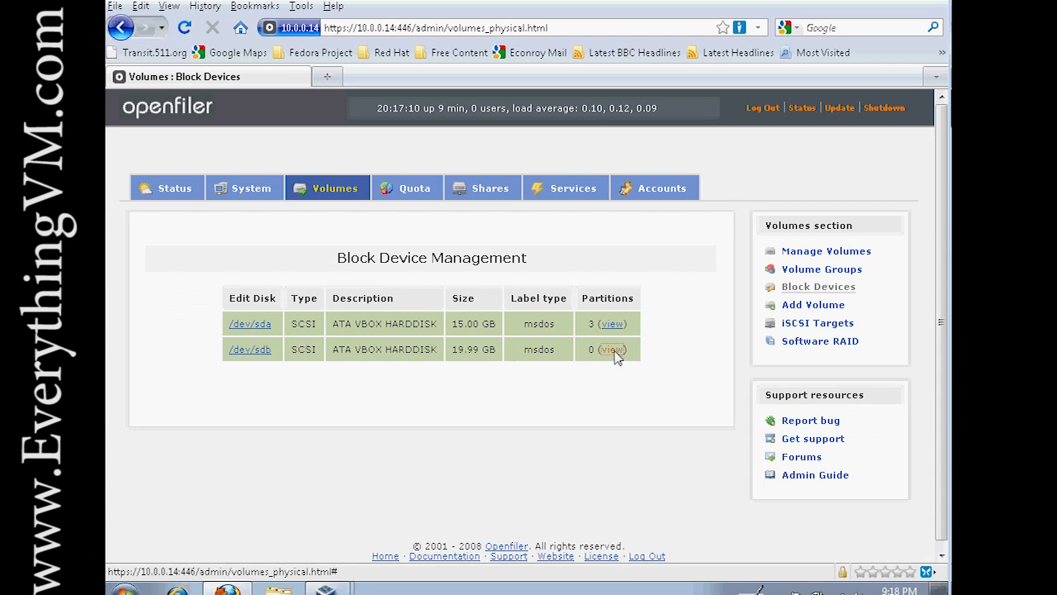
{"action": "left_click", "coordinate": [612, 349]}
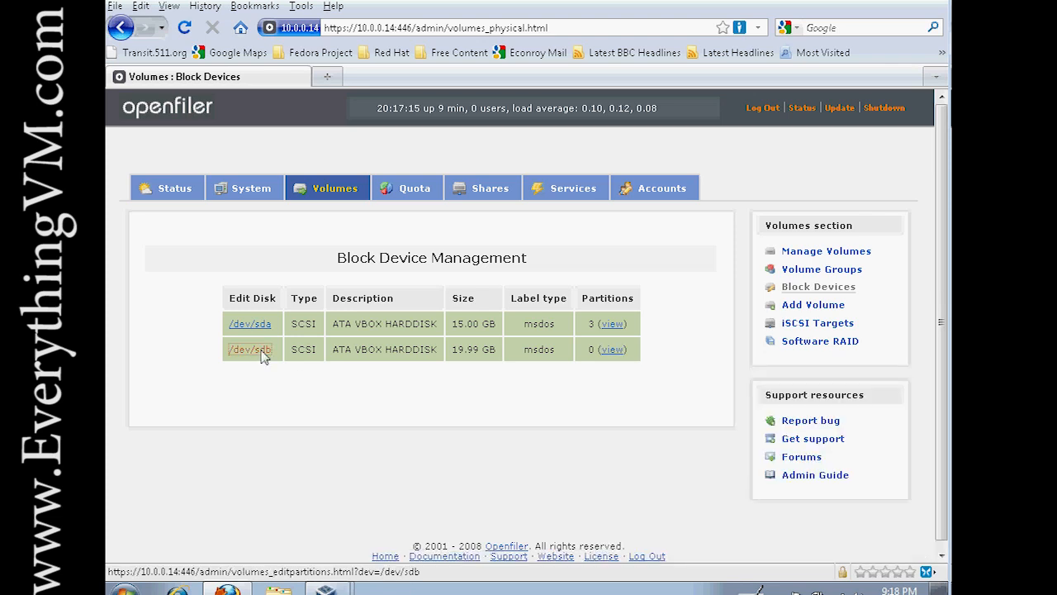
Create a 9.96 GB primary physical volume partition /dev/sdb1 on /dev/sdb spanning cylinders 1–1300.
{"action": "left_click", "coordinate": [250, 349]}
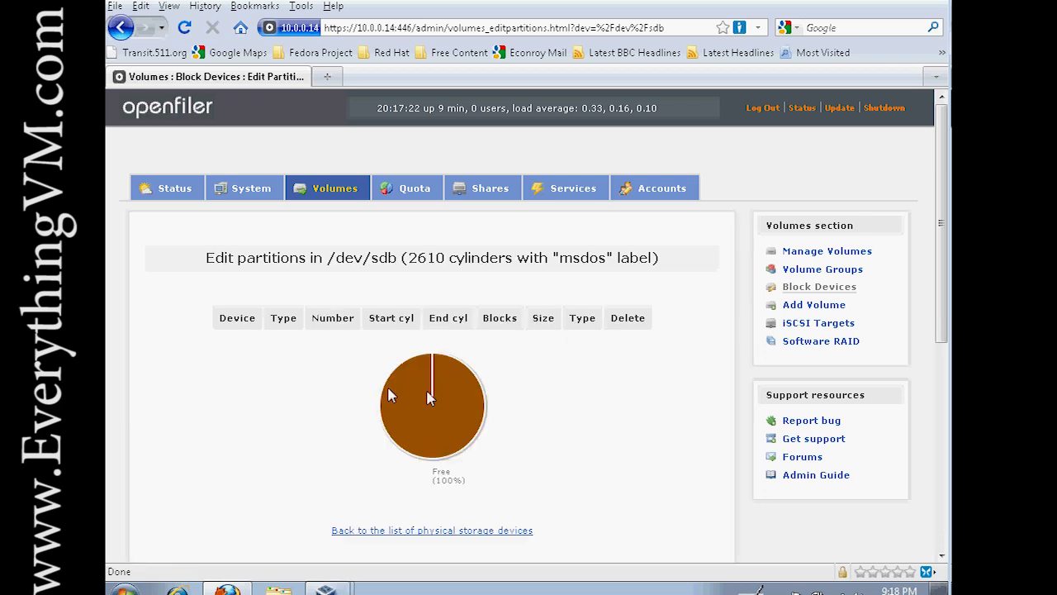
{"action": "mouse_move", "coordinate": [399, 433]}
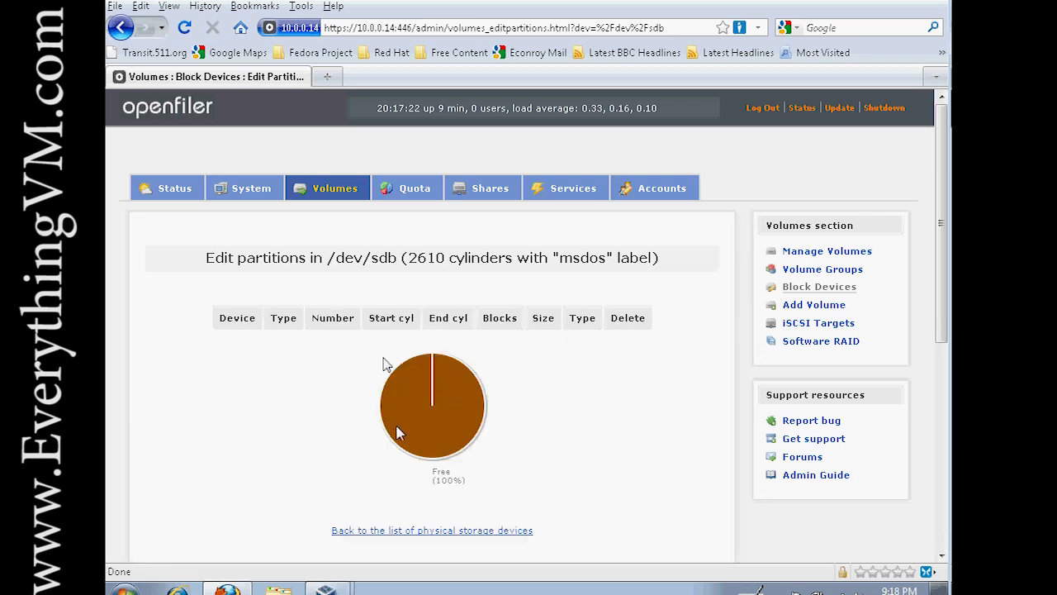
{"action": "scroll", "scroll_direction": "down", "scroll_amount": 3}
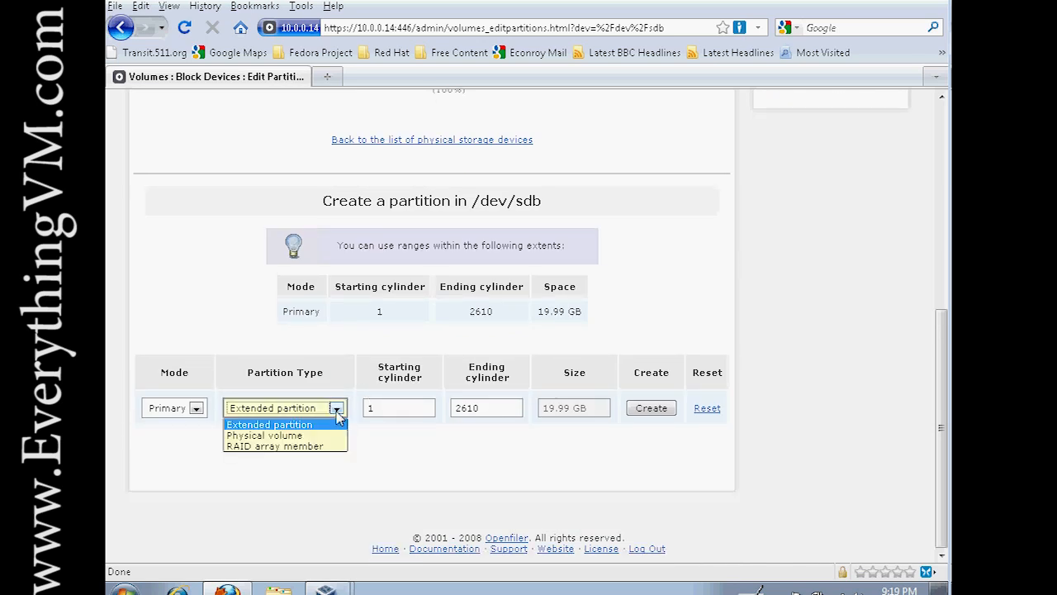
{"action": "mouse_move", "coordinate": [264, 435]}
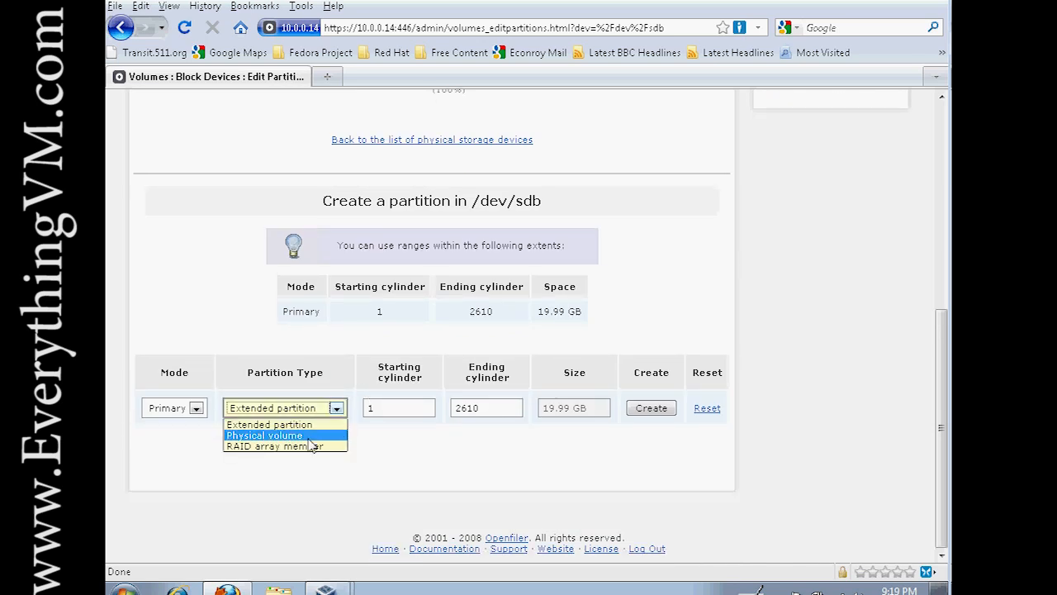
{"action": "left_click", "coordinate": [264, 435]}
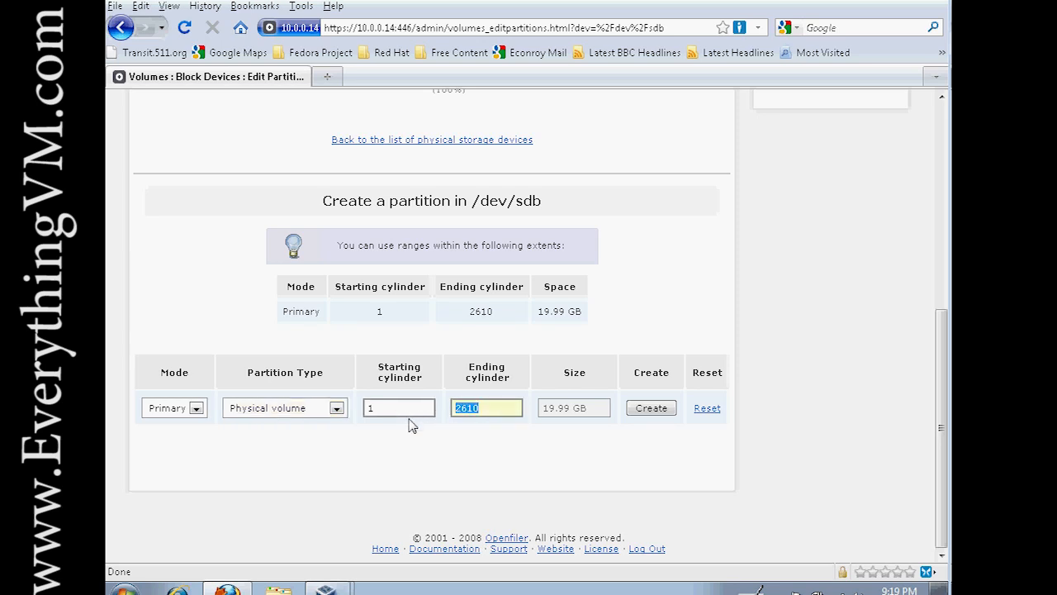
{"action": "type", "text": "1"}
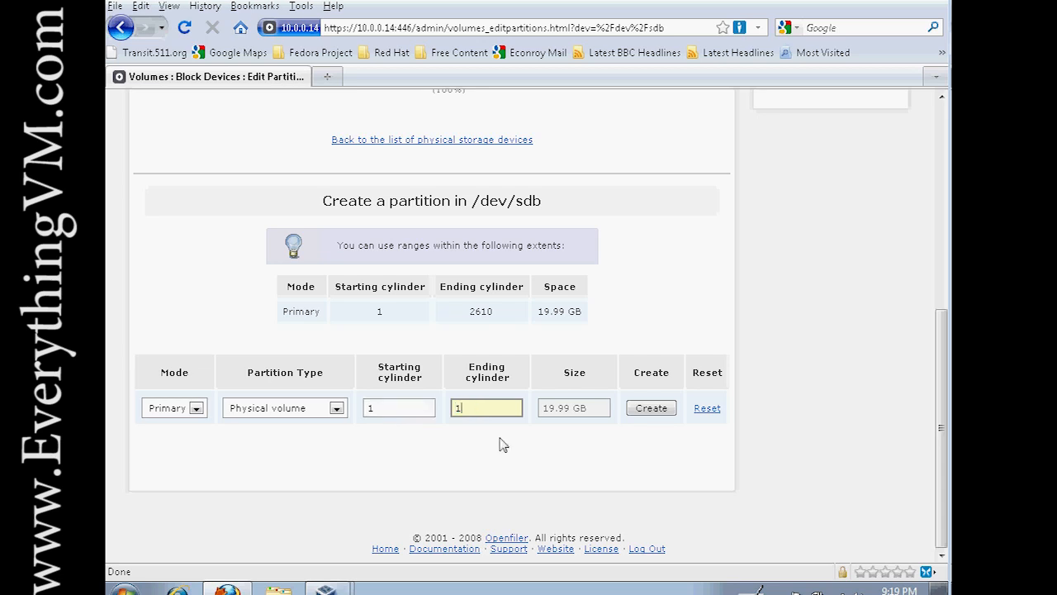
{"action": "type", "text": "1300"}
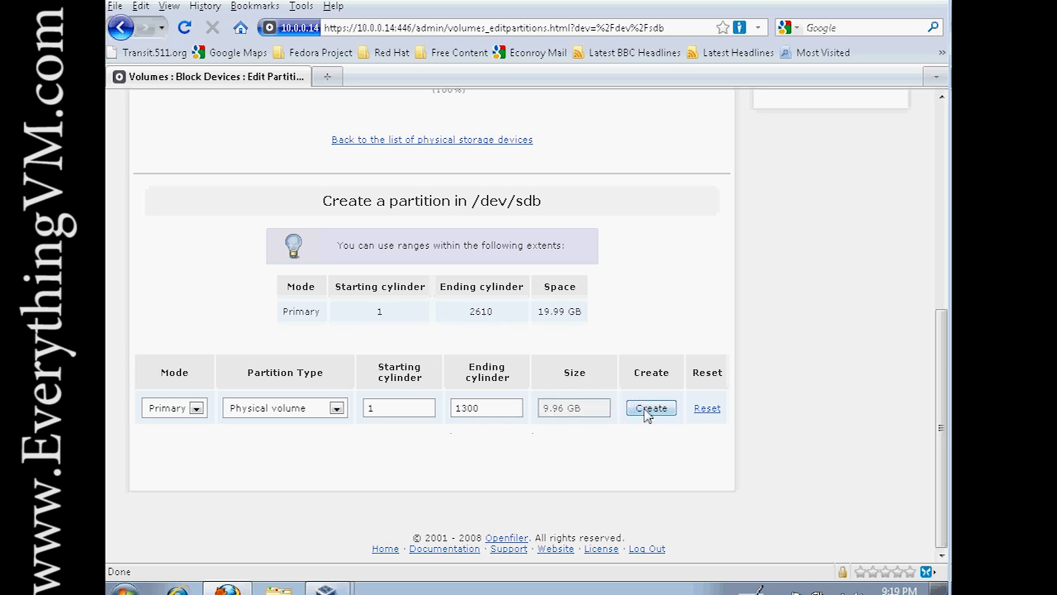
{"action": "left_click", "coordinate": [651, 408]}
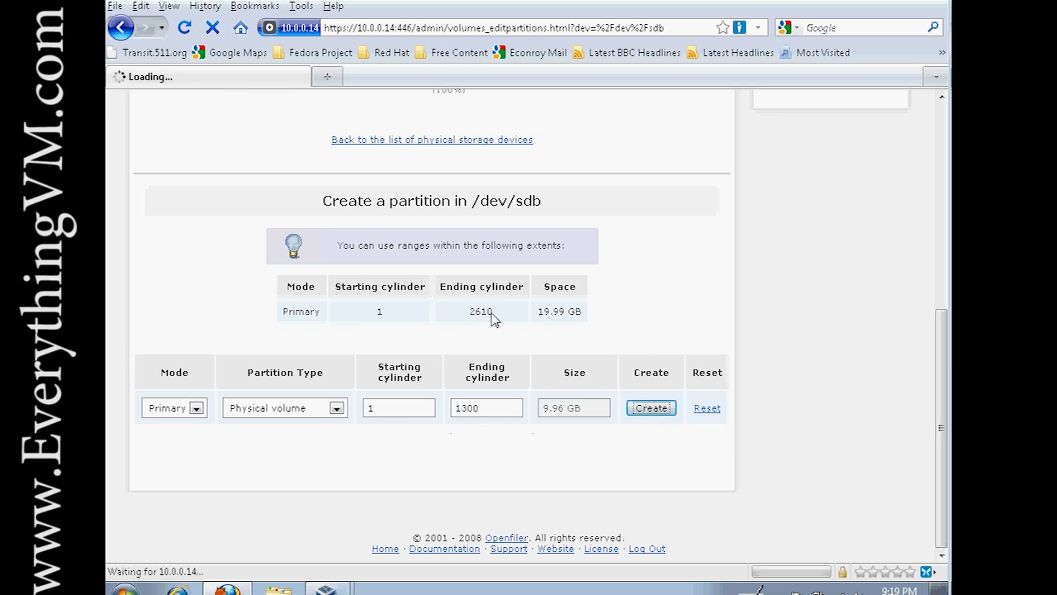
{"action": "left_click", "coordinate": [651, 407]}
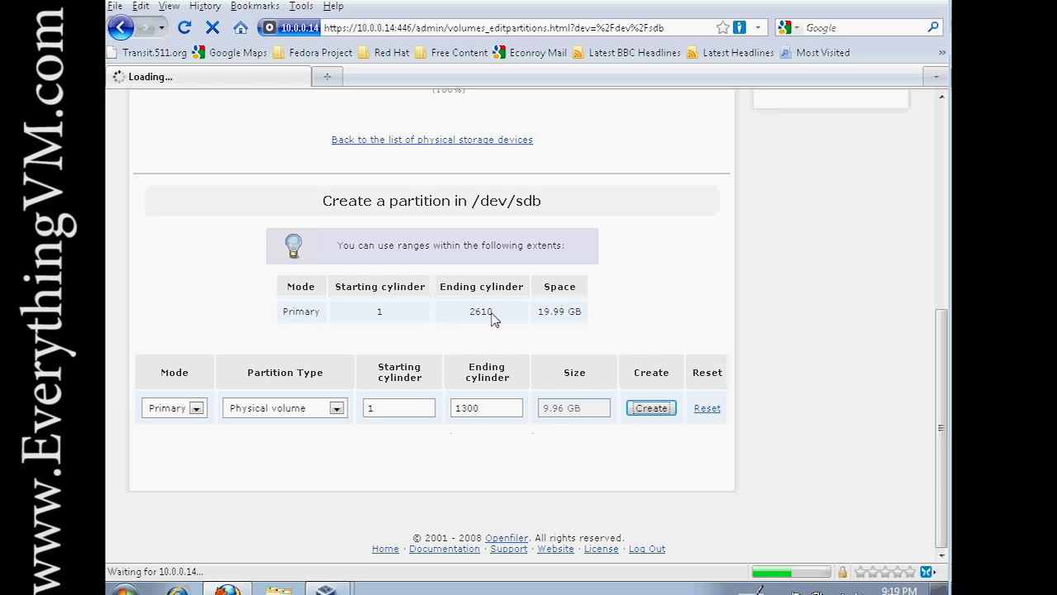
{"action": "left_click", "coordinate": [650, 407]}
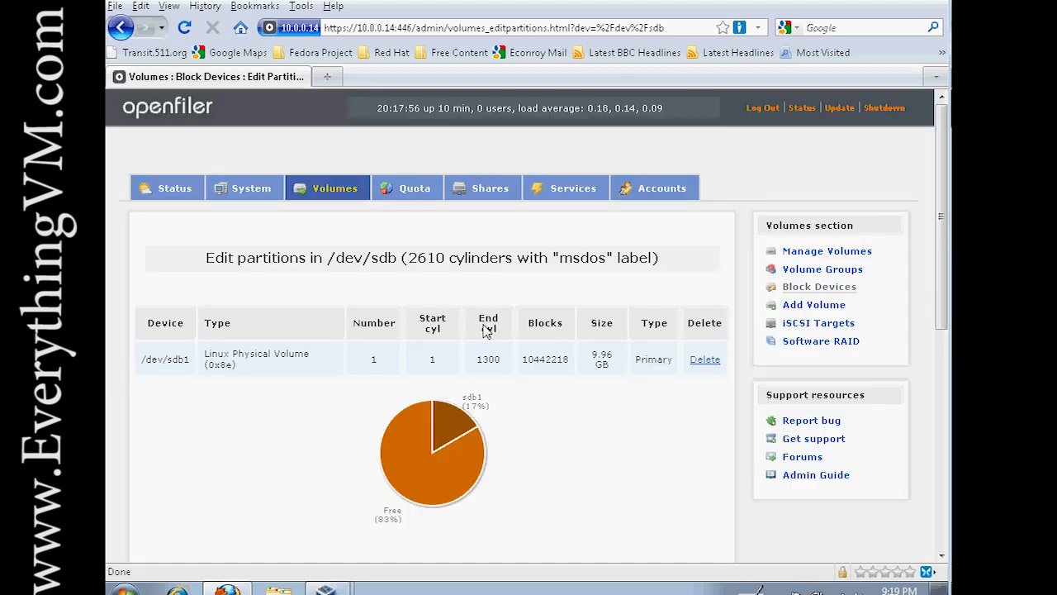
Move from the partition list to Volume Groups management.
{"action": "scroll", "scroll_direction": "down", "scroll_amount": 3}
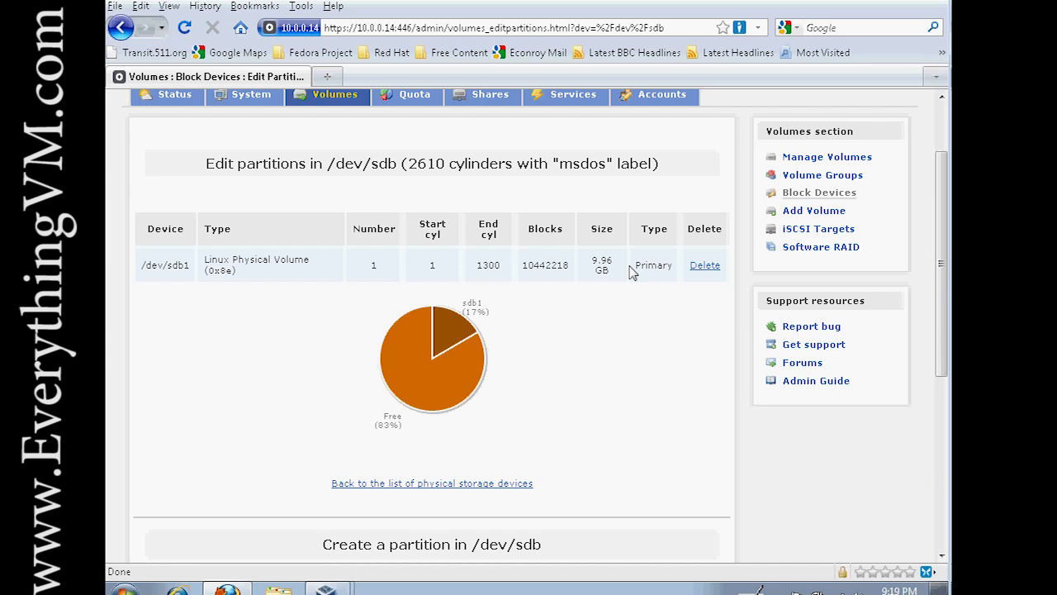
{"action": "mouse_move", "coordinate": [661, 100]}
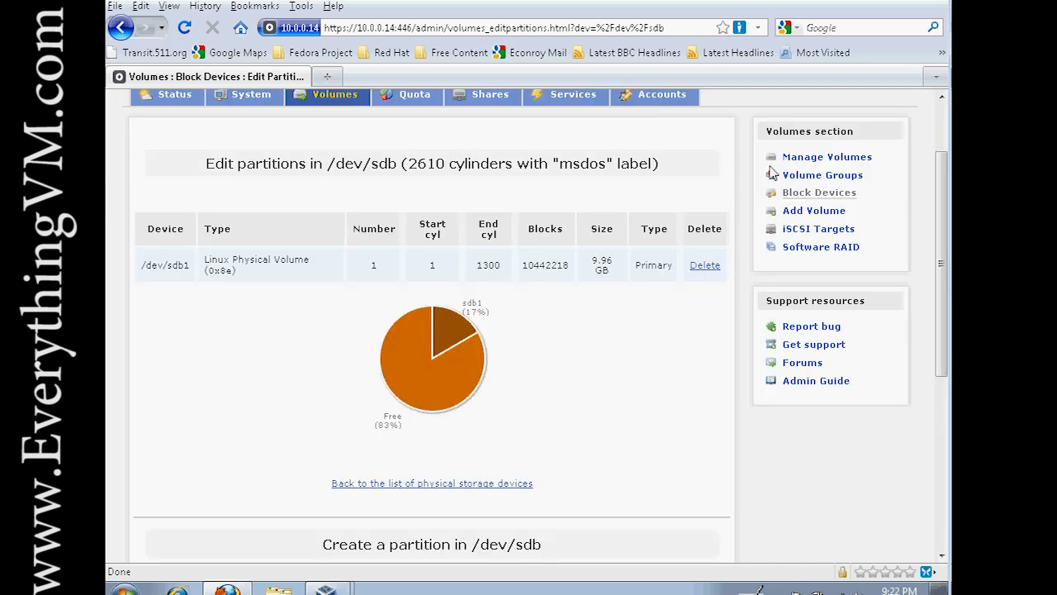
{"action": "left_click", "coordinate": [822, 174]}
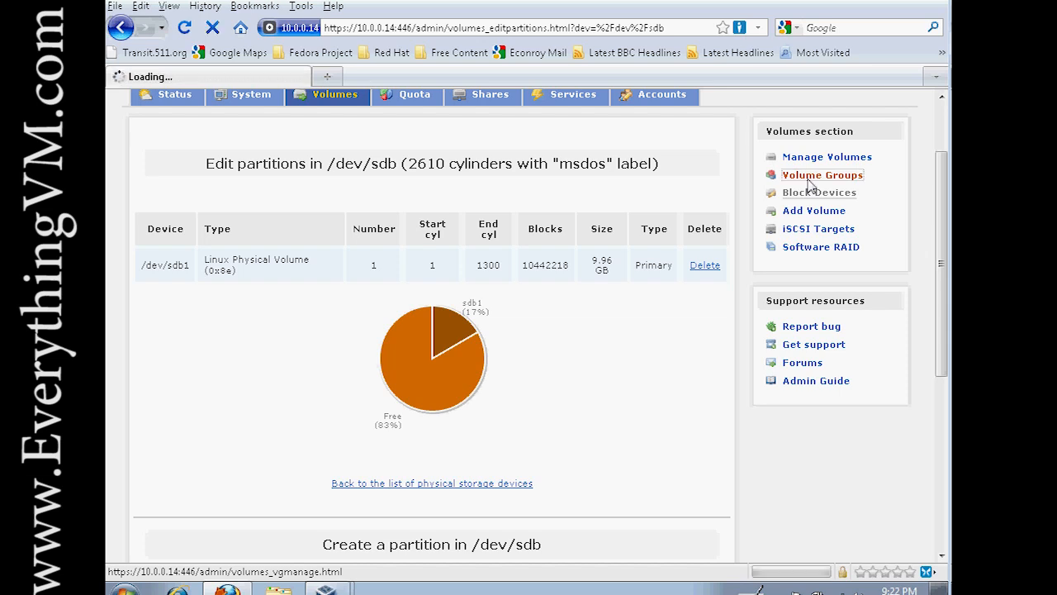
Add volume group VolGroup1 using /dev/sdb1 as its only member physical volume.
{"action": "left_click", "coordinate": [822, 174]}
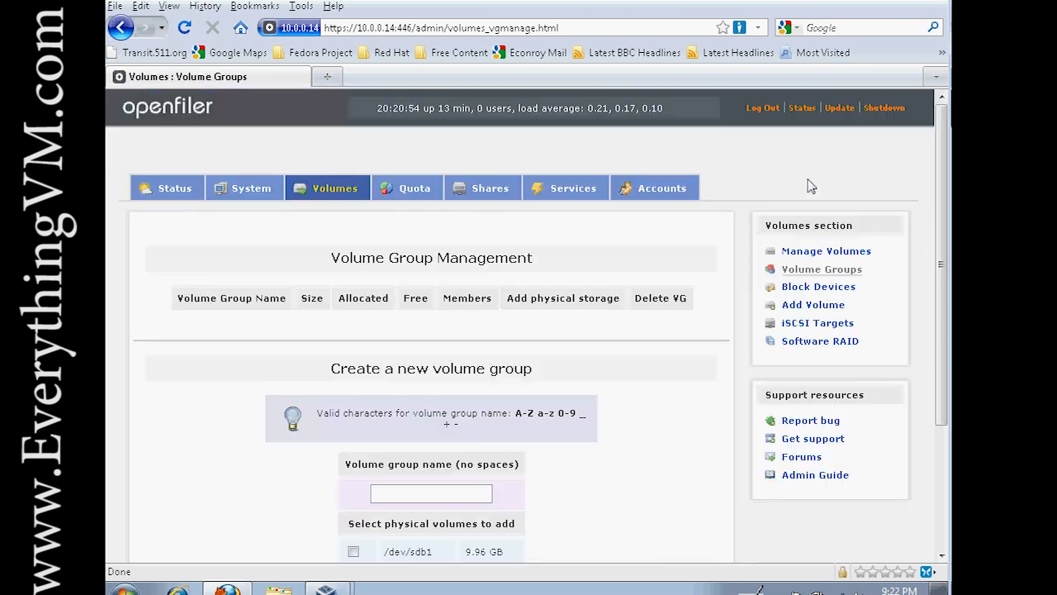
{"action": "scroll", "scroll_direction": "down", "scroll_amount": 3}
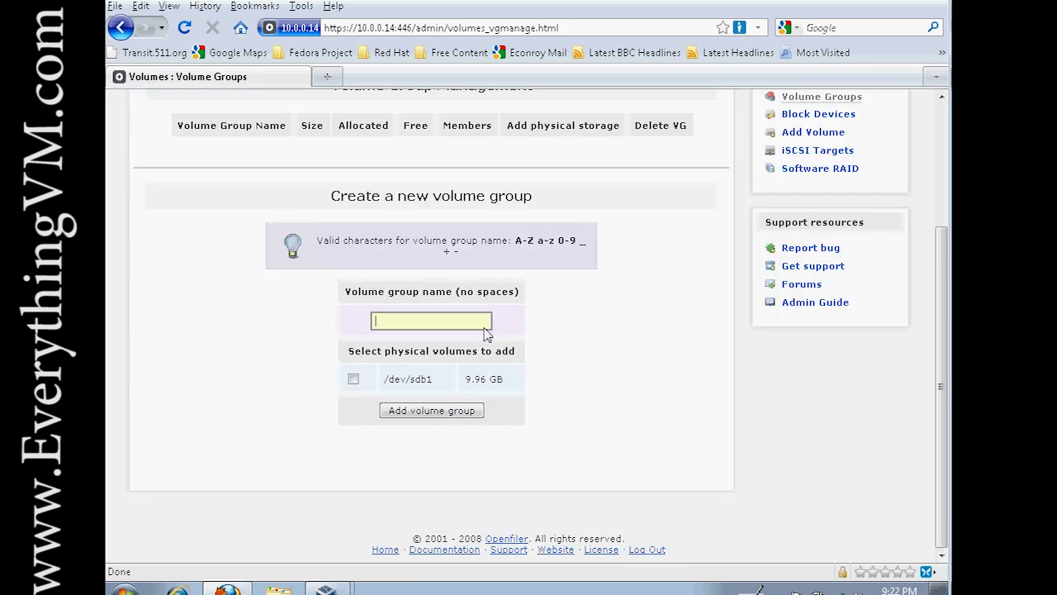
{"action": "type", "text": "vol"}
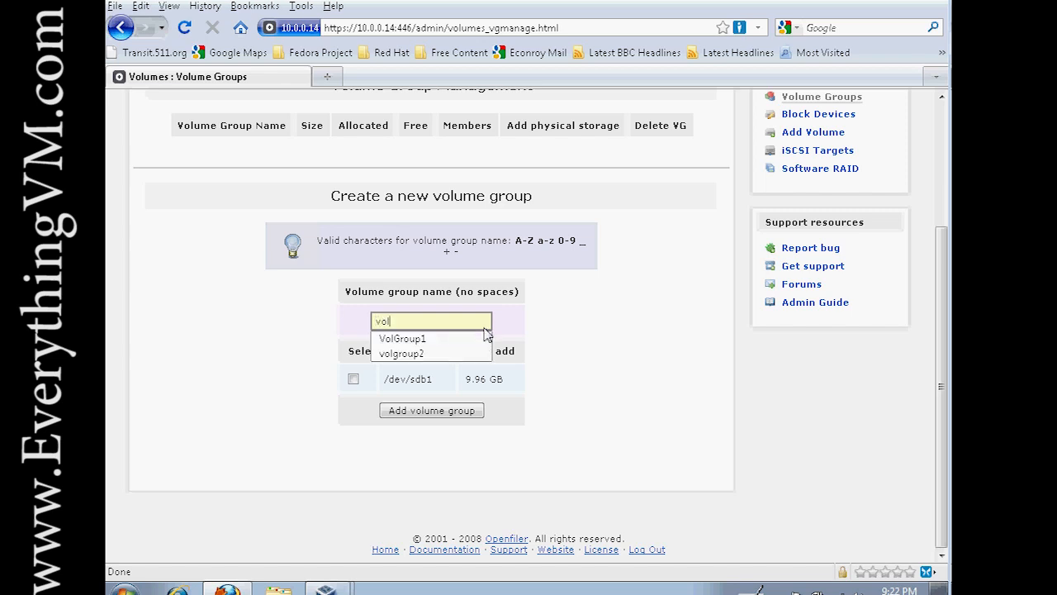
{"action": "left_click", "coordinate": [403, 338]}
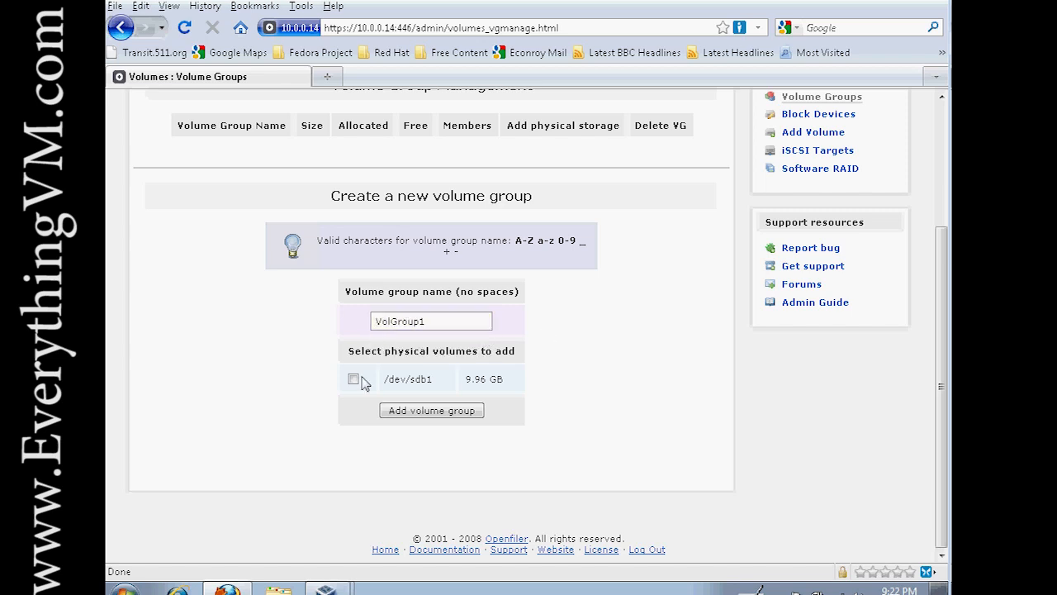
{"action": "left_click", "coordinate": [355, 378]}
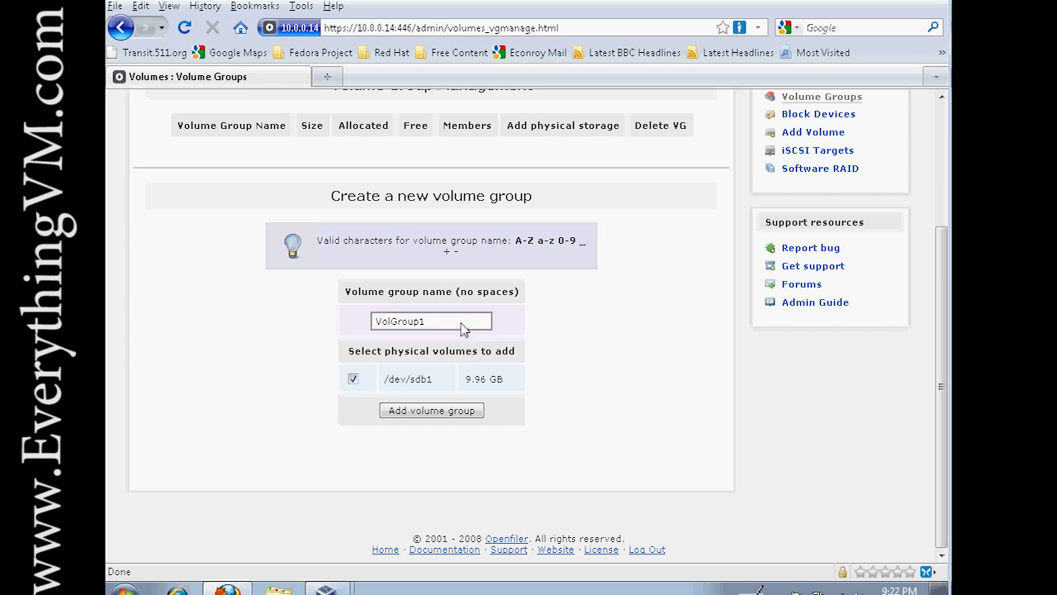
{"action": "left_click", "coordinate": [432, 410]}
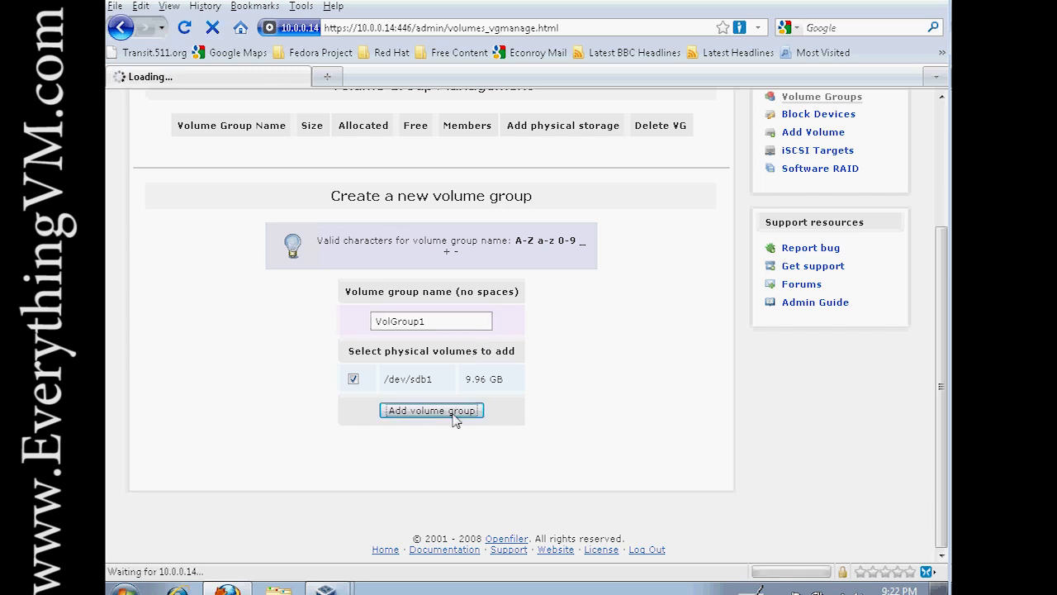
{"action": "left_click", "coordinate": [431, 410]}
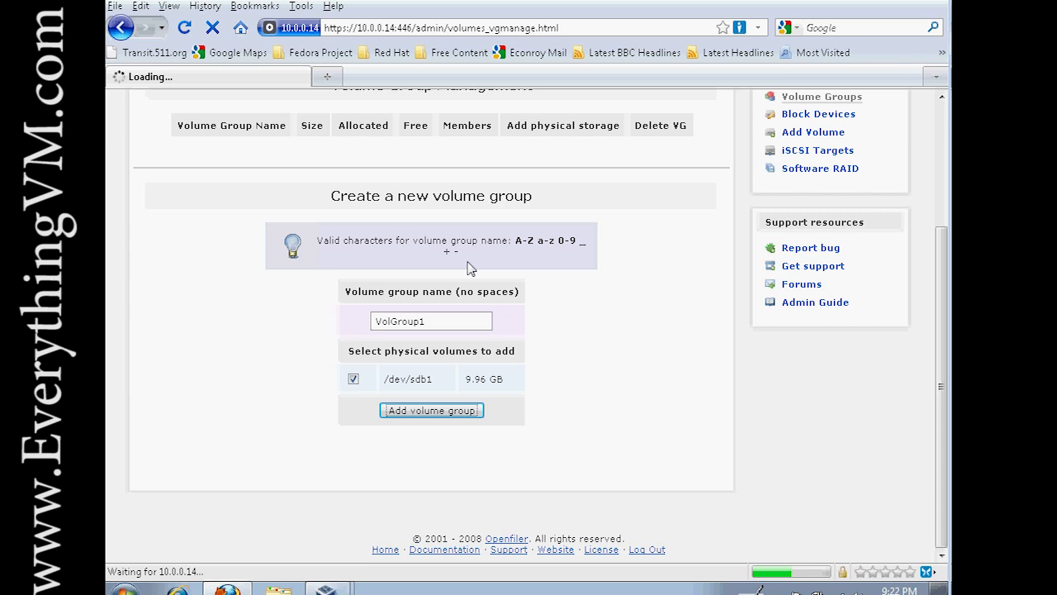
{"action": "left_click", "coordinate": [431, 411]}
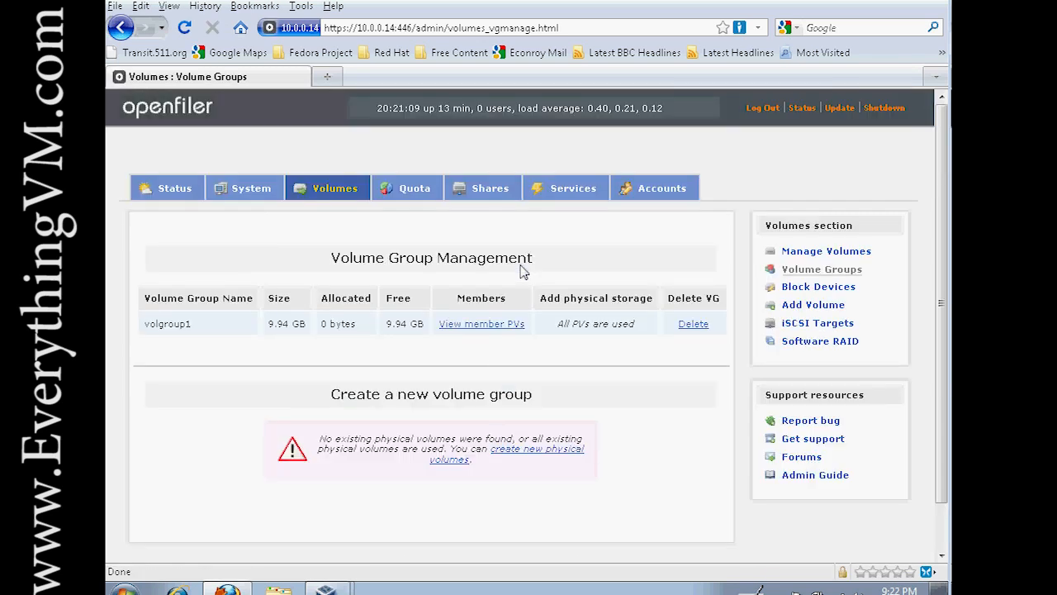
{"action": "mouse_move", "coordinate": [391, 345]}
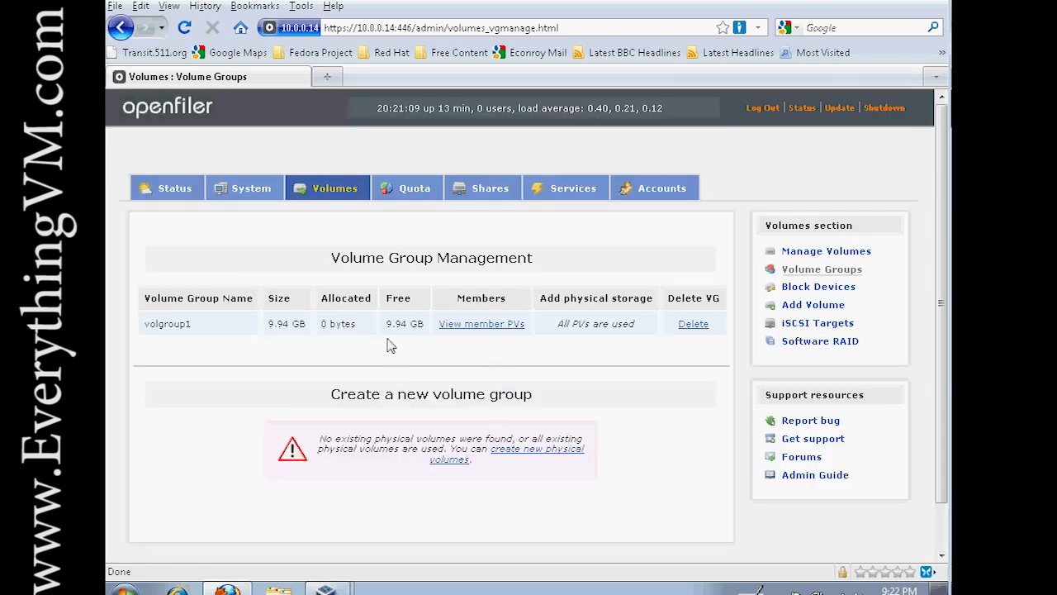
{"action": "mouse_move", "coordinate": [626, 350]}
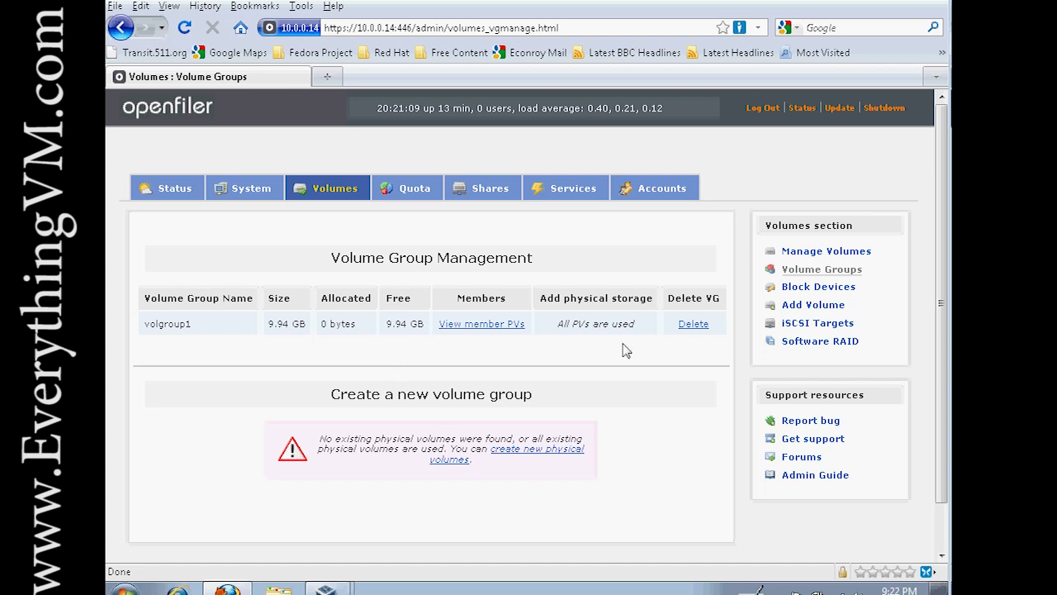
{"action": "mouse_move", "coordinate": [262, 399]}
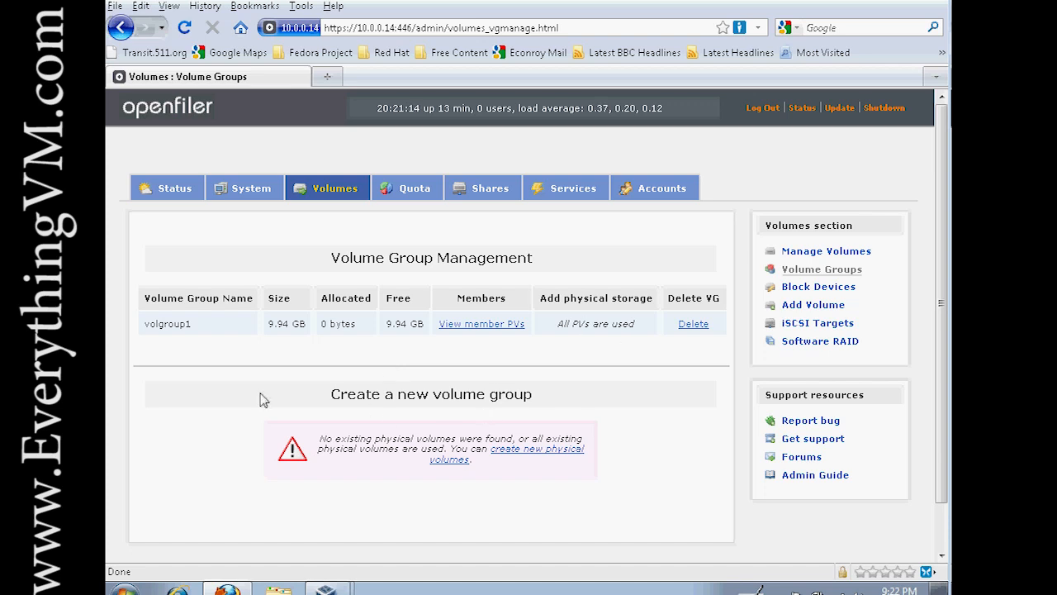
{"action": "mouse_move", "coordinate": [338, 330]}
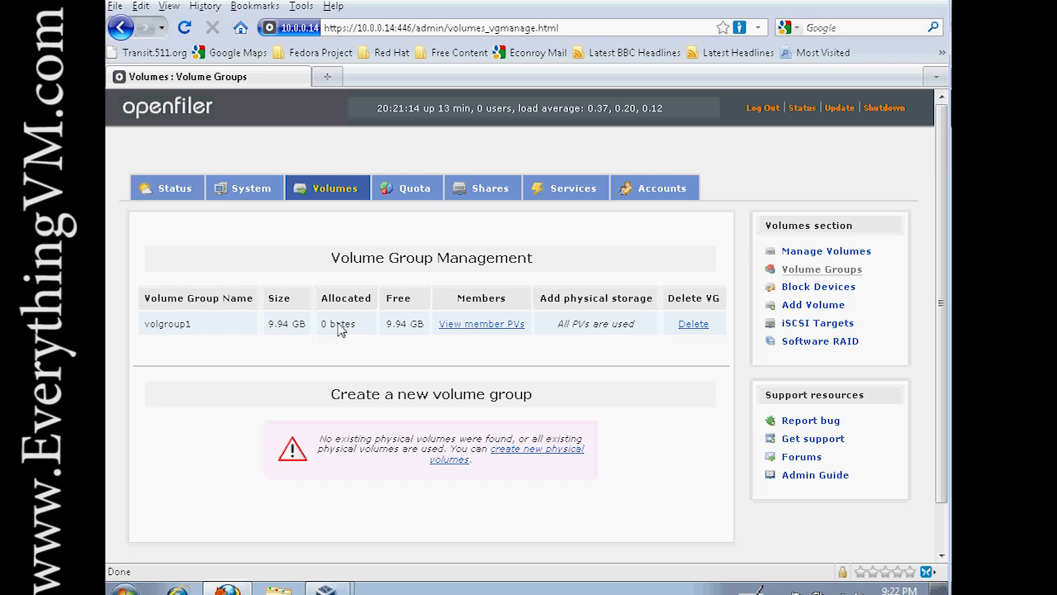
{"action": "mouse_move", "coordinate": [424, 324]}
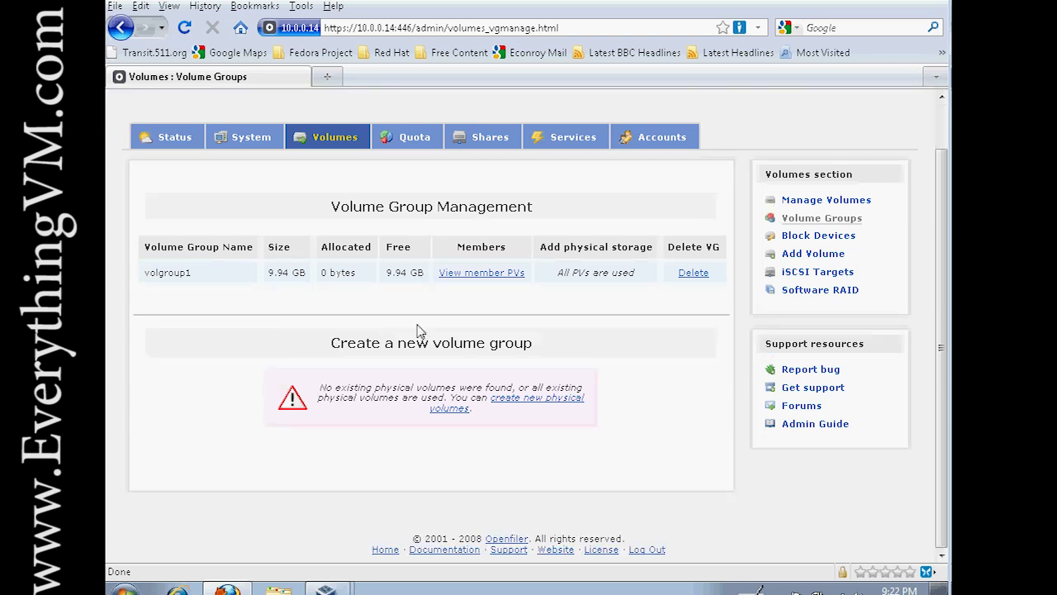
{"action": "mouse_move", "coordinate": [493, 353]}
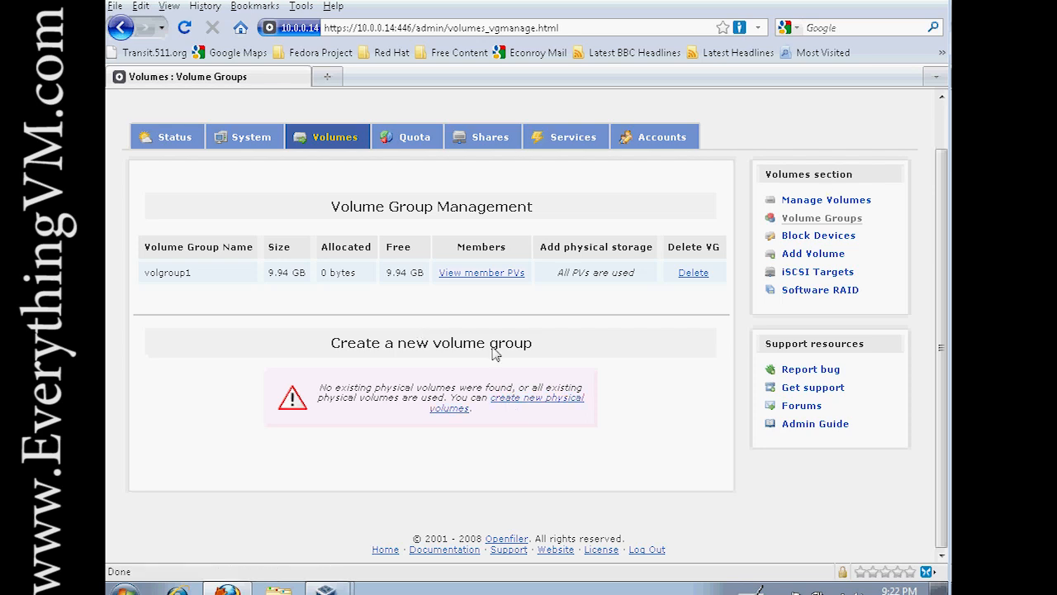
{"action": "mouse_move", "coordinate": [813, 254]}
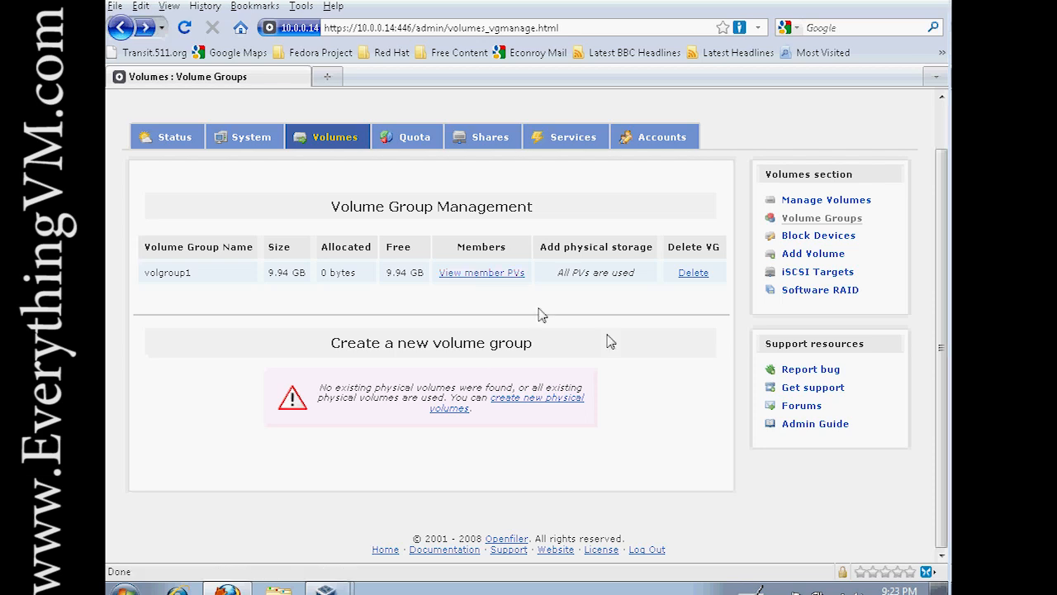
{"action": "mouse_move", "coordinate": [520, 372]}
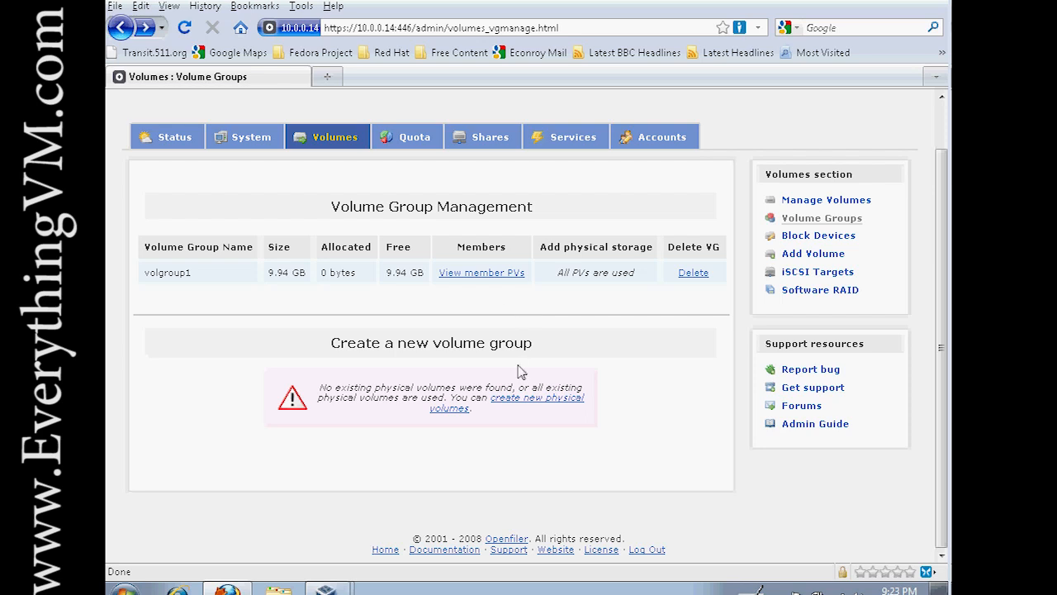
{"action": "mouse_move", "coordinate": [530, 402]}
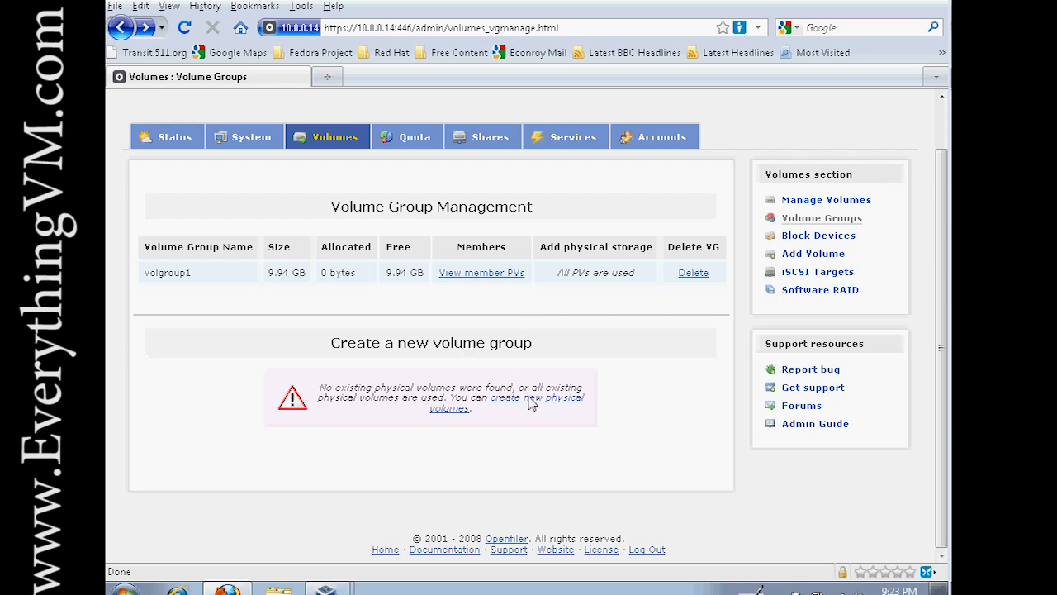
Start a new volume in volgroup1 named iSCSI with the description iSCSI Target.
{"action": "left_click", "coordinate": [813, 254]}
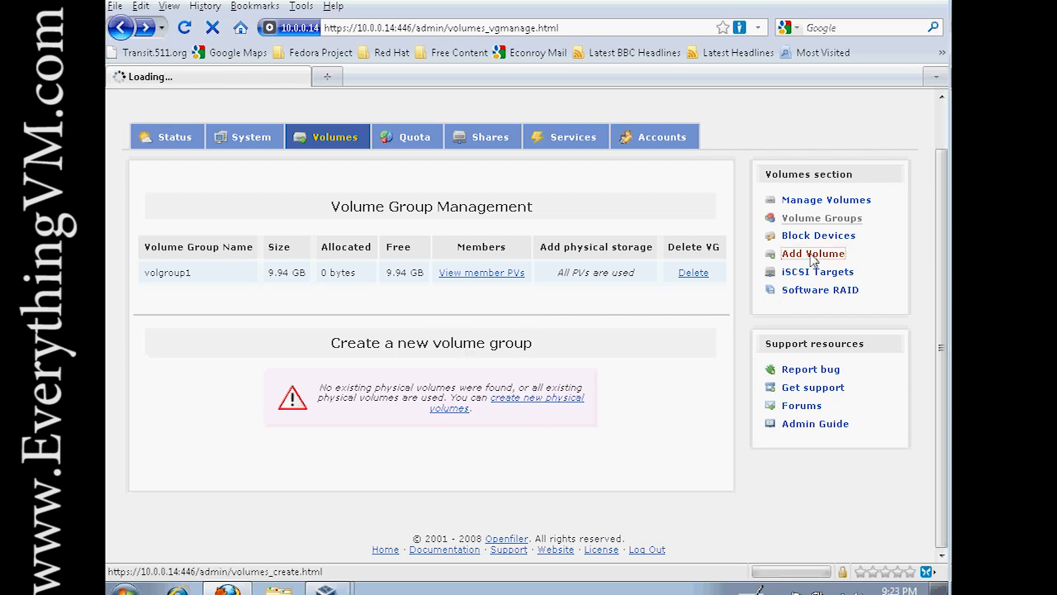
{"action": "left_click", "coordinate": [813, 254]}
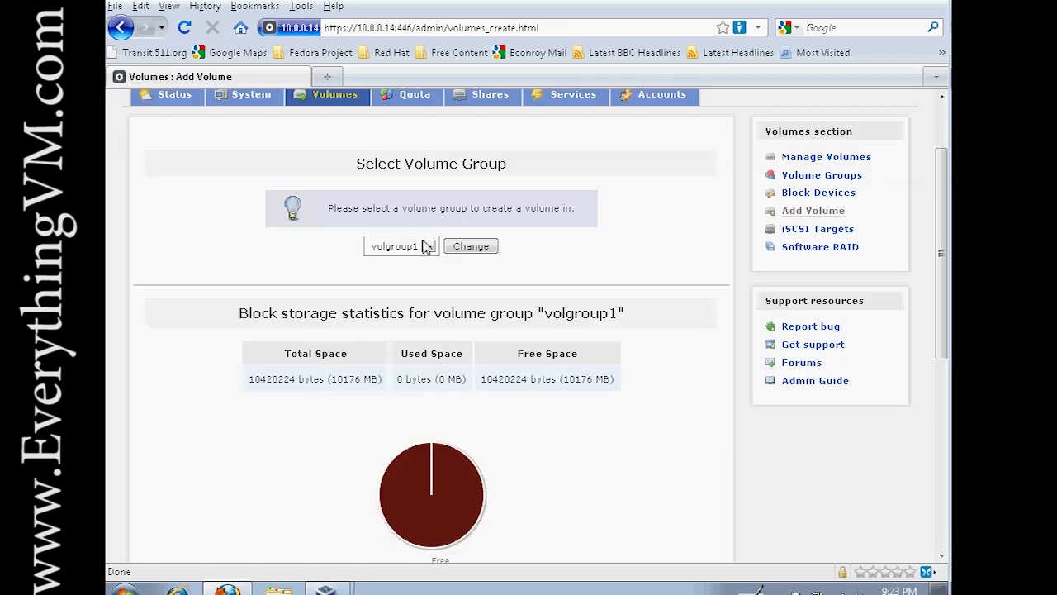
{"action": "scroll", "scroll_direction": "down", "scroll_amount": 3}
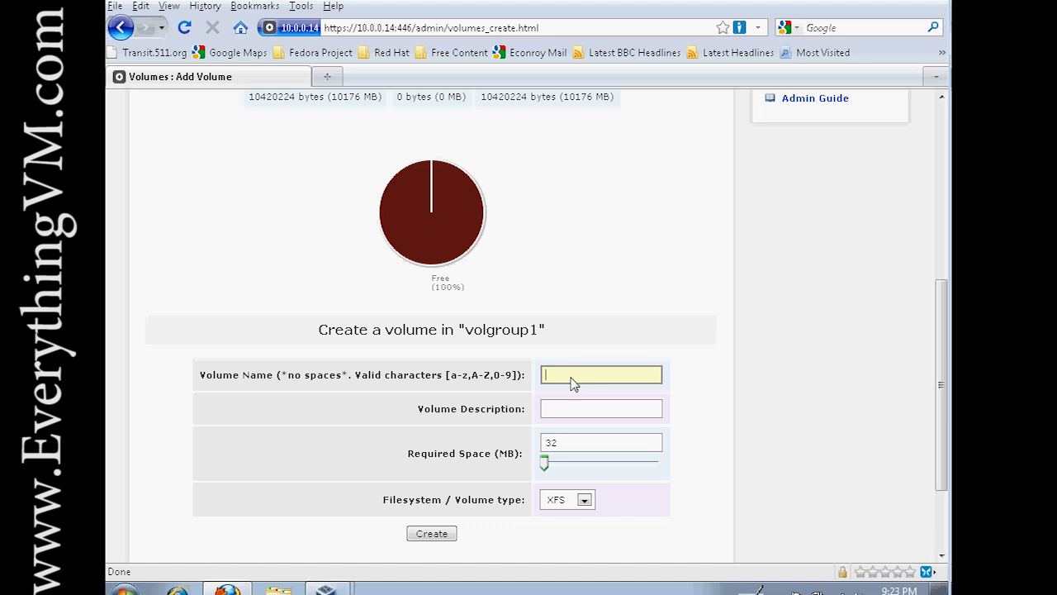
{"action": "scroll", "scroll_direction": "down", "scroll_amount": 3}
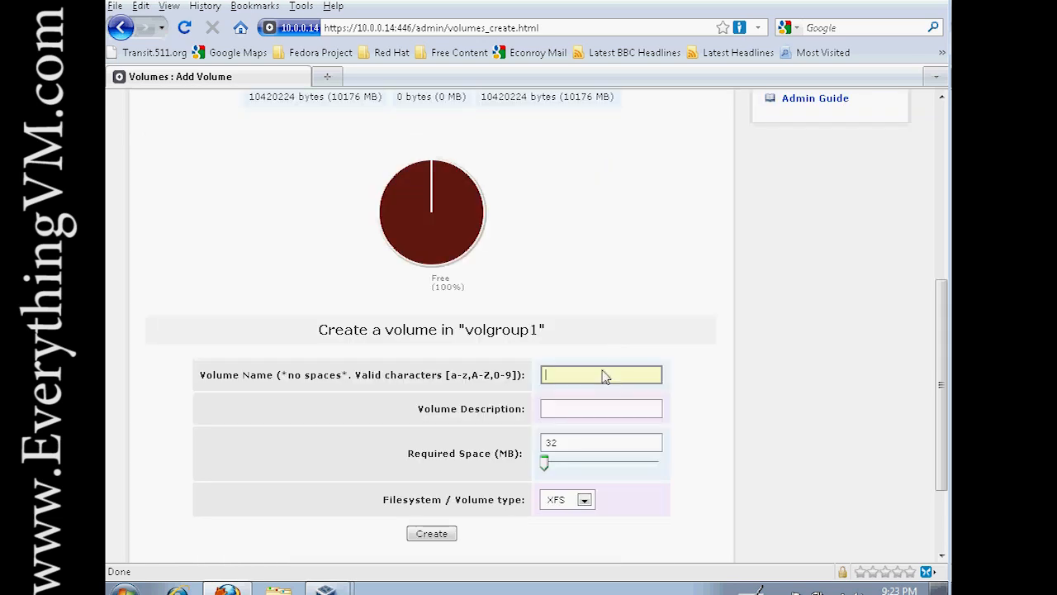
{"action": "type", "text": "i"}
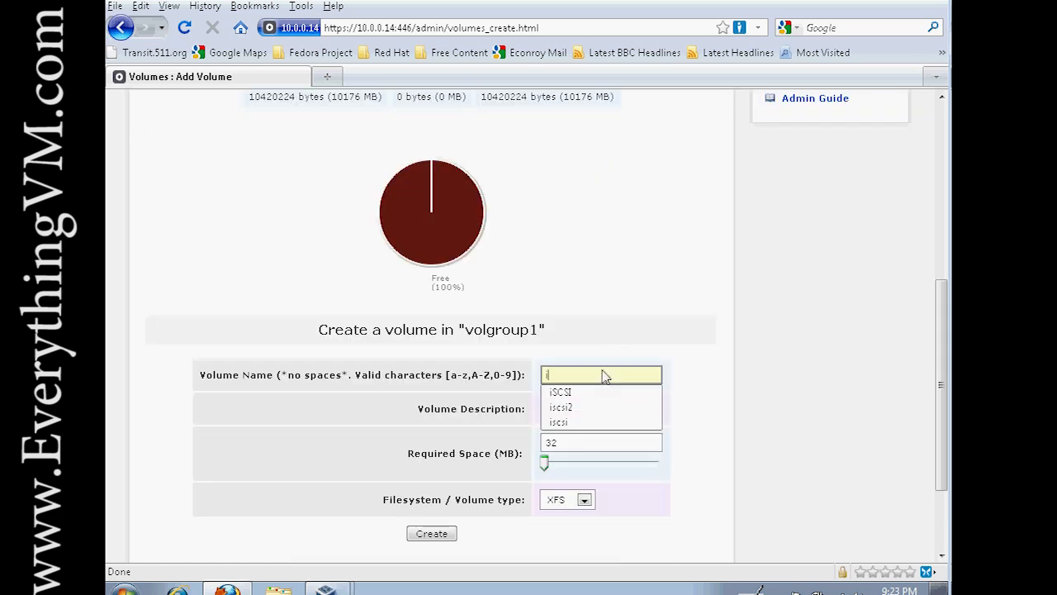
{"action": "type", "text": "Scsi"}
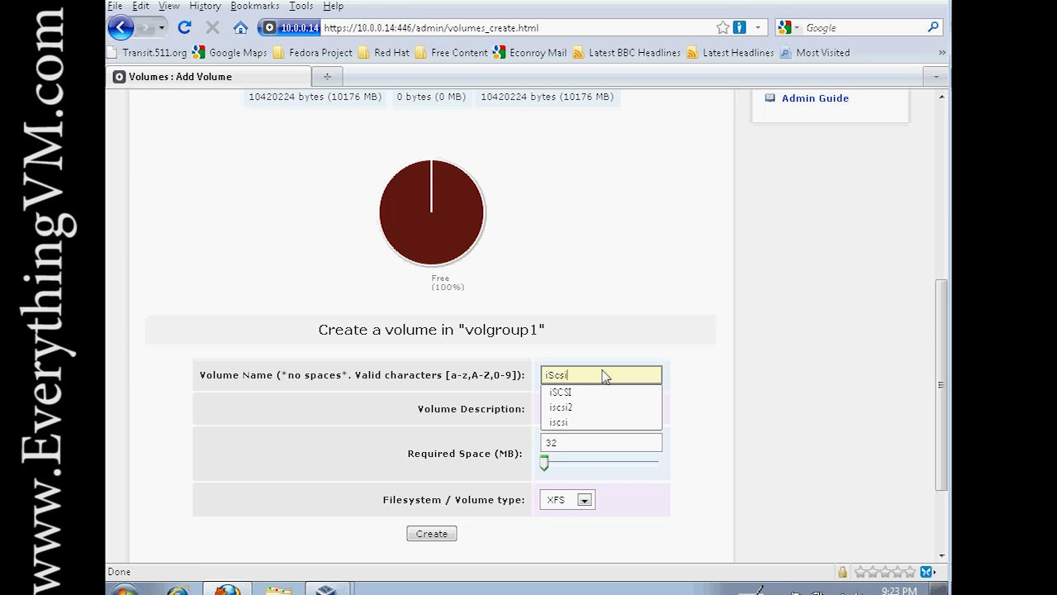
{"action": "left_click", "coordinate": [560, 391]}
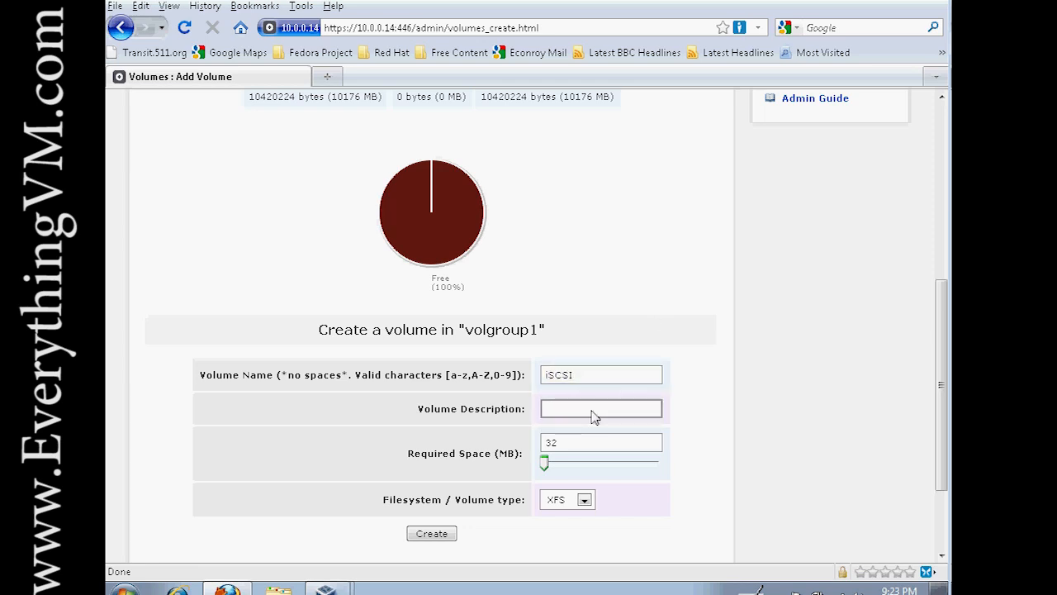
{"action": "type", "text": "isc"}
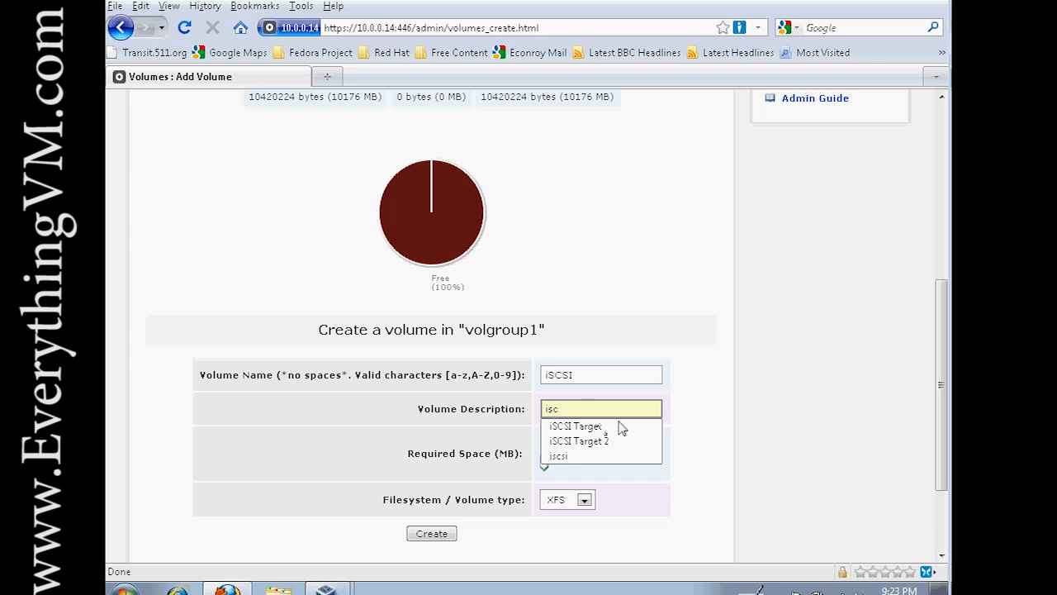
{"action": "left_click", "coordinate": [574, 426]}
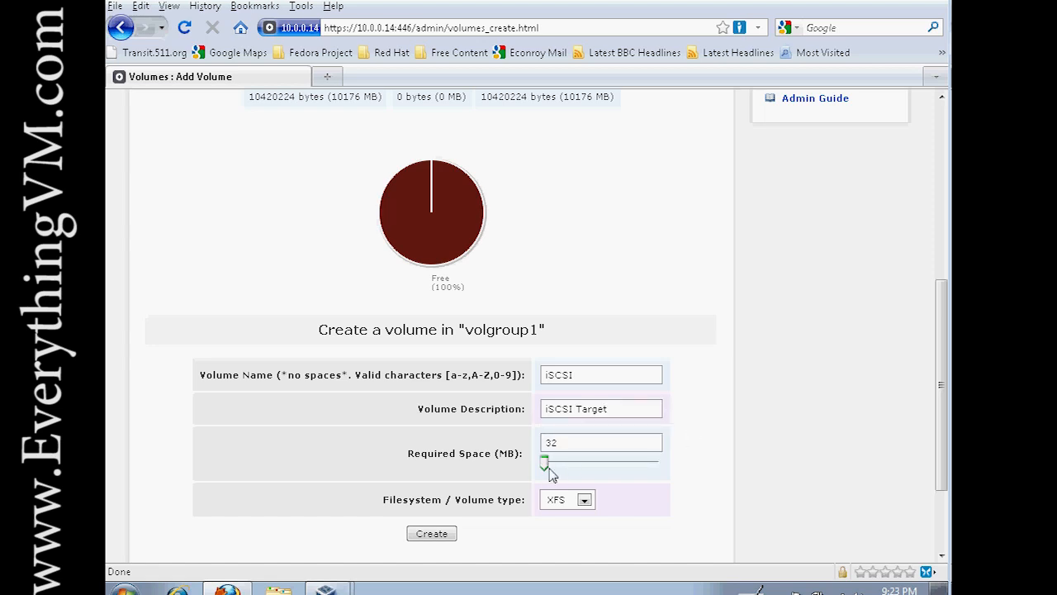
Set the required space to 2000 MB, choose the iSCSI volume type, and create the volume.
{"action": "left_click_drag", "start_coordinate": [546, 460], "coordinate": [566, 460]}
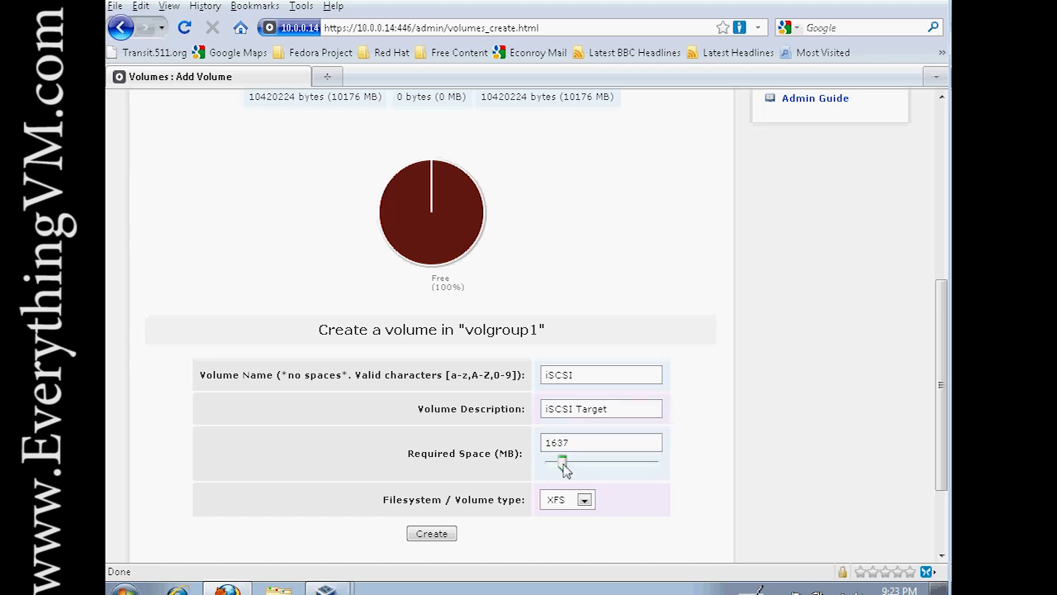
{"action": "left_click_drag", "start_coordinate": [562, 461], "coordinate": [570, 460]}
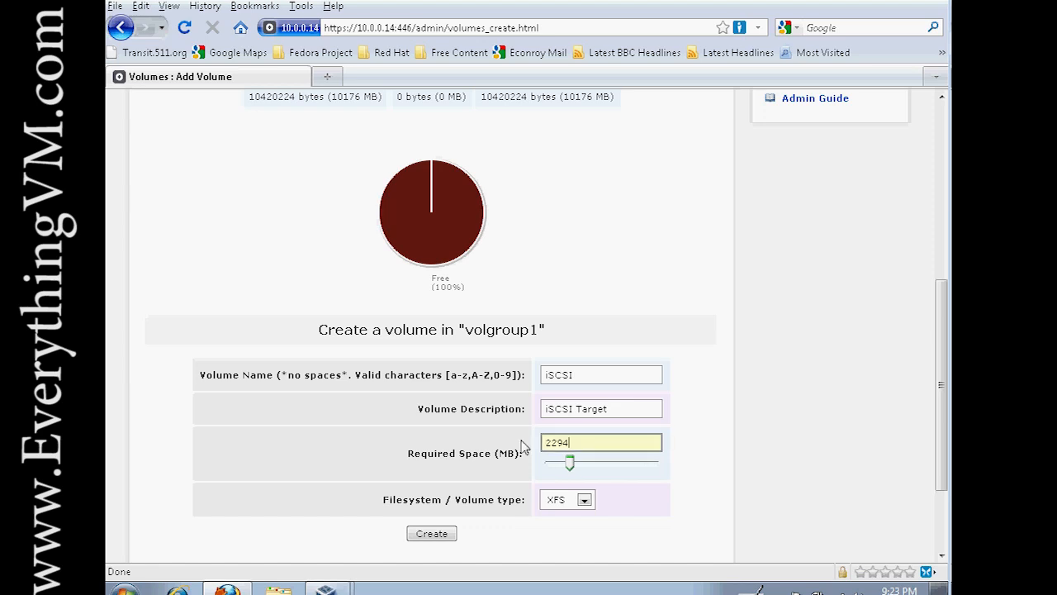
{"action": "type", "text": "3000"}
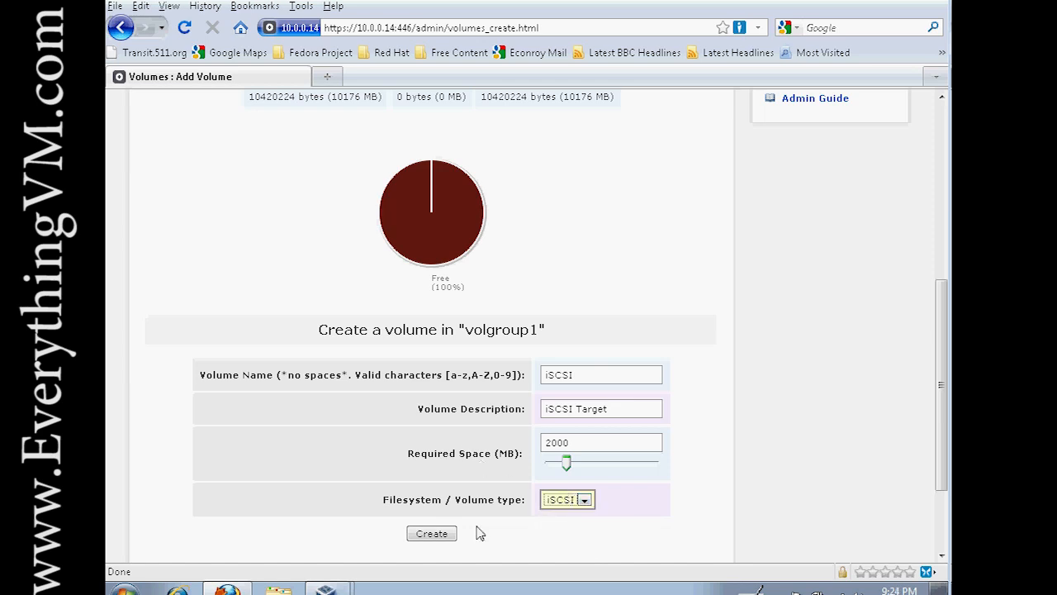
{"action": "left_click", "coordinate": [431, 533]}
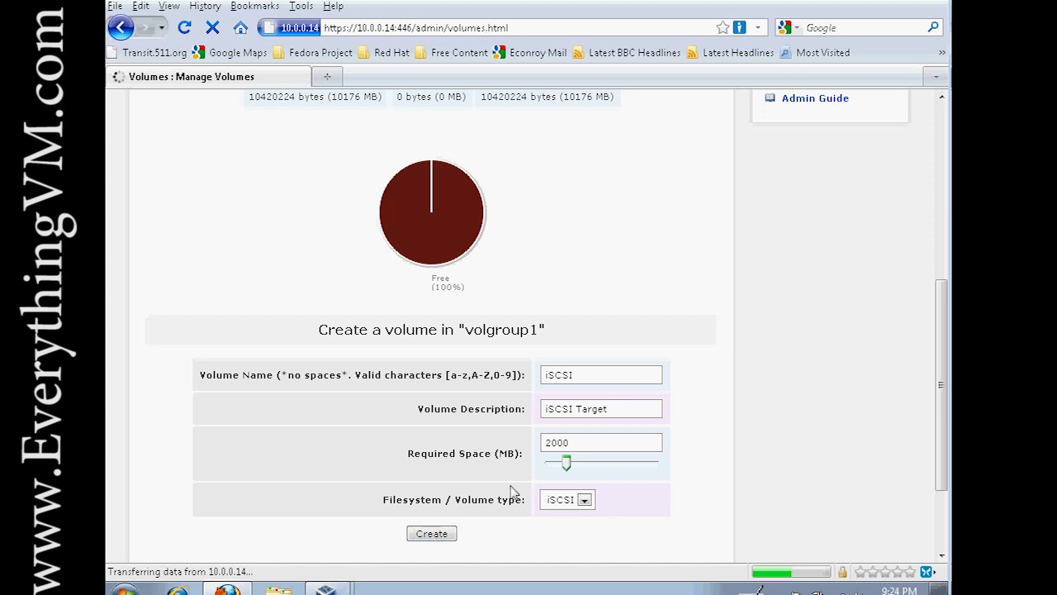
{"action": "left_click", "coordinate": [430, 533]}
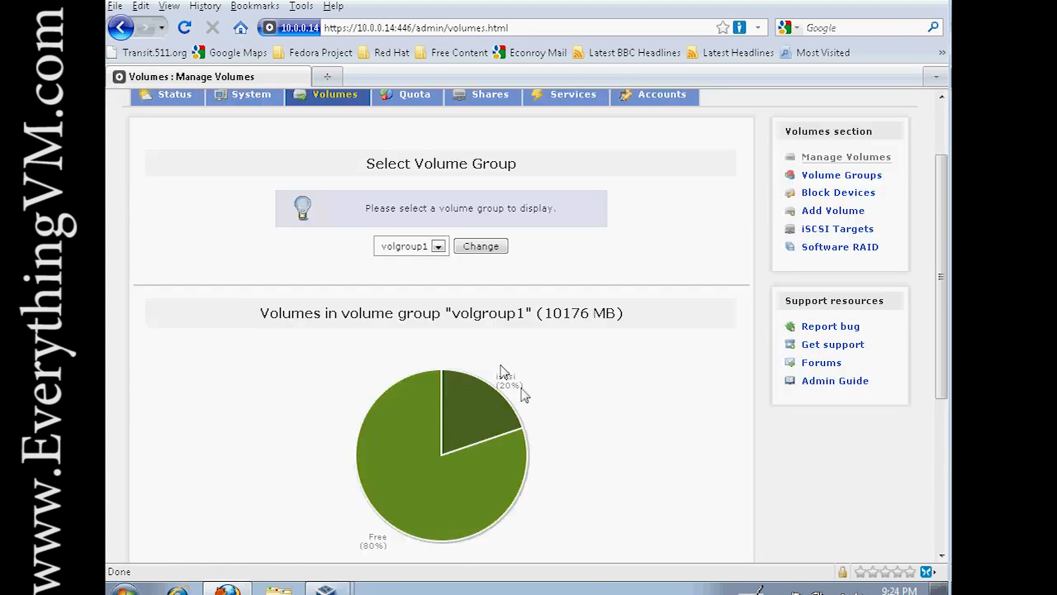
{"action": "mouse_move", "coordinate": [567, 345]}
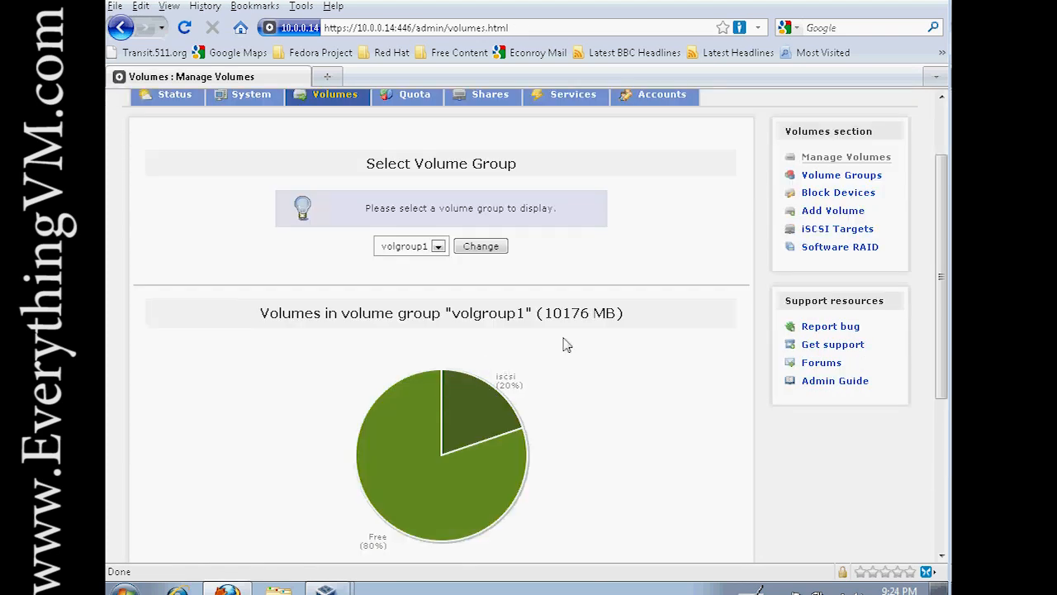
{"action": "mouse_move", "coordinate": [533, 386]}
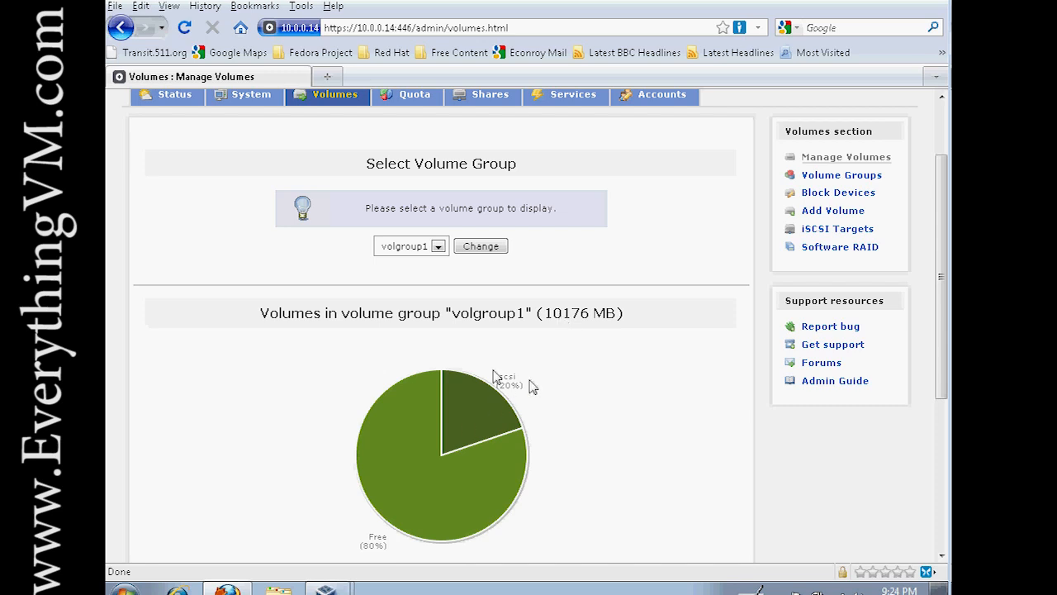
{"action": "mouse_move", "coordinate": [504, 394]}
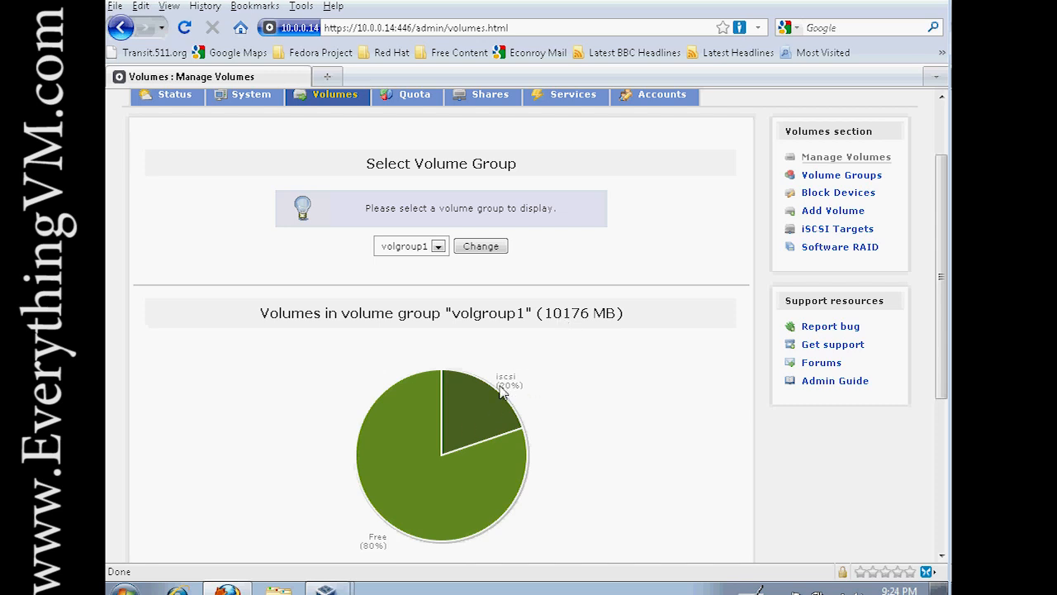
{"action": "scroll", "scroll_direction": "down", "scroll_amount": 3}
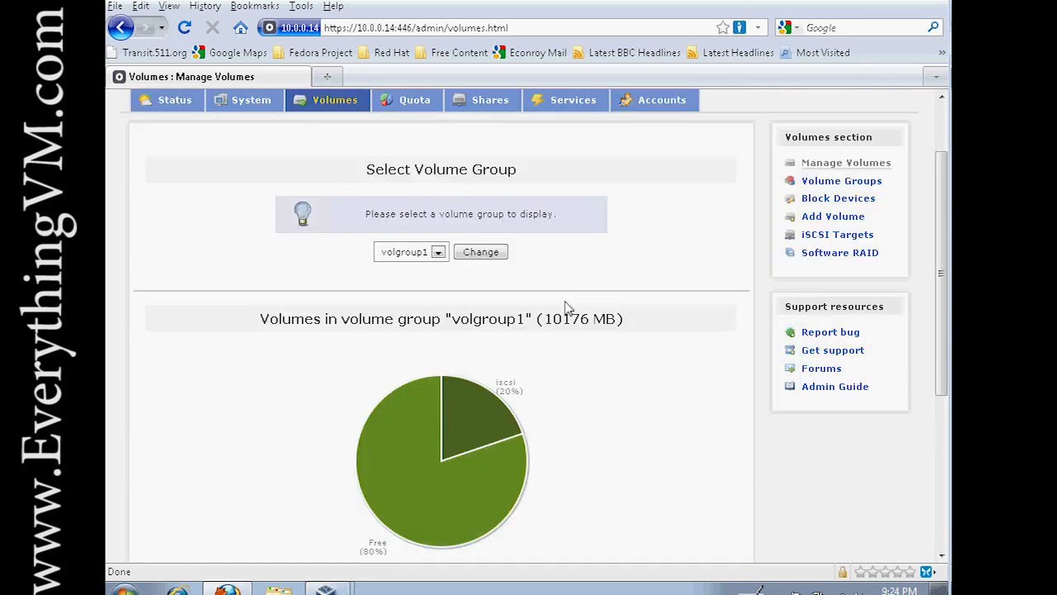
Start another volume named fileShare, described as my file share, with 2000 MB required space.
{"action": "left_click", "coordinate": [833, 215]}
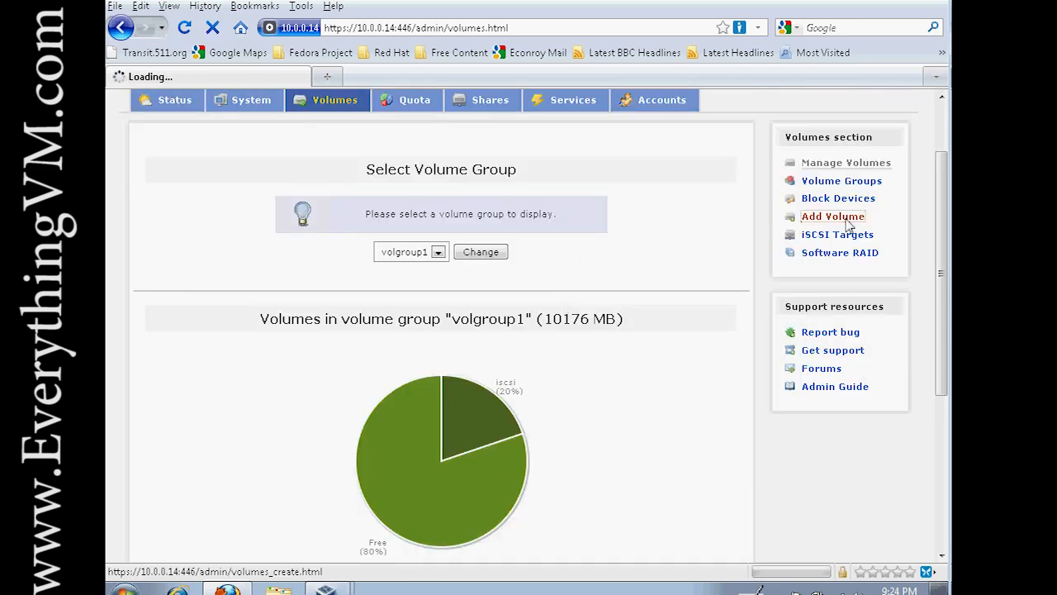
{"action": "left_click", "coordinate": [833, 215]}
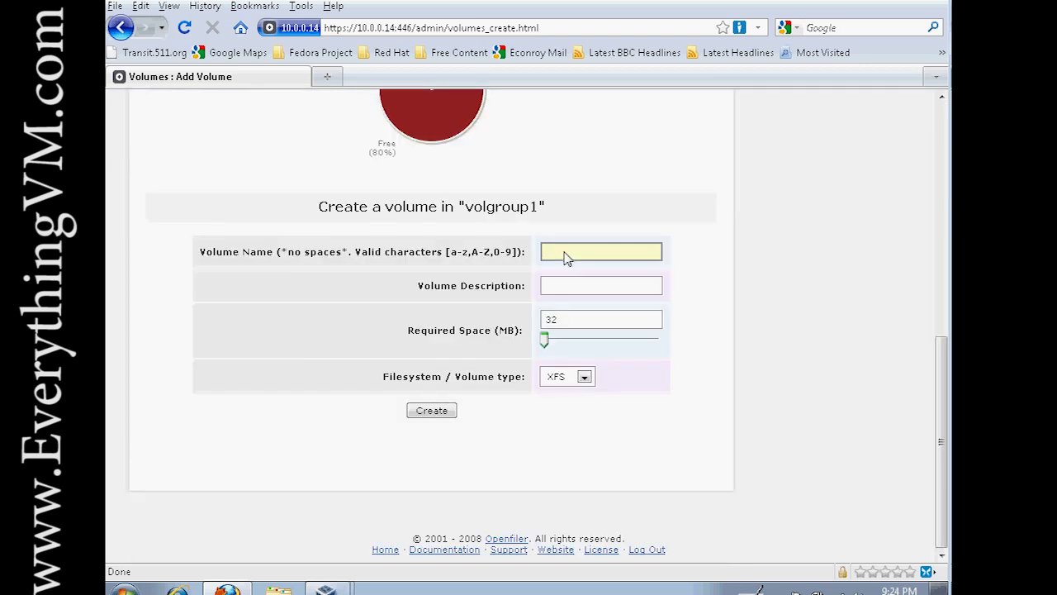
{"action": "type", "text": "fileShare"}
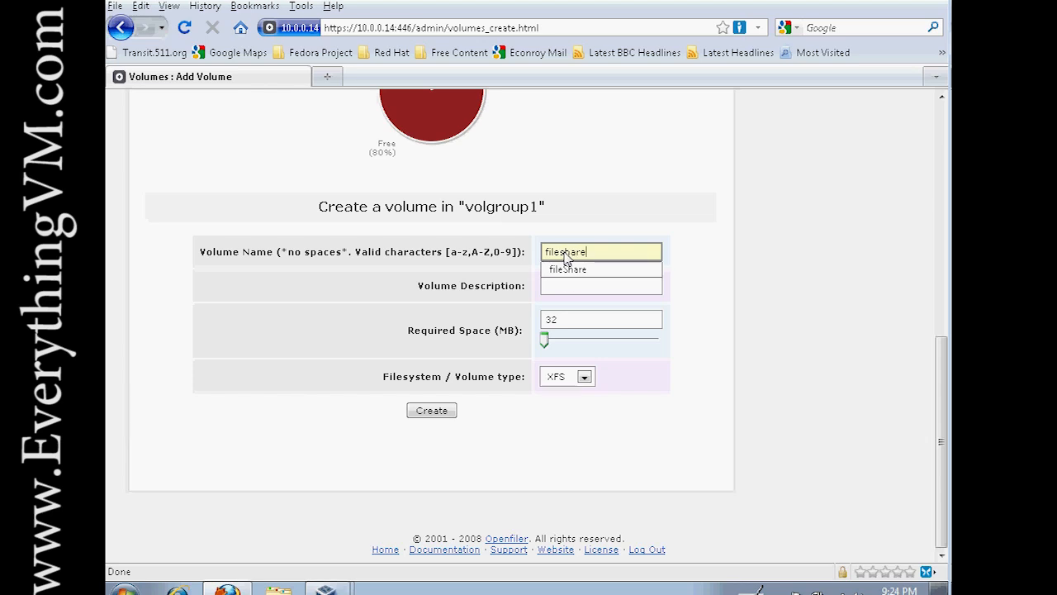
{"action": "left_click", "coordinate": [600, 285]}
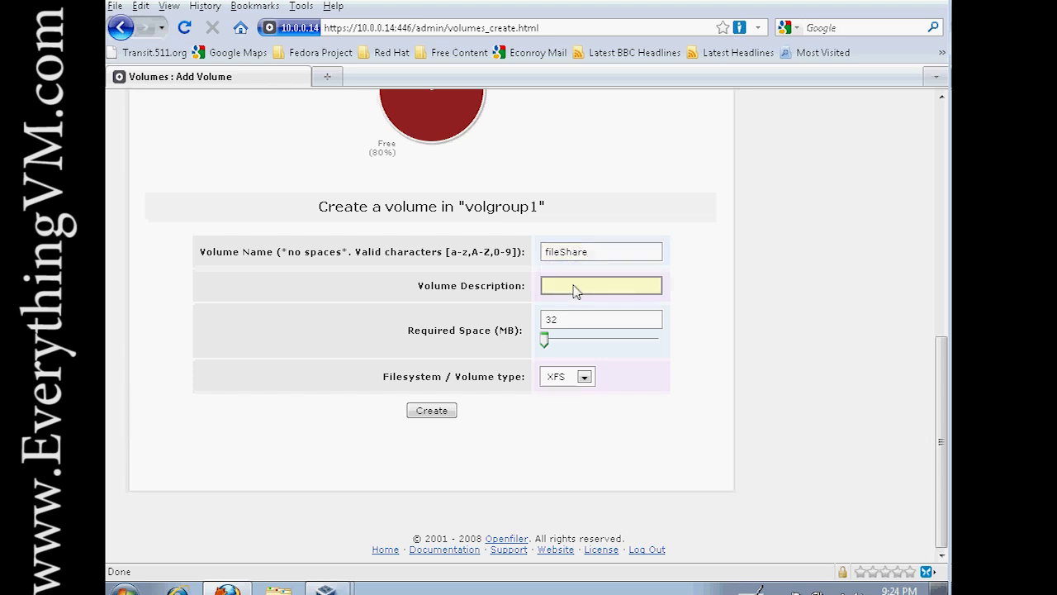
{"action": "type", "text": "my li"}
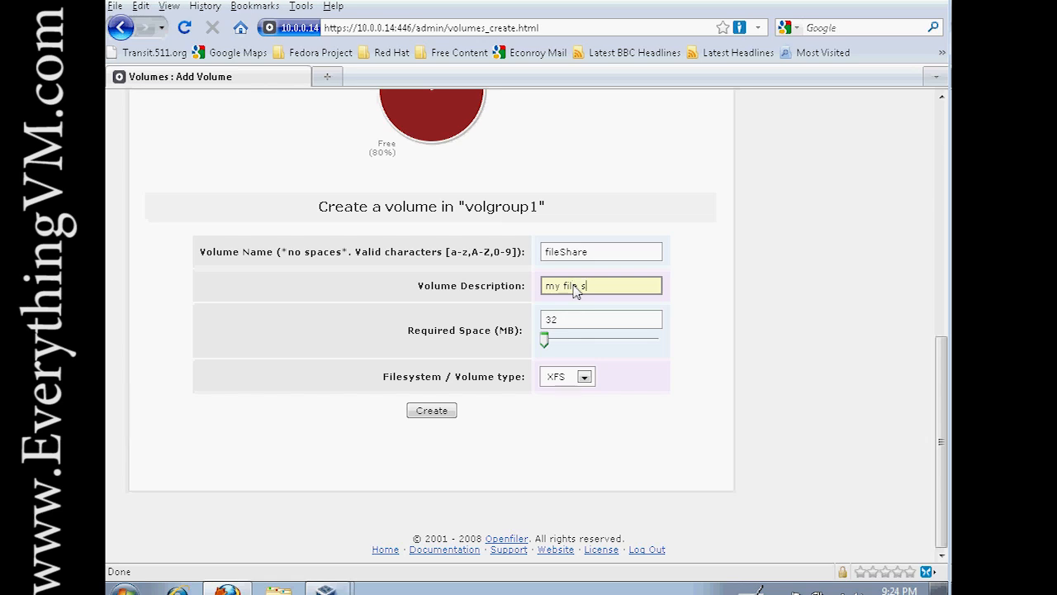
{"action": "type", "text": "hare"}
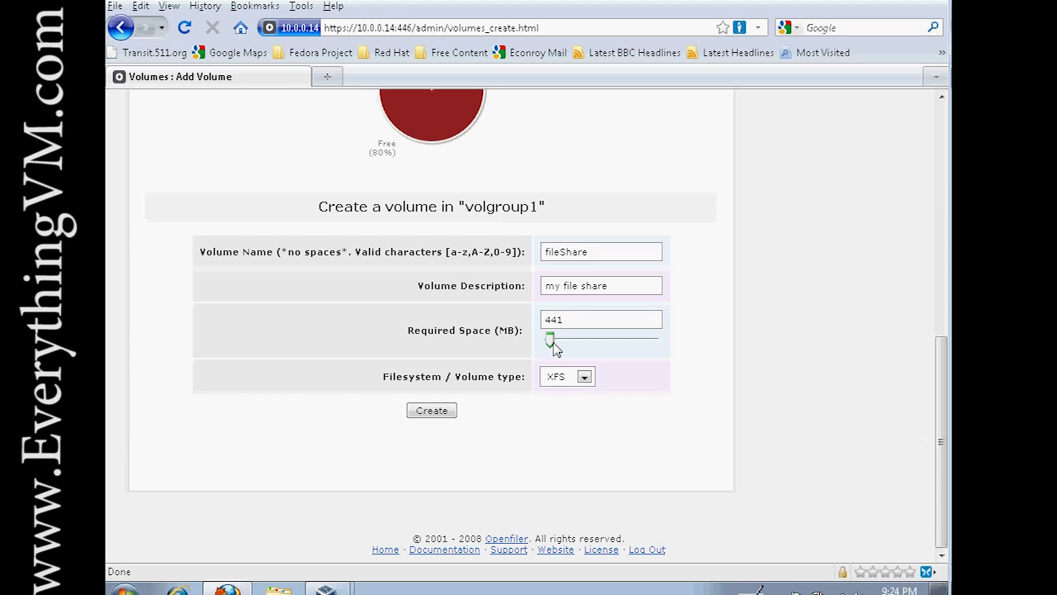
{"action": "type", "text": "2000"}
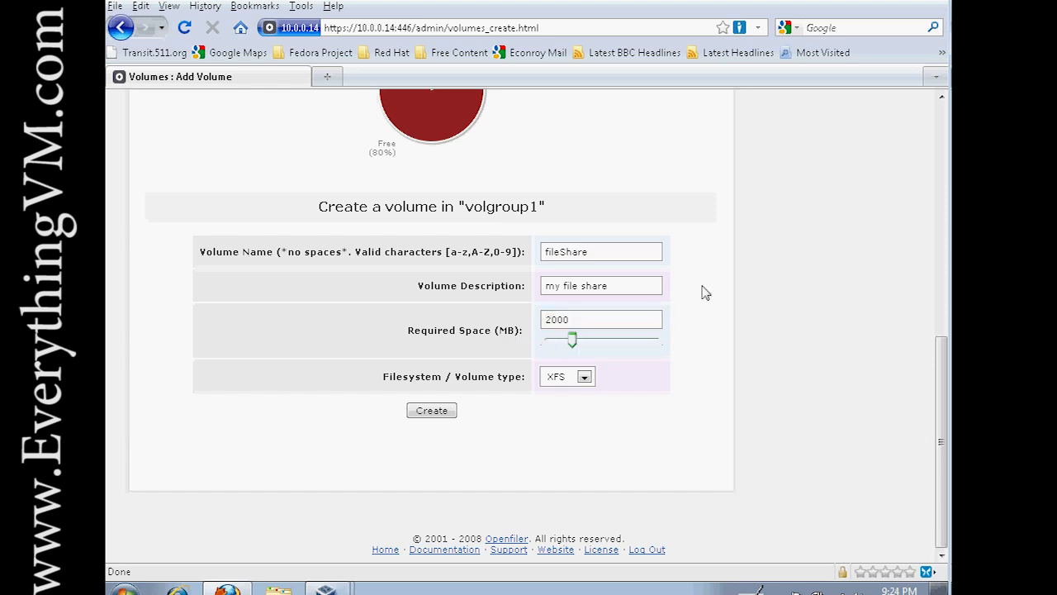
Choose Ext3 as the filesystem and create the fileShare volume, leaving volgroup1 60% free.
{"action": "left_click", "coordinate": [568, 376]}
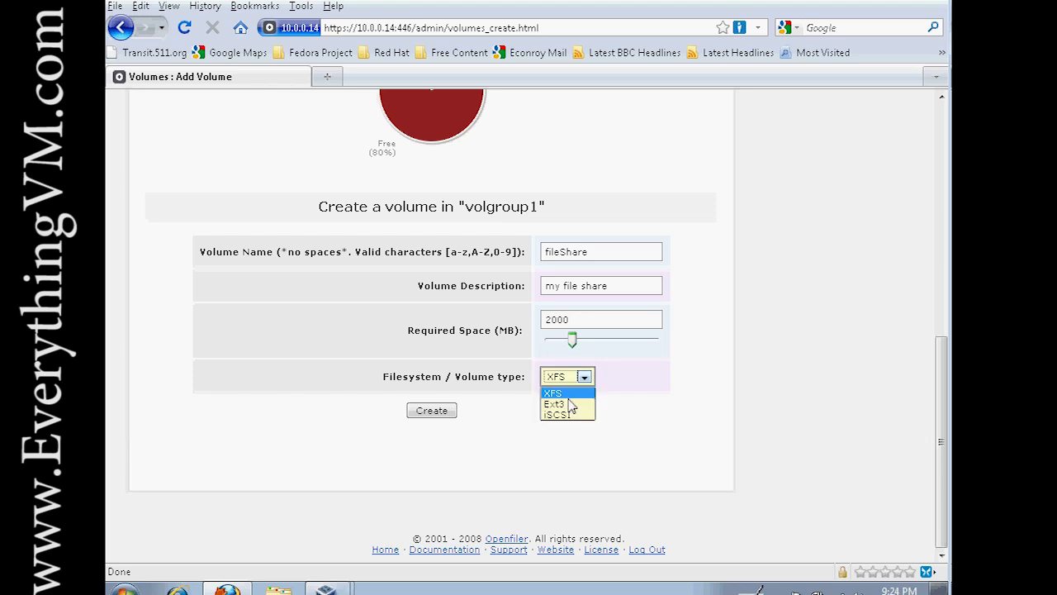
{"action": "left_click", "coordinate": [555, 404]}
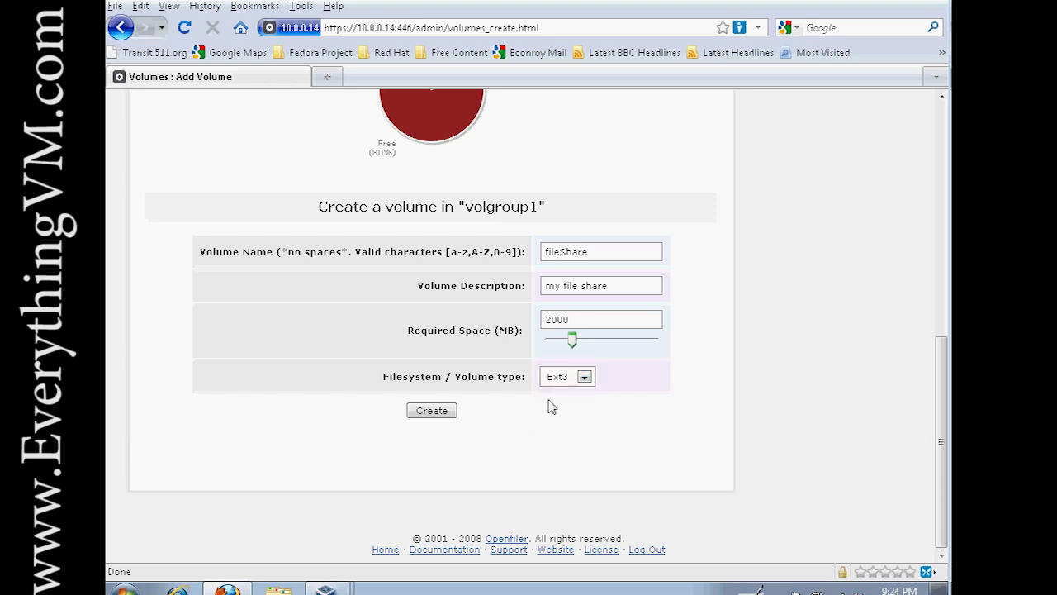
{"action": "left_click", "coordinate": [567, 375]}
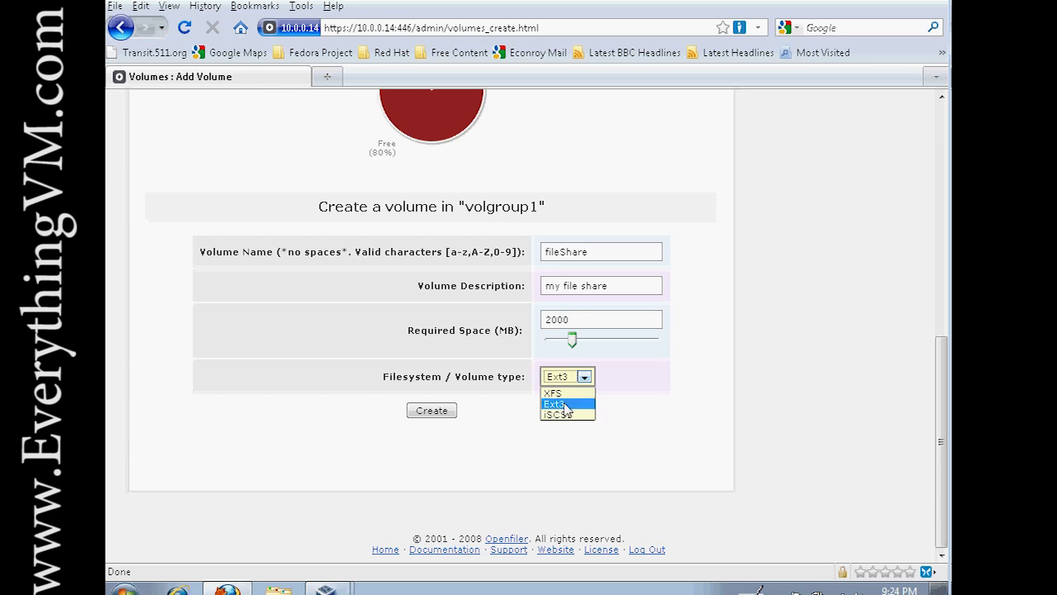
{"action": "mouse_move", "coordinate": [710, 415]}
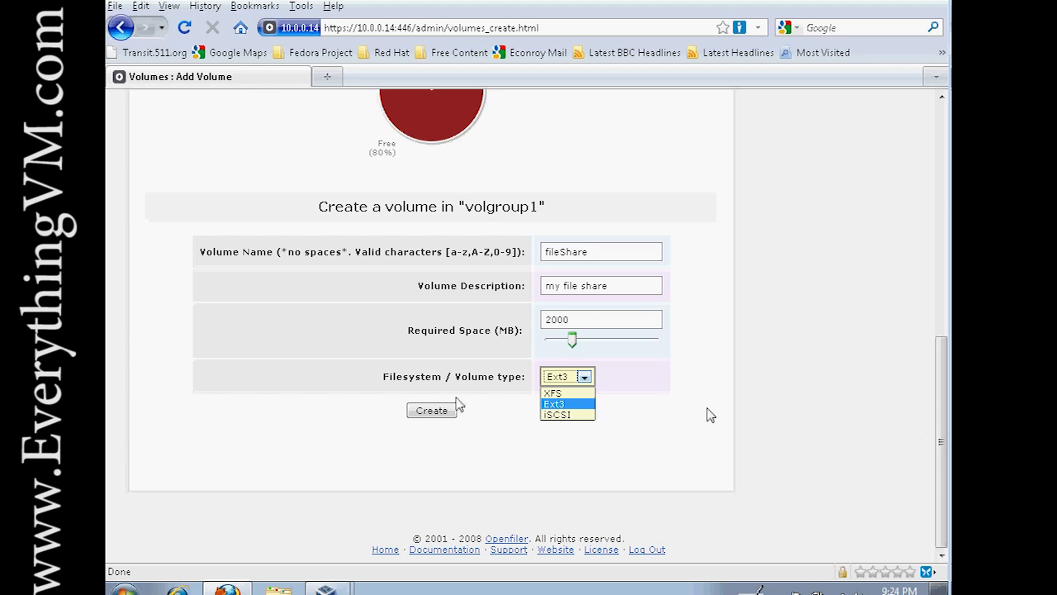
{"action": "left_click", "coordinate": [431, 410]}
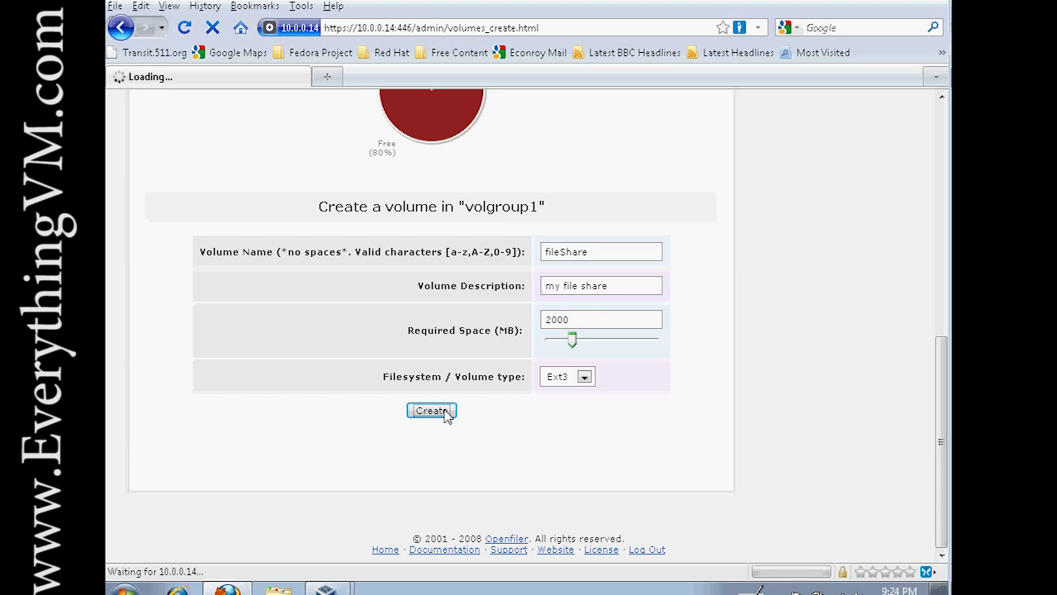
{"action": "left_click", "coordinate": [431, 410]}
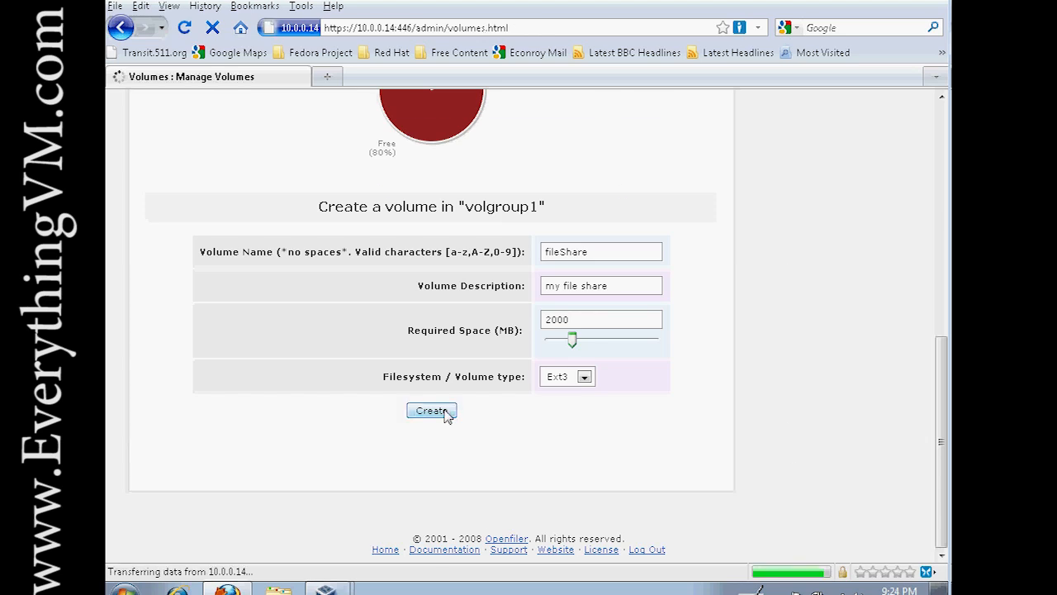
{"action": "left_click", "coordinate": [431, 411]}
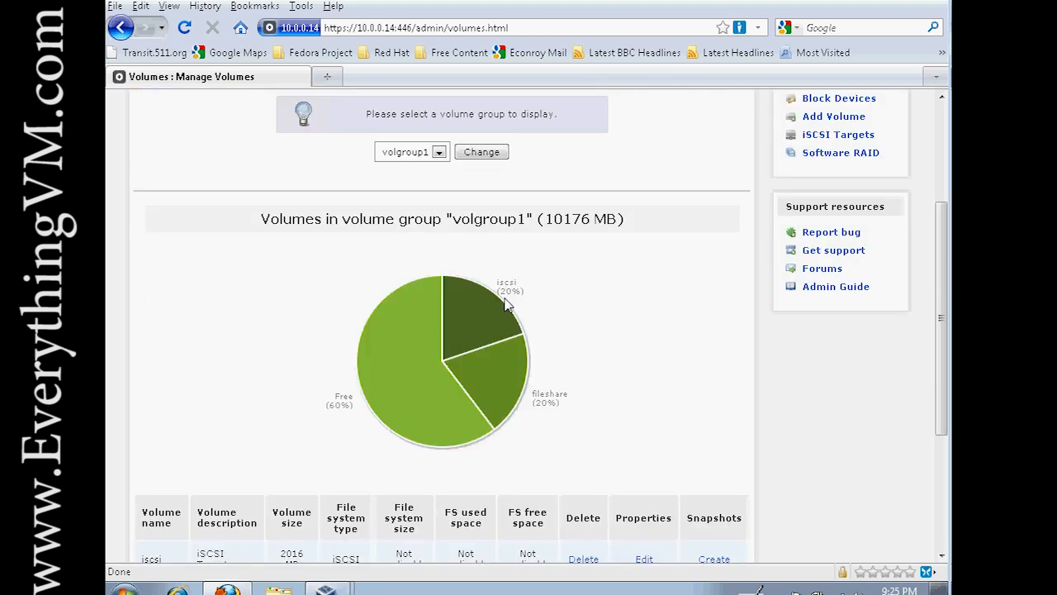
{"action": "mouse_move", "coordinate": [503, 389]}
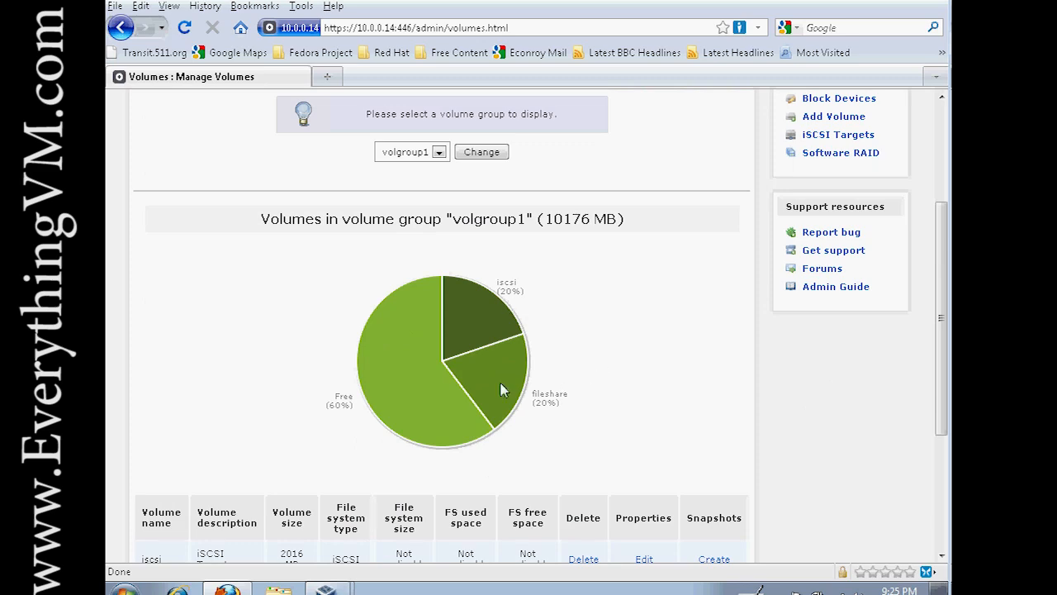